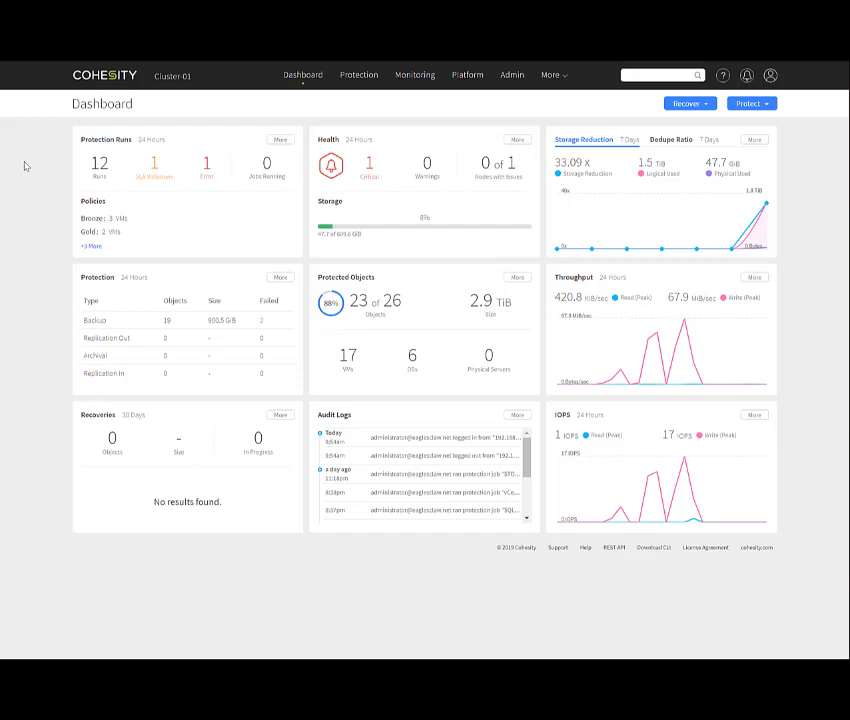
pyautogui.moveTo(103, 151)
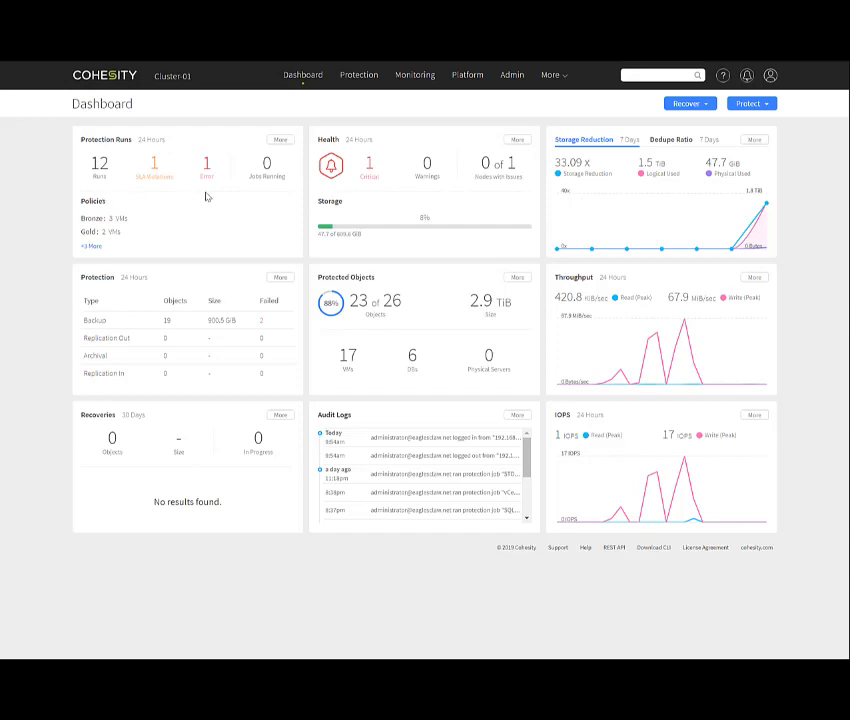
pyautogui.moveTo(121, 192)
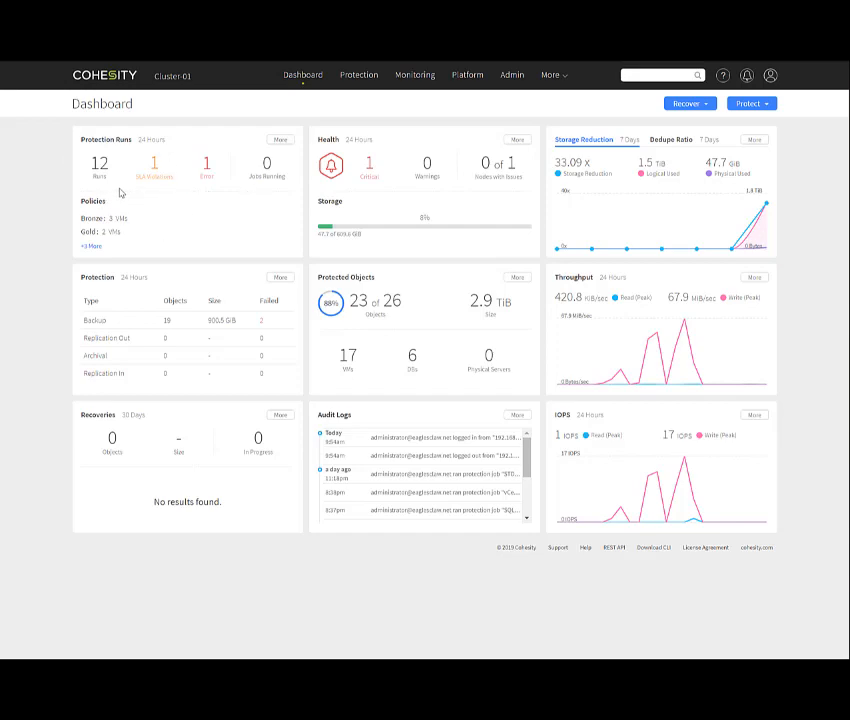
pyautogui.moveTo(168, 210)
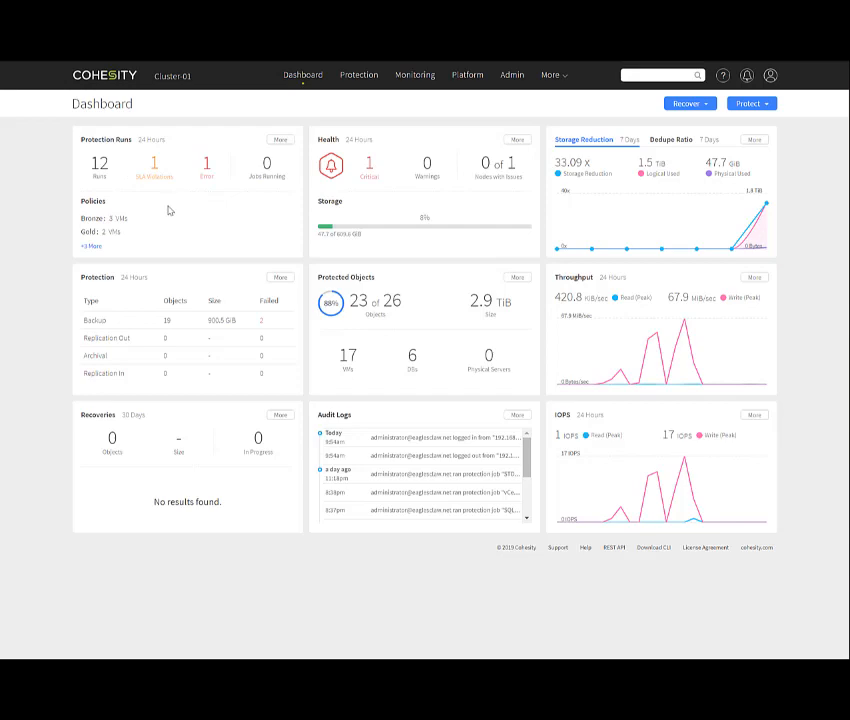
pyautogui.moveTo(161, 188)
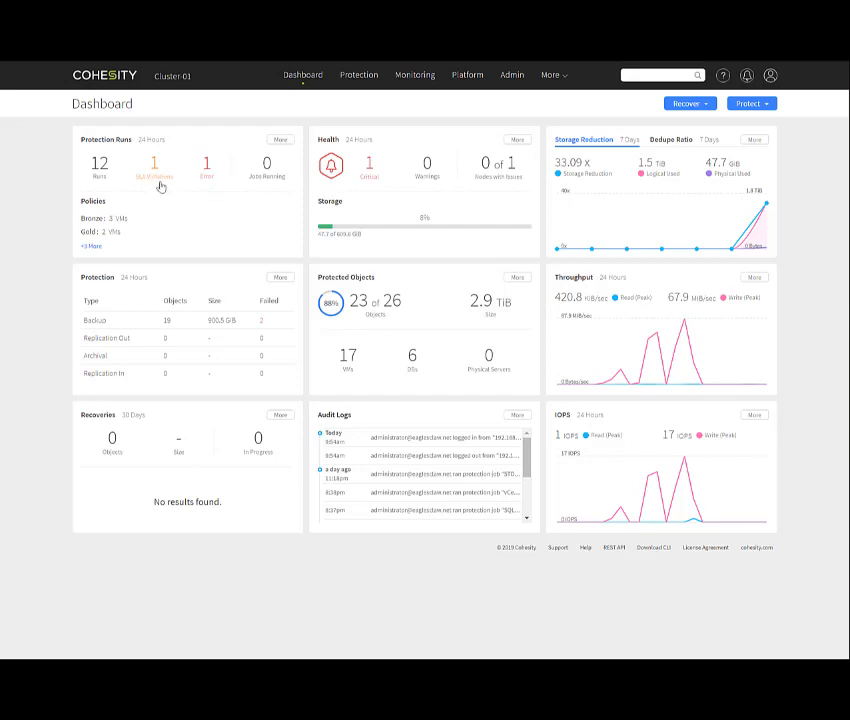
pyautogui.moveTo(207, 190)
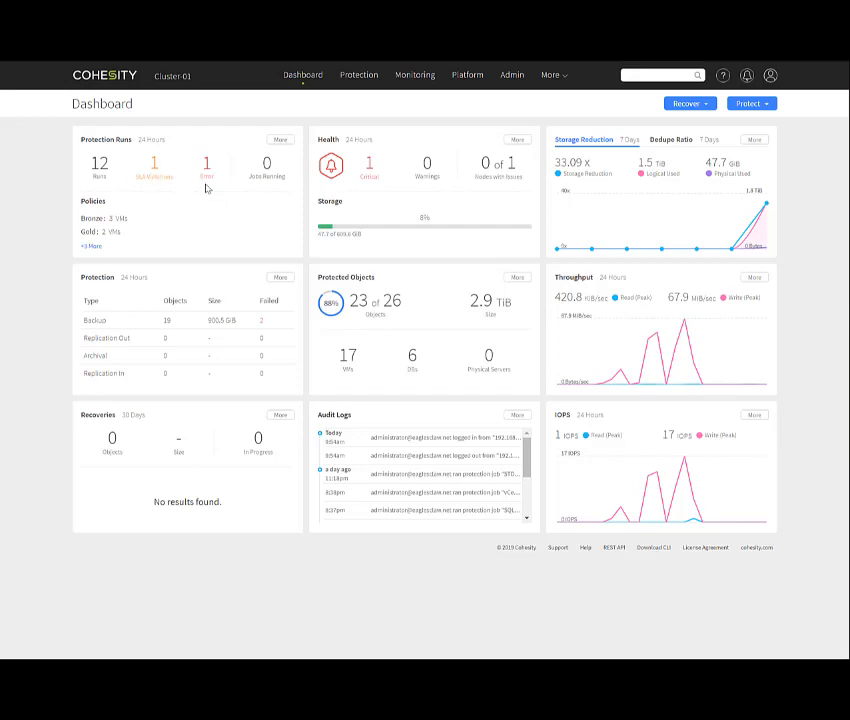
pyautogui.moveTo(268, 191)
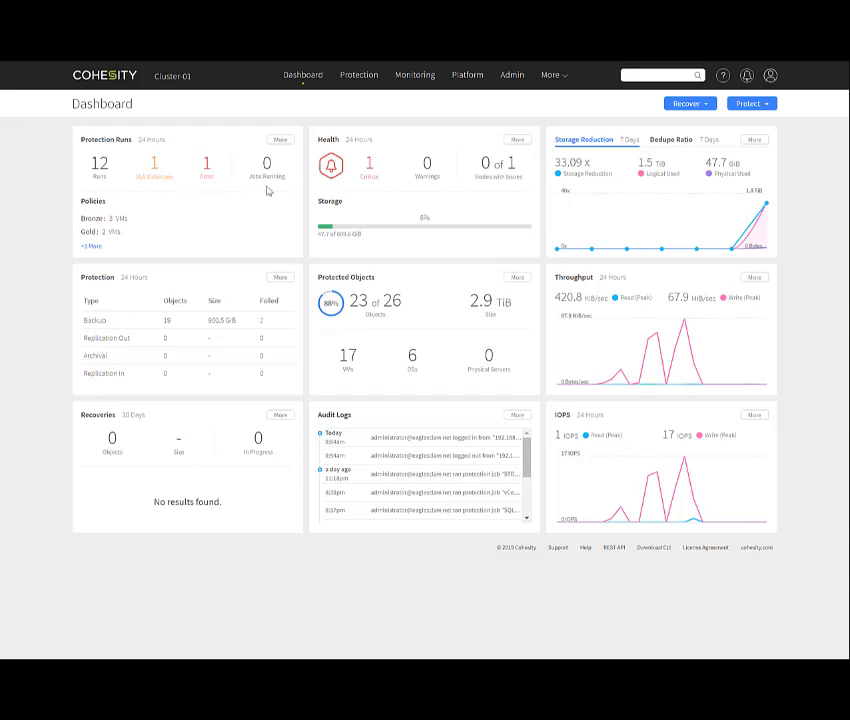
pyautogui.moveTo(112, 225)
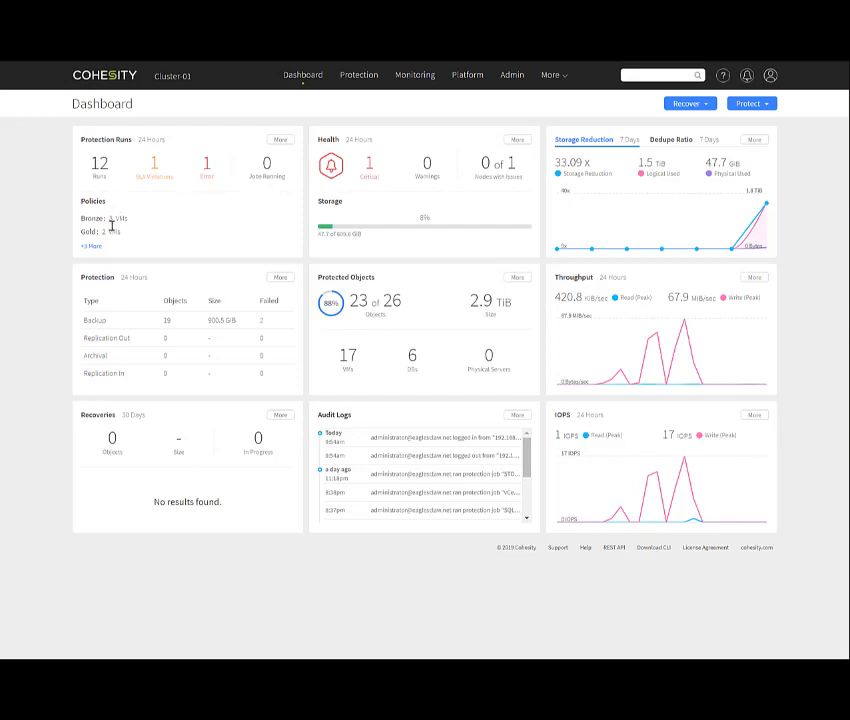
pyautogui.moveTo(90, 245)
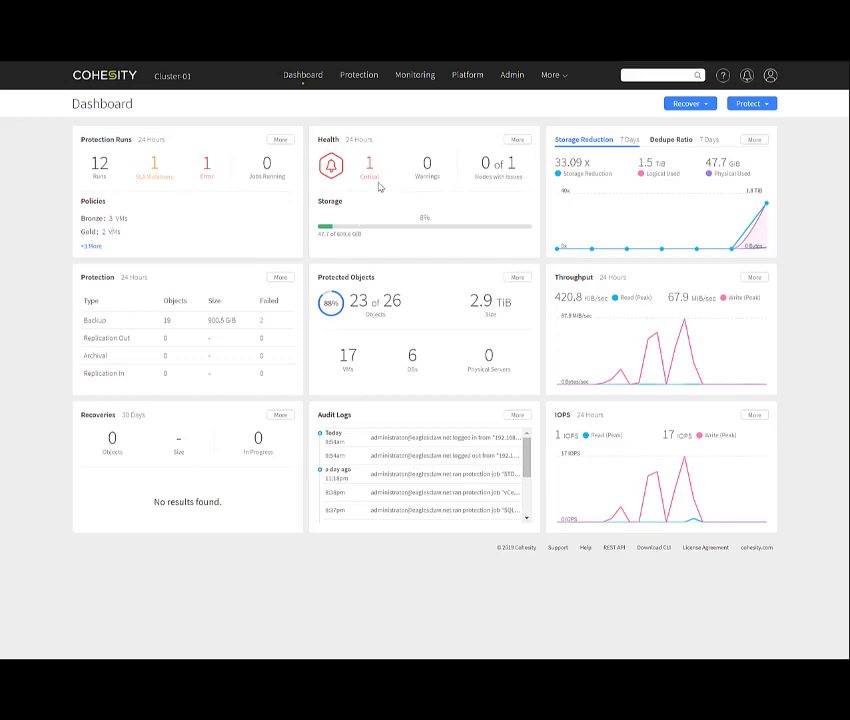
pyautogui.moveTo(505, 189)
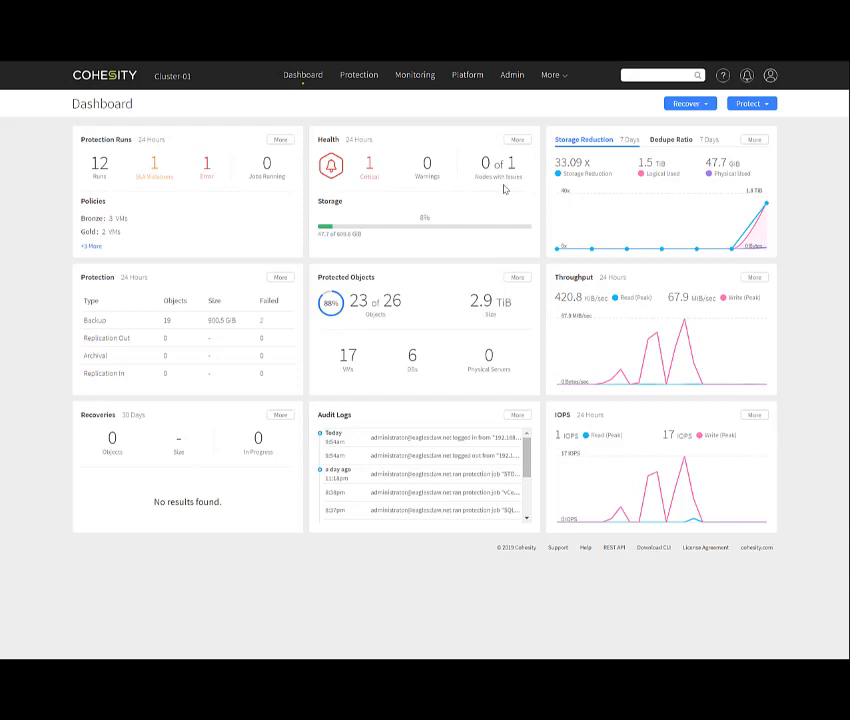
pyautogui.moveTo(385, 244)
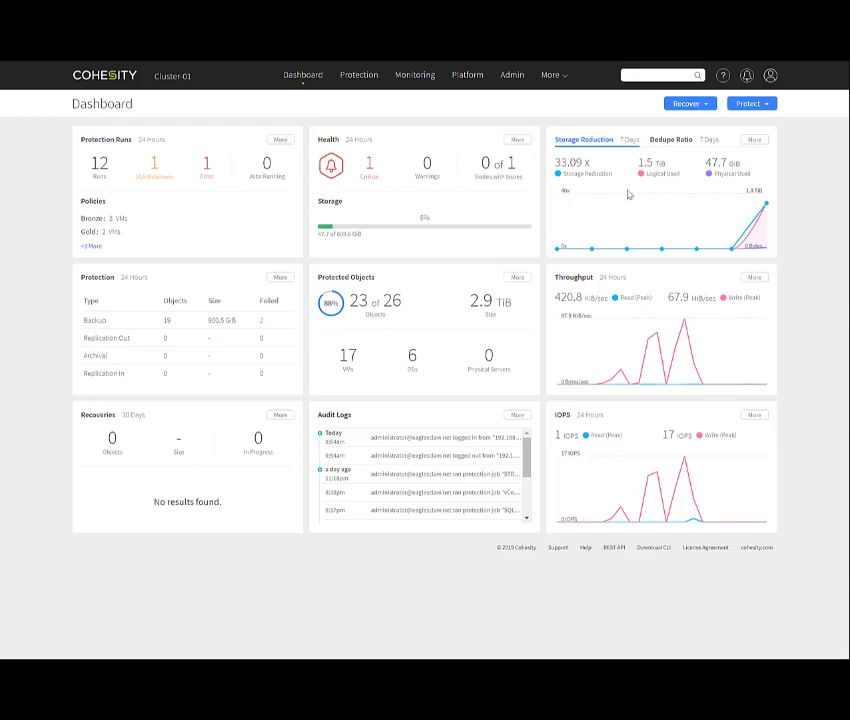
pyautogui.moveTo(623, 190)
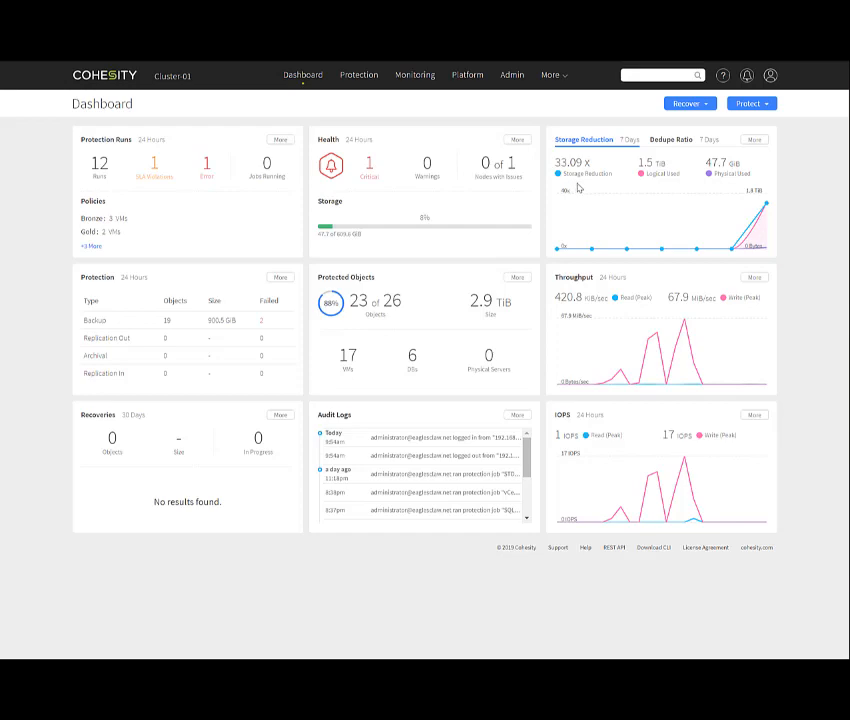
pyautogui.moveTo(670, 185)
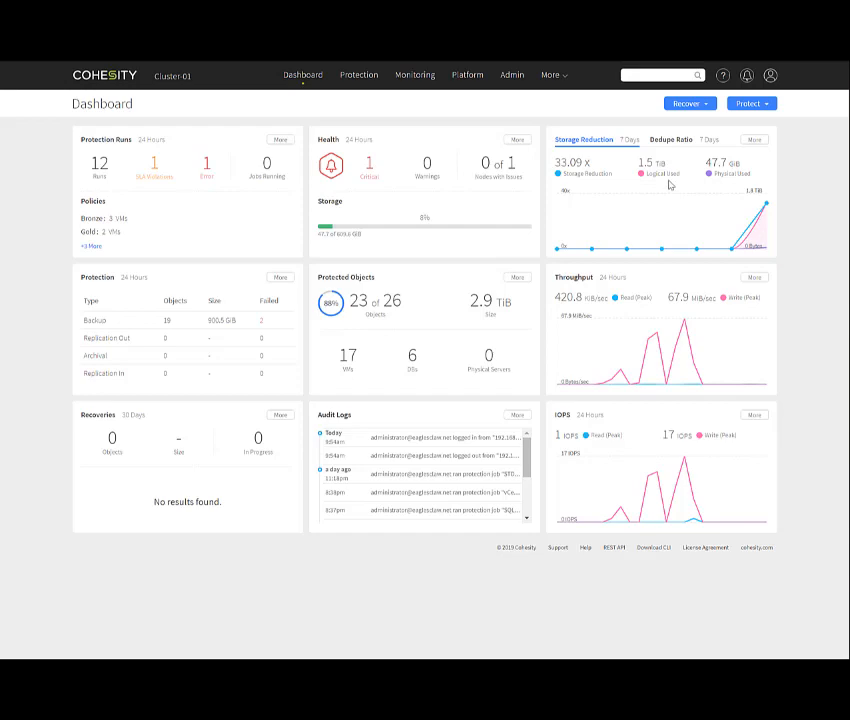
pyautogui.moveTo(736, 186)
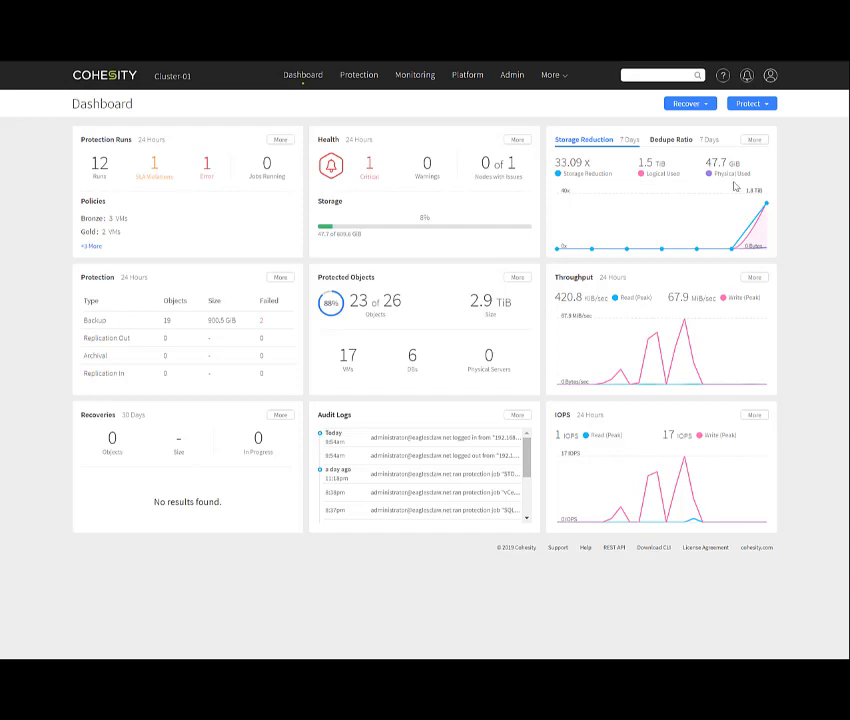
pyautogui.moveTo(662, 236)
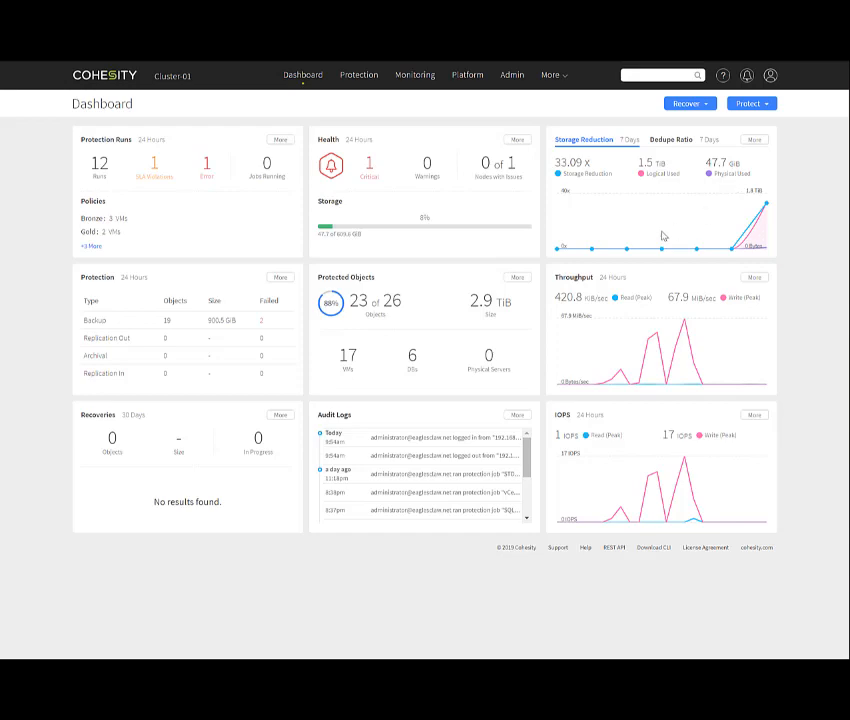
pyautogui.moveTo(765, 210)
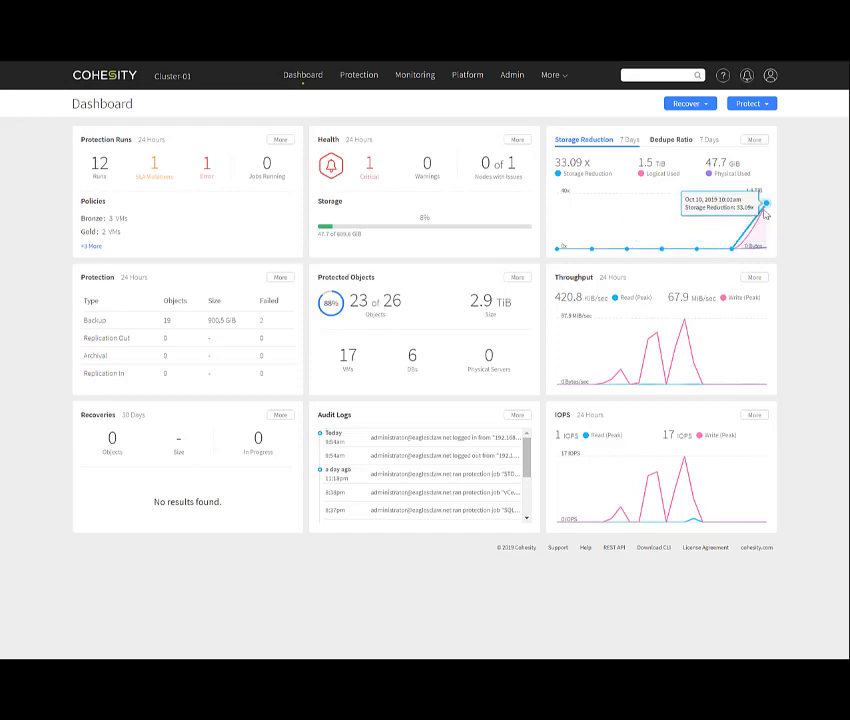
pyautogui.moveTo(675, 286)
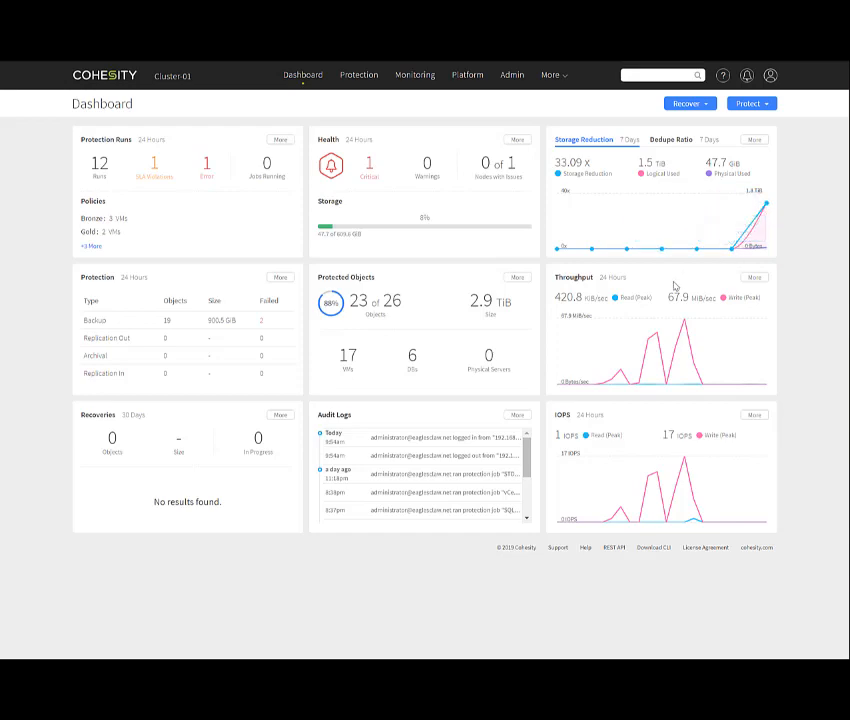
pyautogui.moveTo(145, 355)
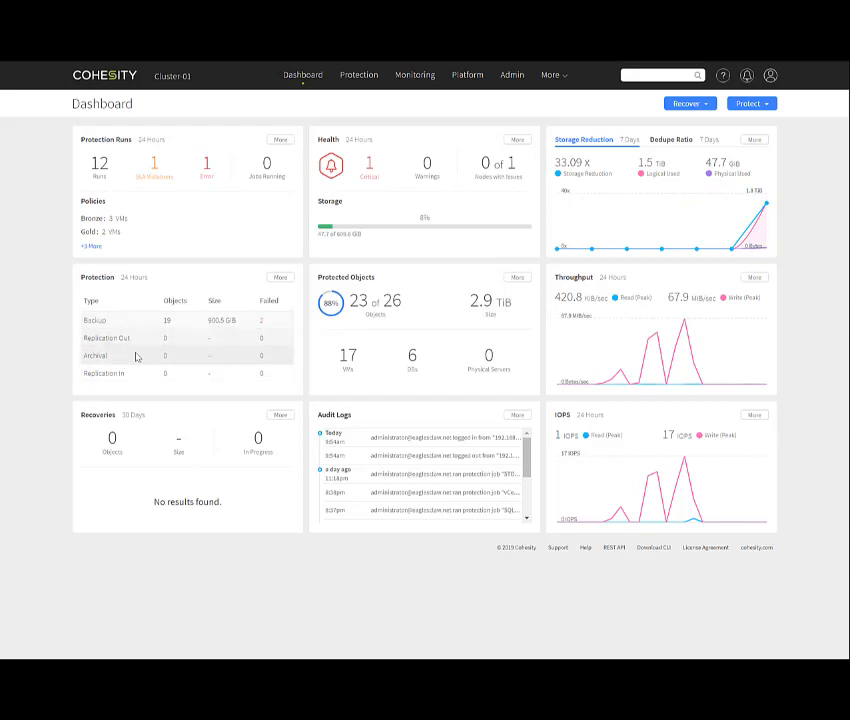
pyautogui.moveTo(184, 401)
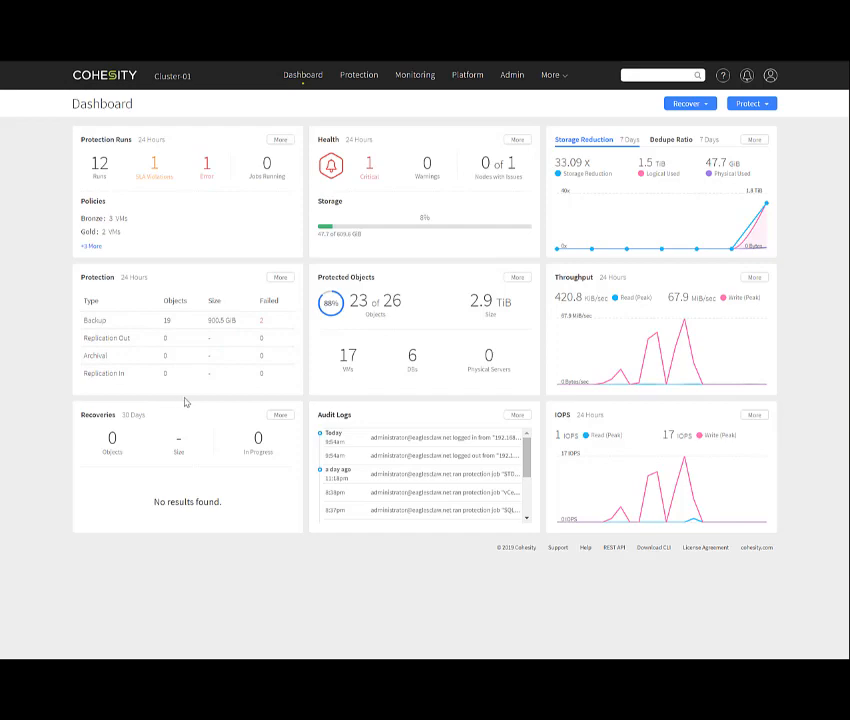
pyautogui.moveTo(403, 284)
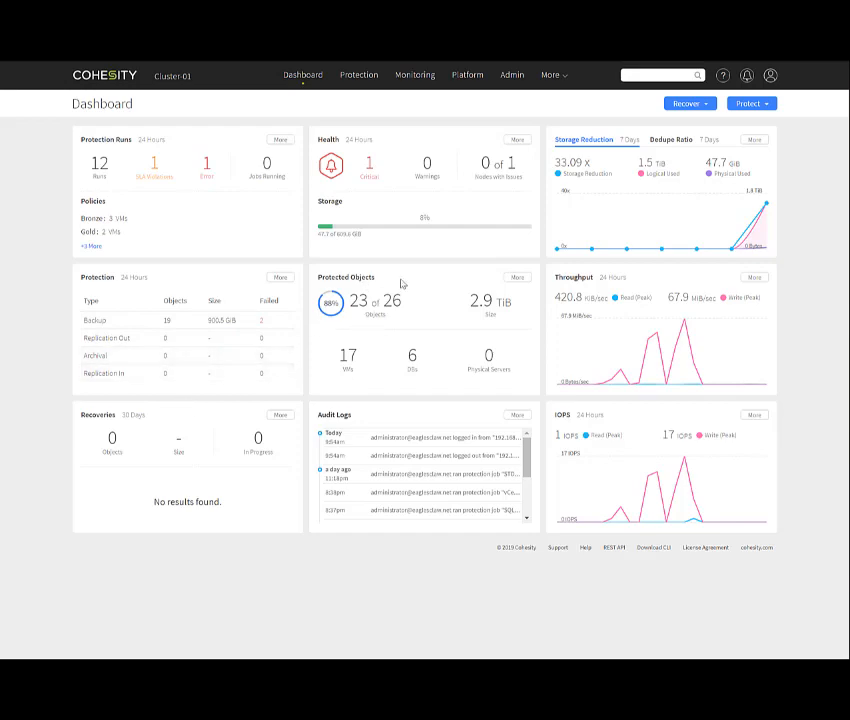
pyautogui.moveTo(415, 320)
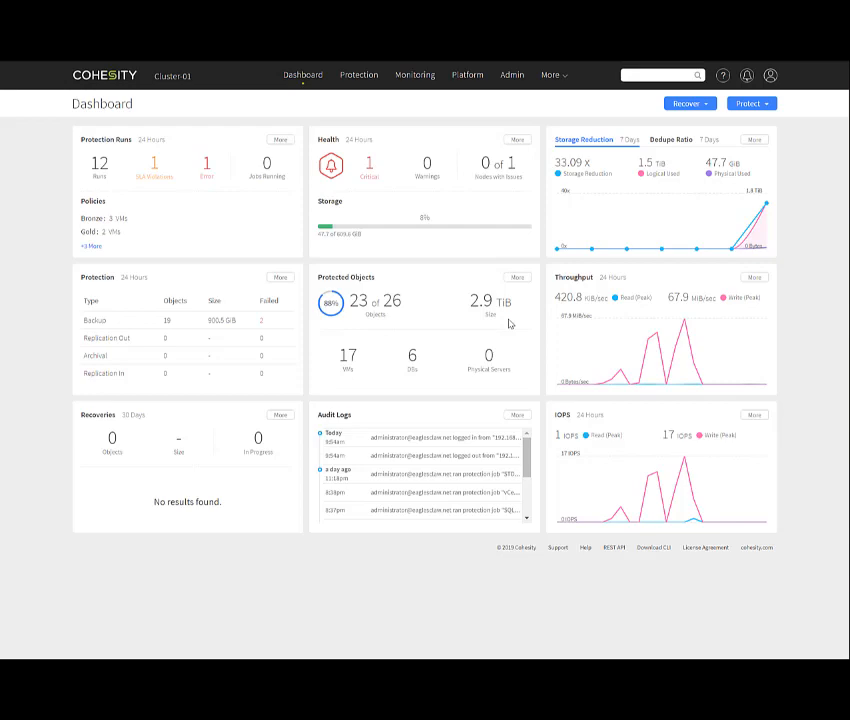
pyautogui.moveTo(571, 287)
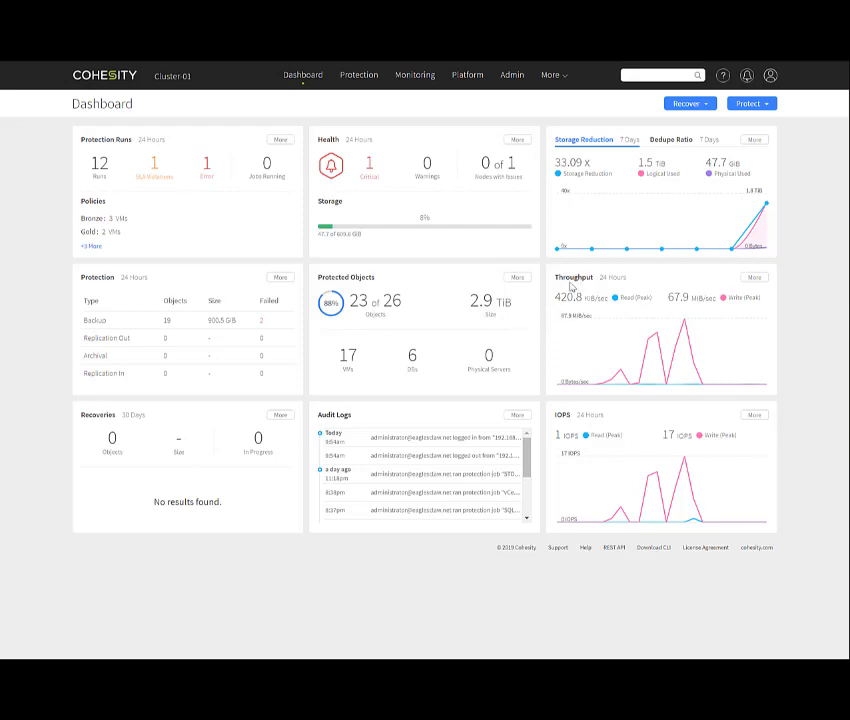
pyautogui.moveTo(595, 288)
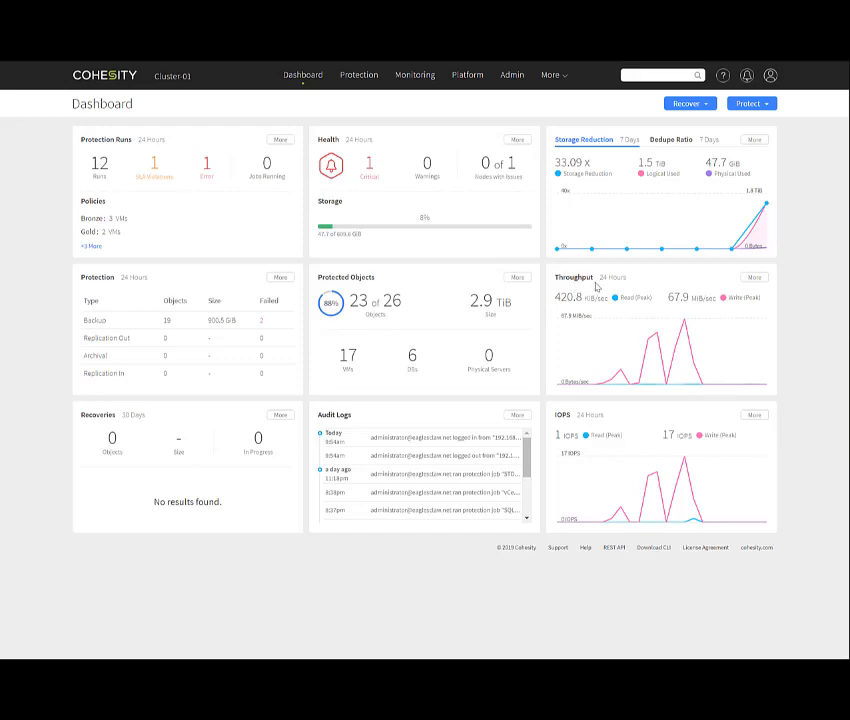
pyautogui.moveTo(163, 425)
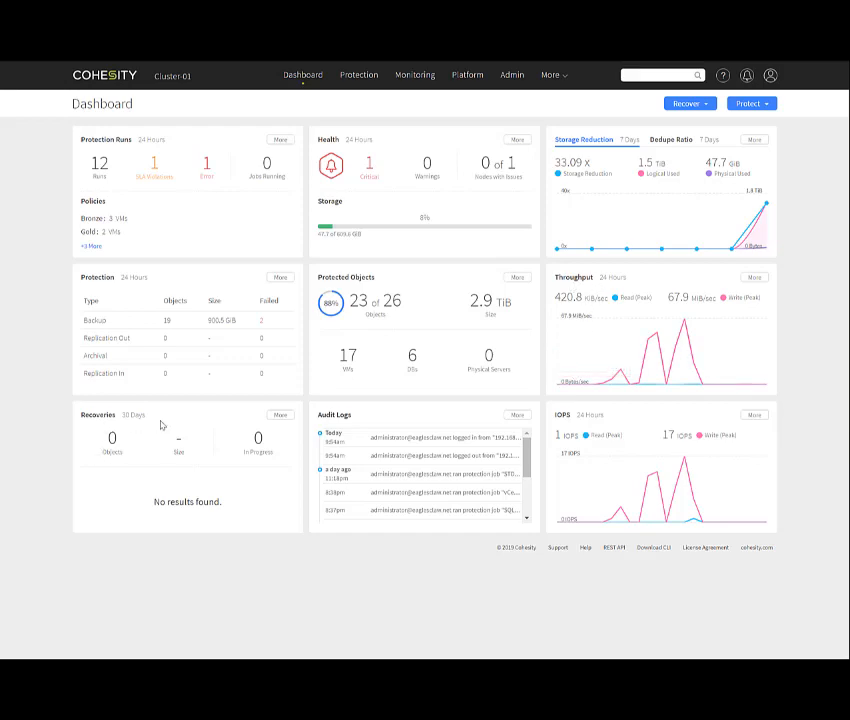
pyautogui.moveTo(341, 429)
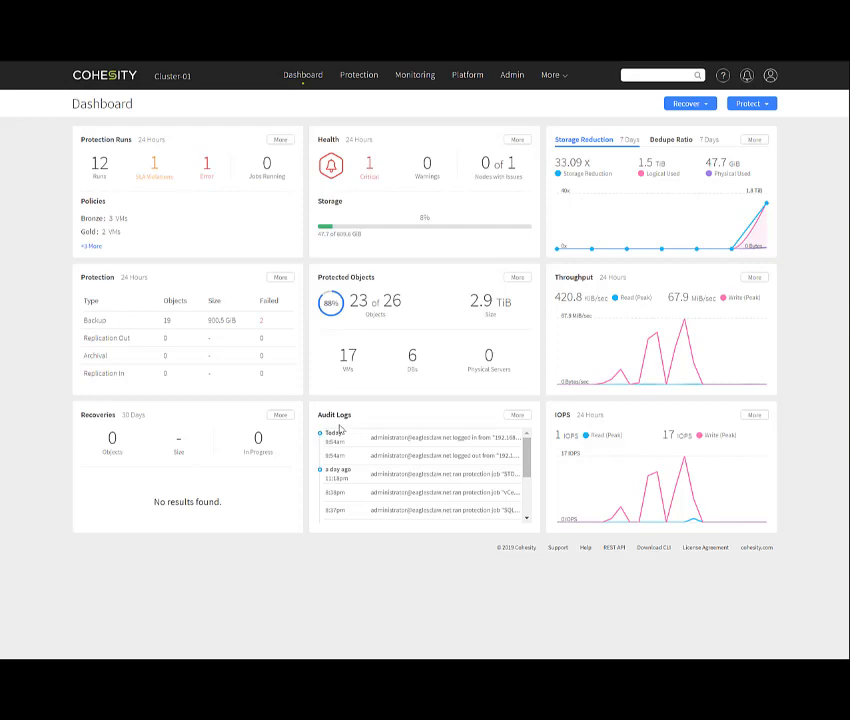
pyautogui.moveTo(612, 512)
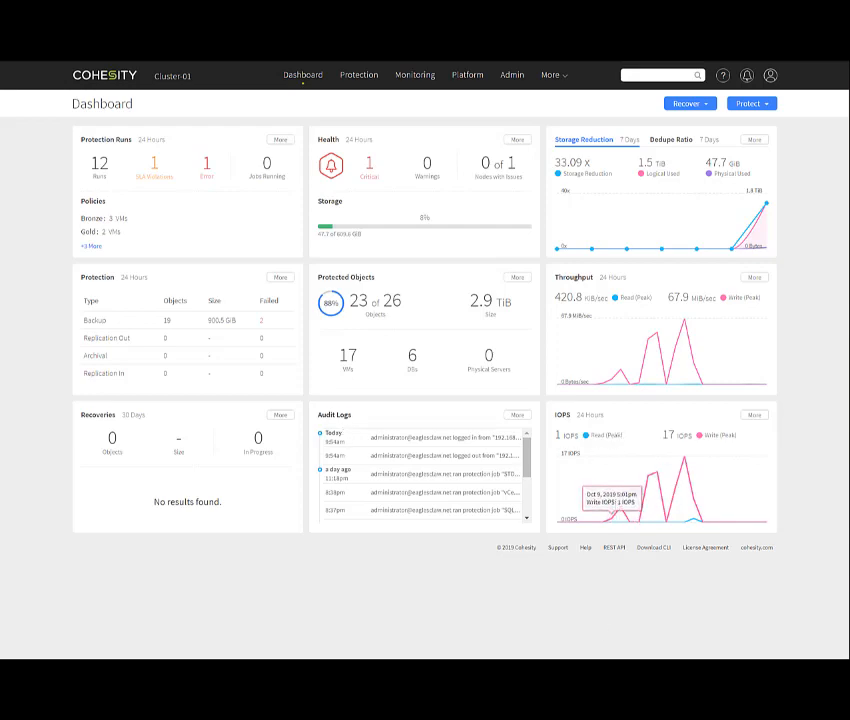
pyautogui.moveTo(528, 577)
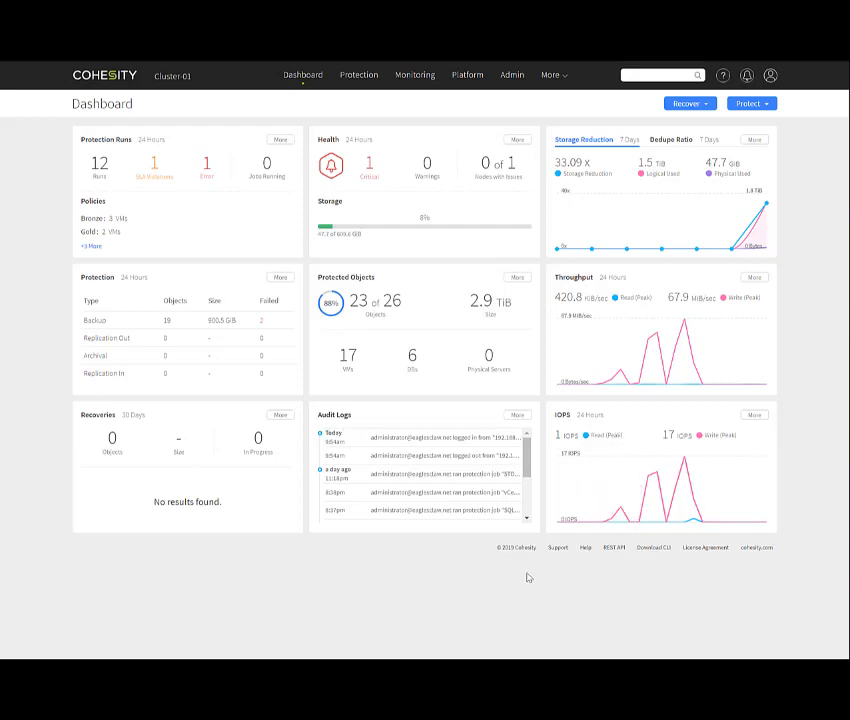
pyautogui.moveTo(558, 547)
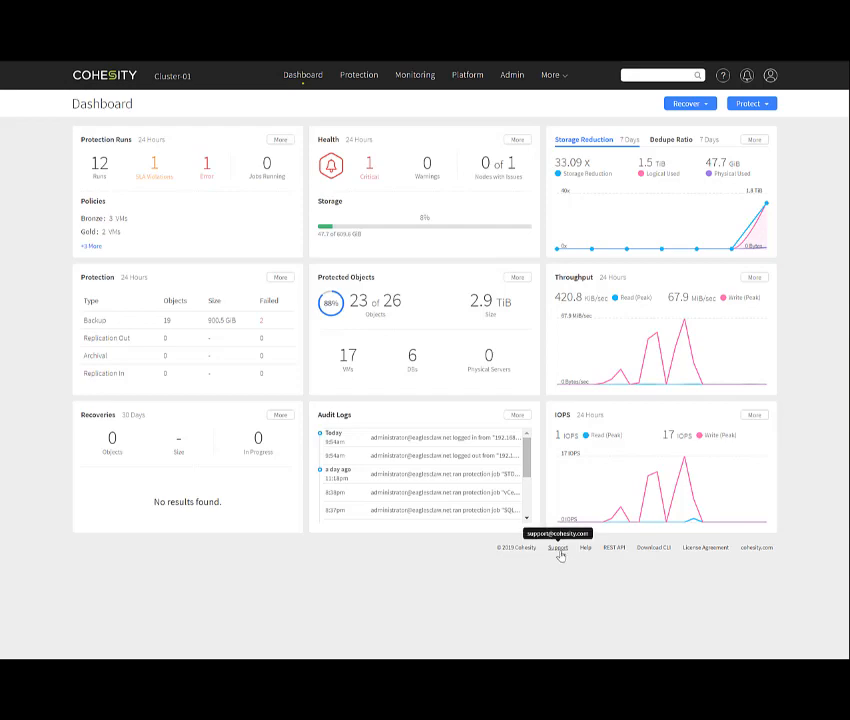
pyautogui.moveTo(586, 554)
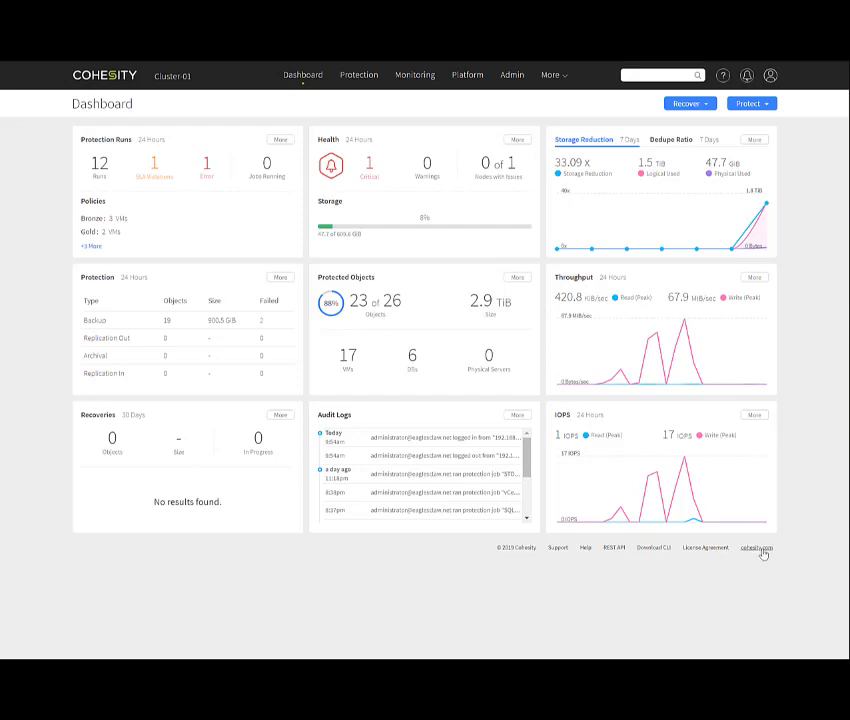
pyautogui.moveTo(454, 637)
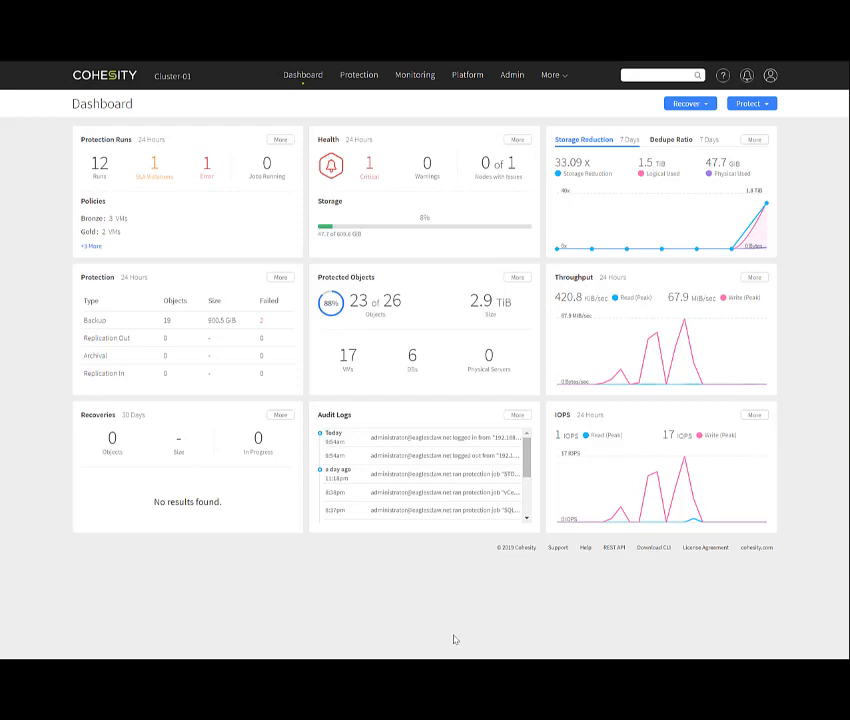
pyautogui.moveTo(172, 76)
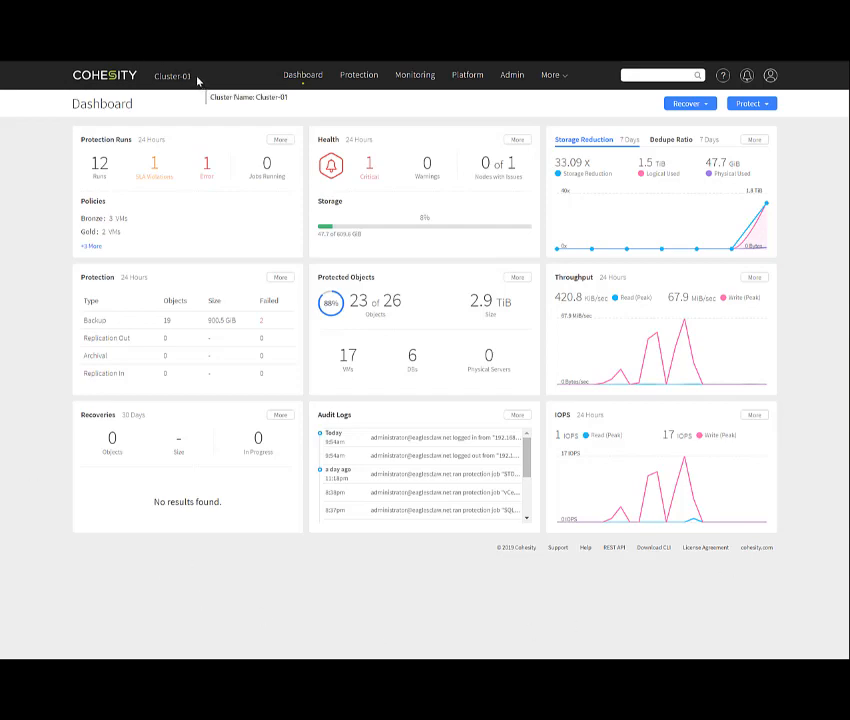
# - Highlight Cluster-01 and show the dashboard list, including the MS SQL Dashboard
pyautogui.doubleClick(171, 75)
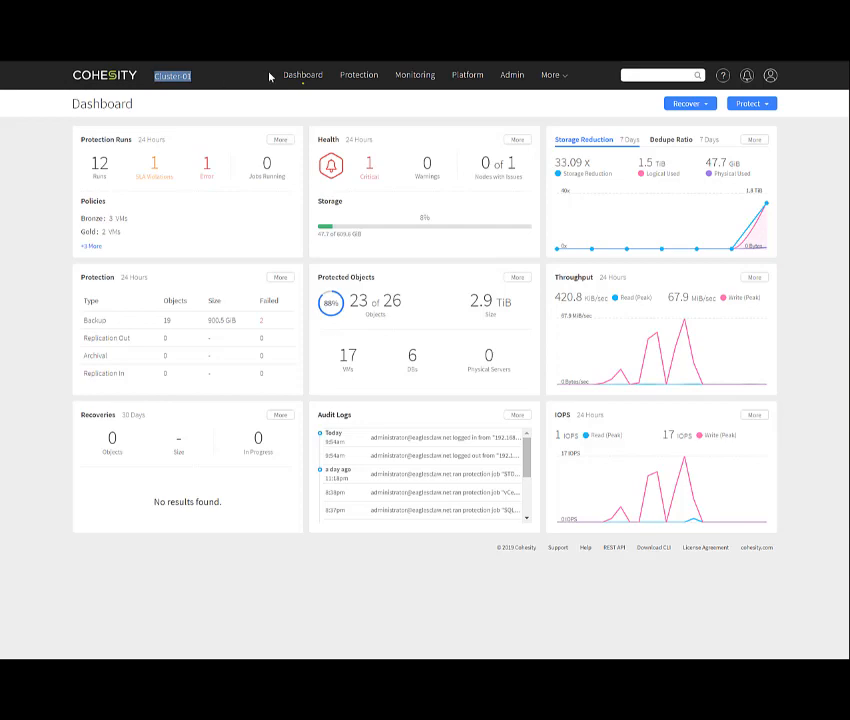
pyautogui.click(302, 74)
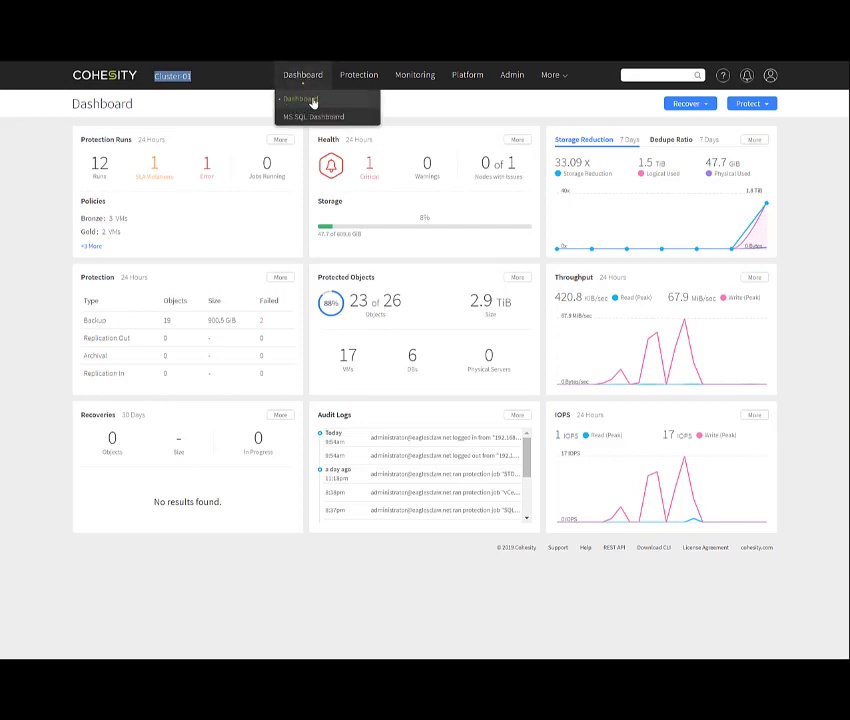
pyautogui.moveTo(334, 101)
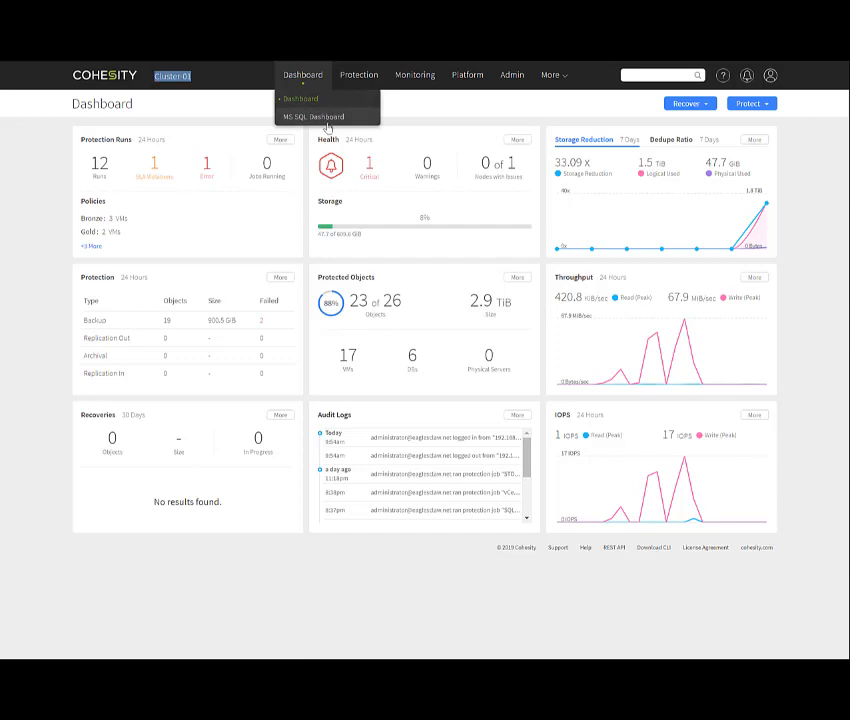
# - Open the MS SQL Dashboard: one host, one instance, 6 of 6 databases protected
pyautogui.click(315, 116)
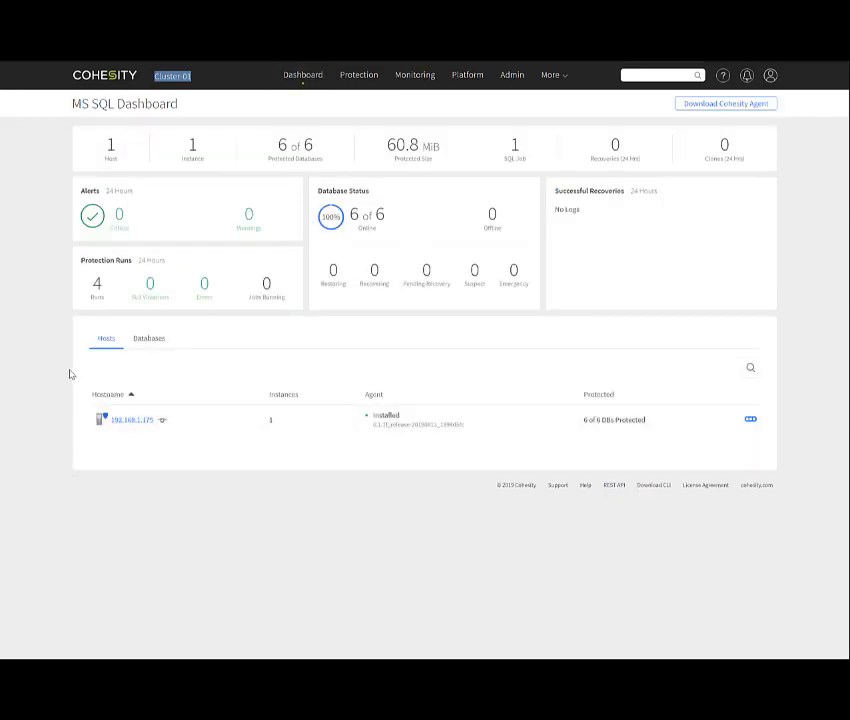
pyautogui.moveTo(208, 160)
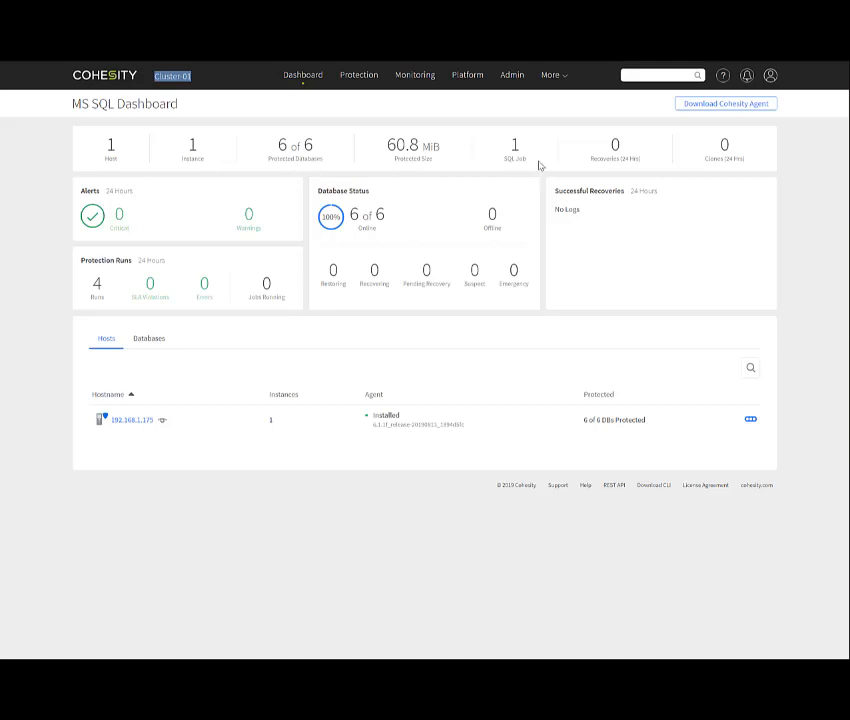
pyautogui.moveTo(714, 161)
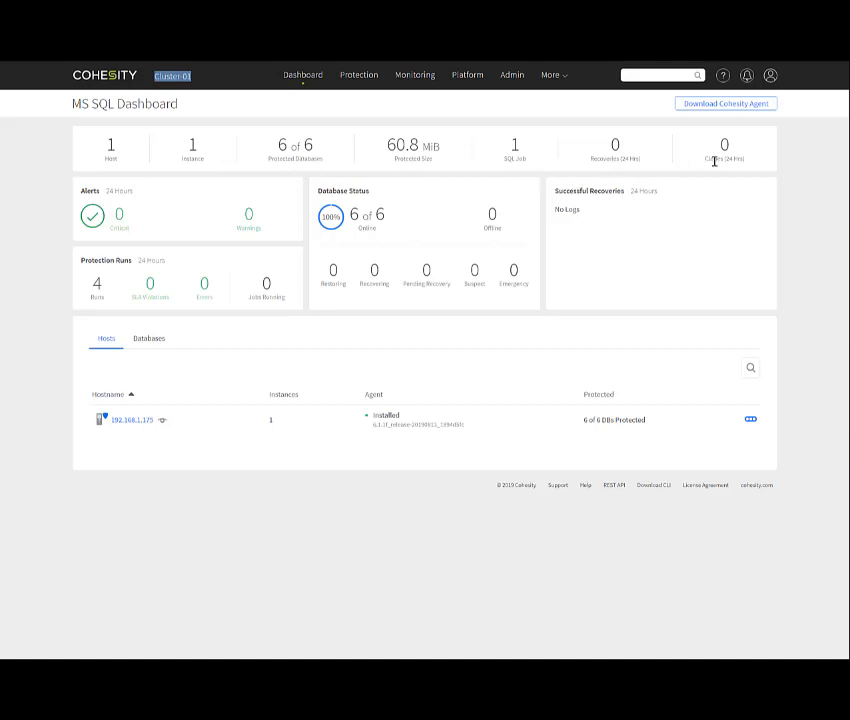
pyautogui.moveTo(458, 234)
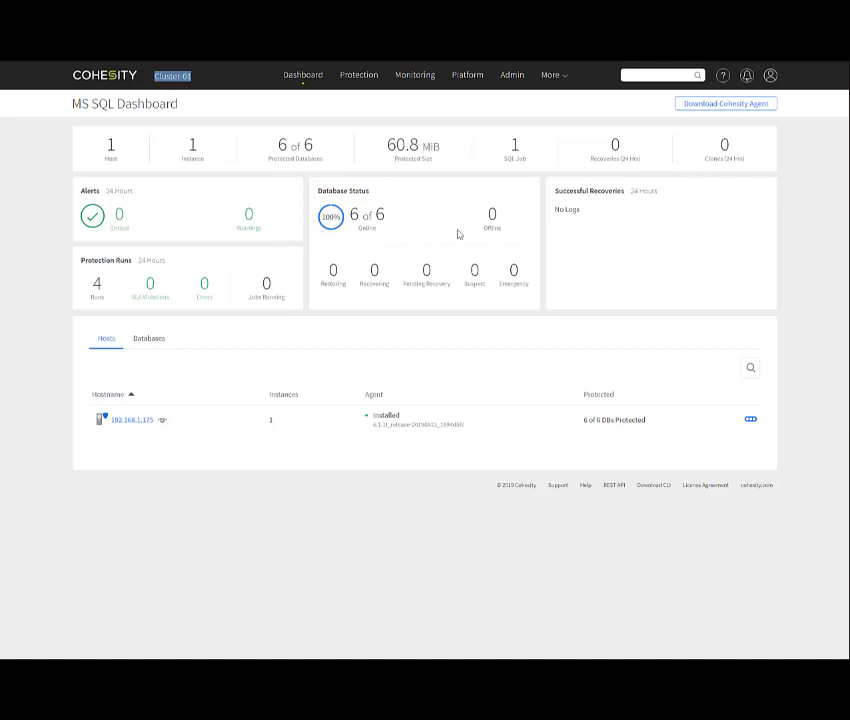
pyautogui.moveTo(322, 392)
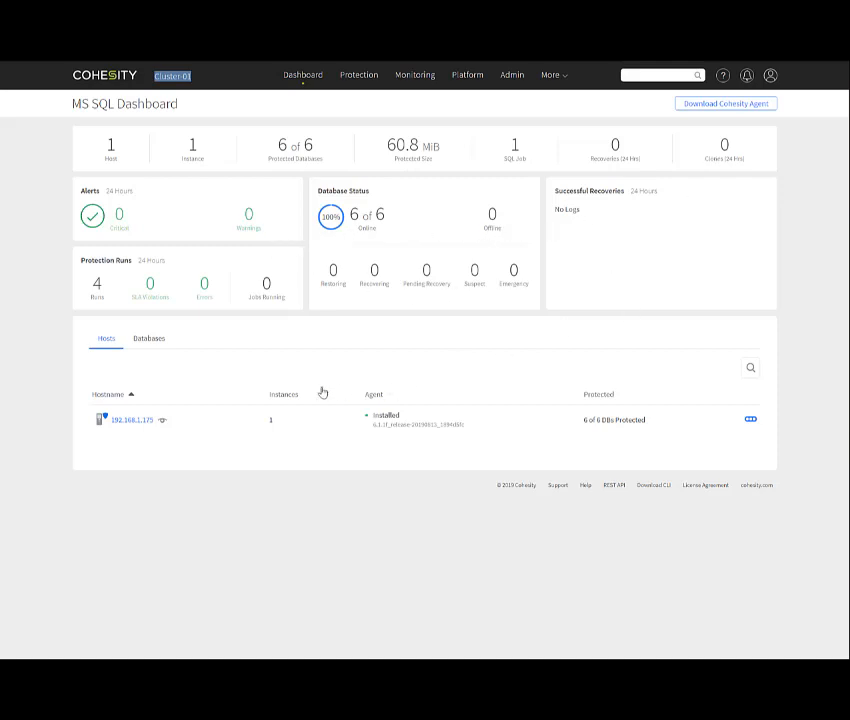
pyautogui.moveTo(174, 427)
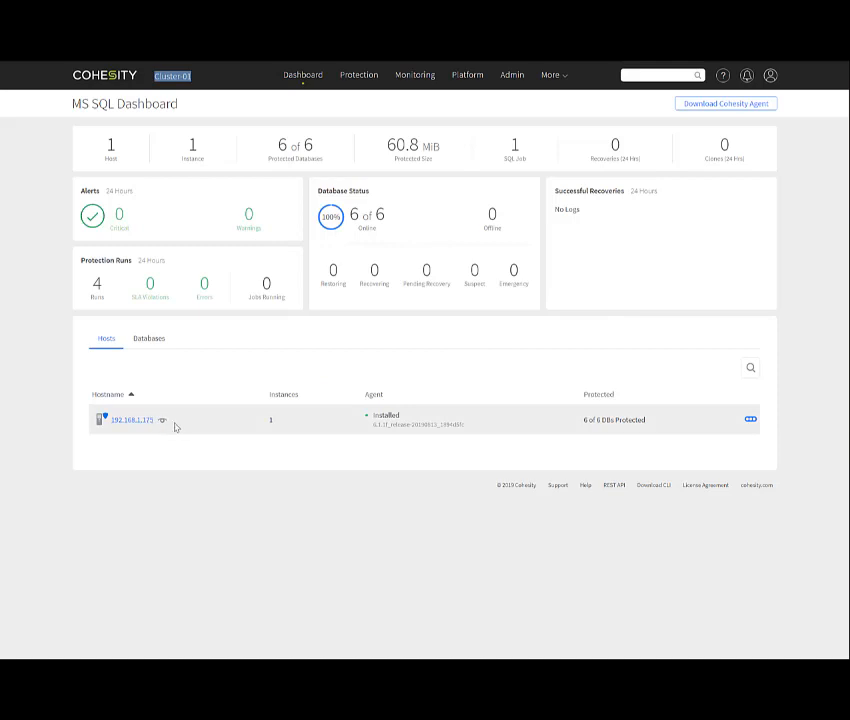
# - List the six SQL databases, each under the Silver-DBs policy and online
pyautogui.click(149, 338)
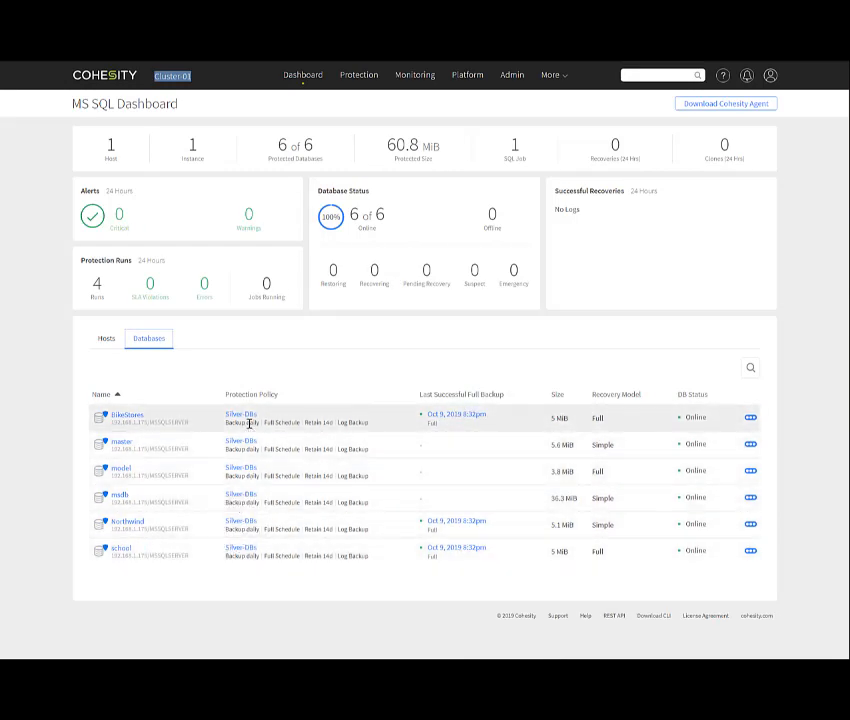
pyautogui.moveTo(293, 410)
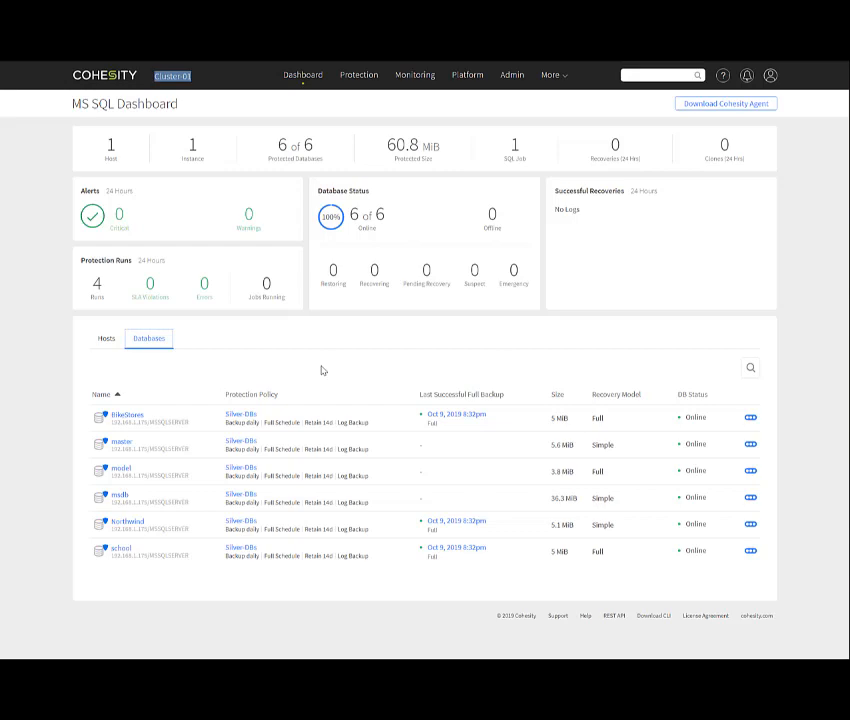
pyautogui.moveTo(758, 310)
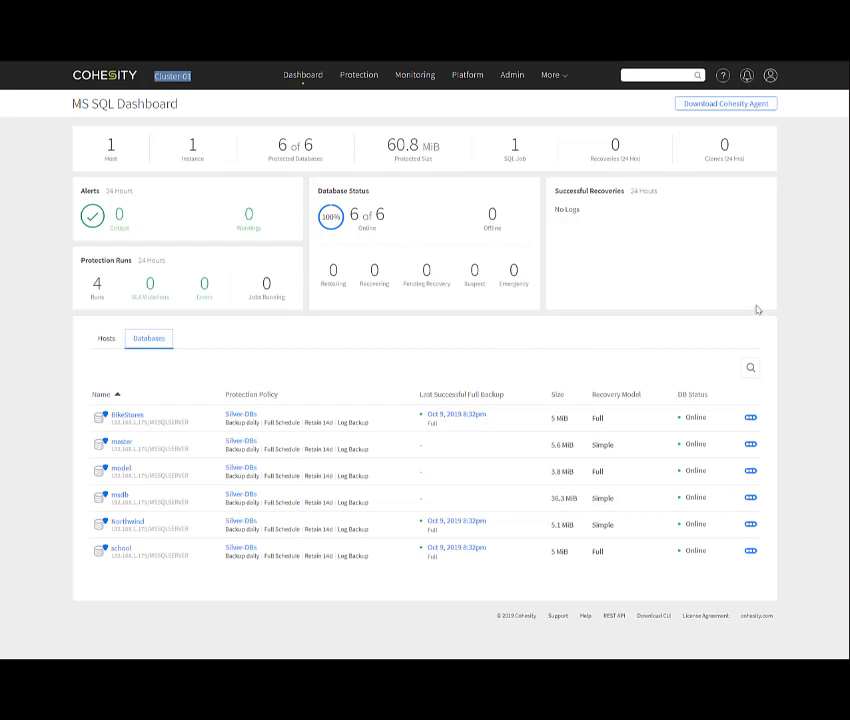
pyautogui.moveTo(789, 285)
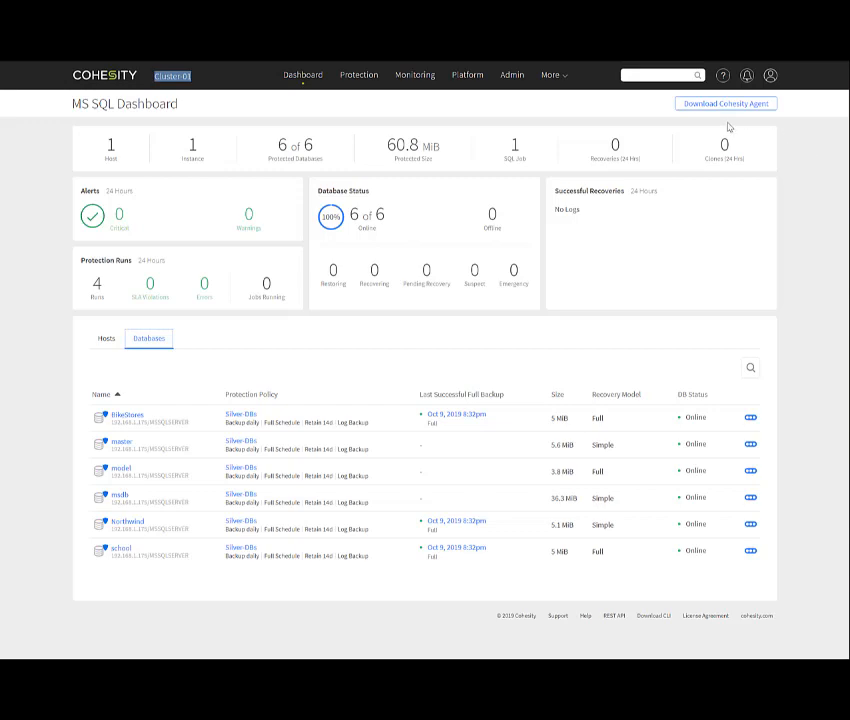
pyautogui.moveTo(729, 113)
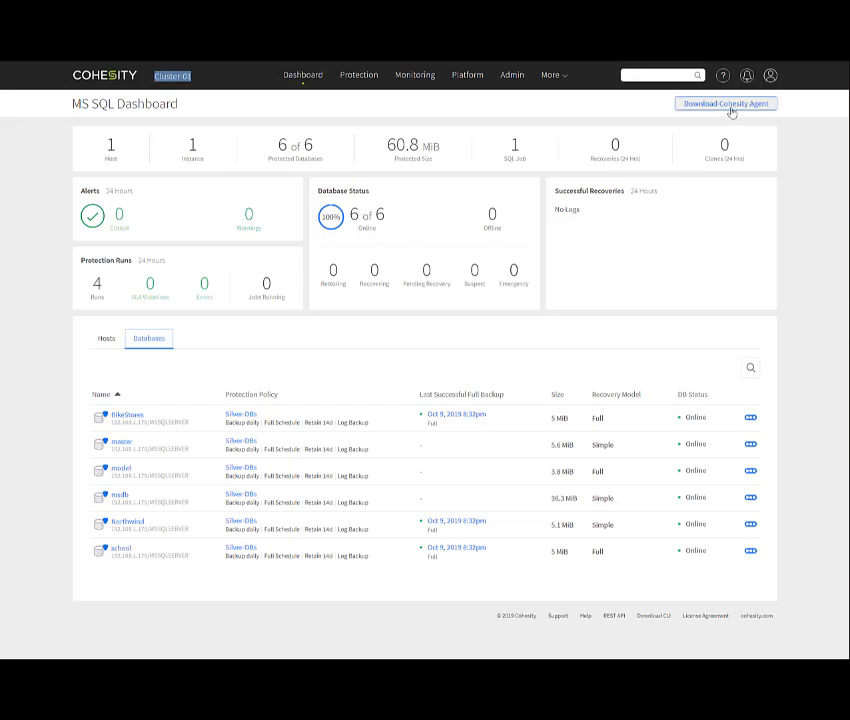
pyautogui.click(511, 74)
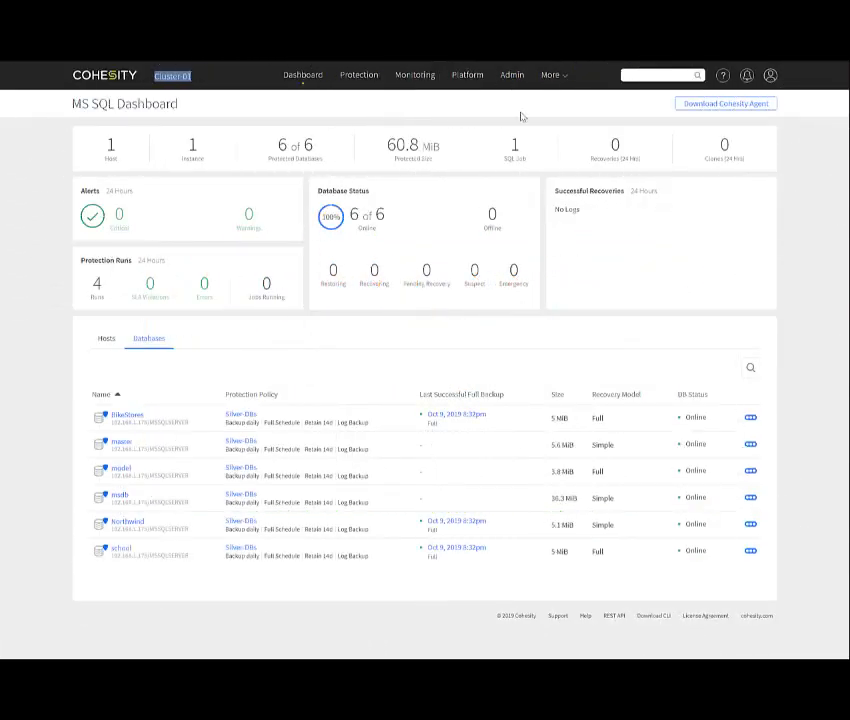
# - Go to Platform > Cluster to view Cluster-01's summary: 609.6 GiB, one node
pyautogui.click(467, 74)
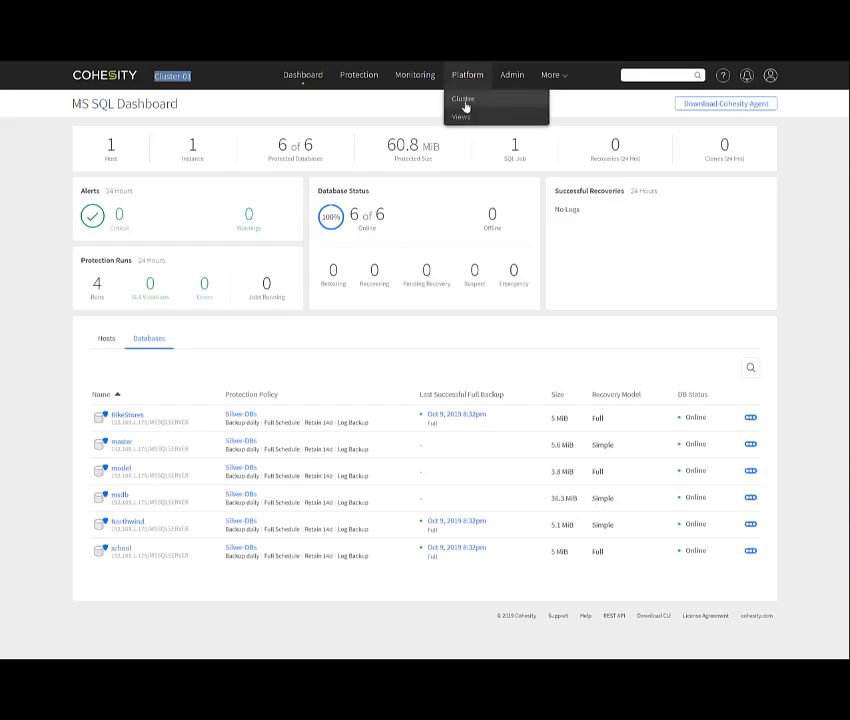
pyautogui.click(463, 99)
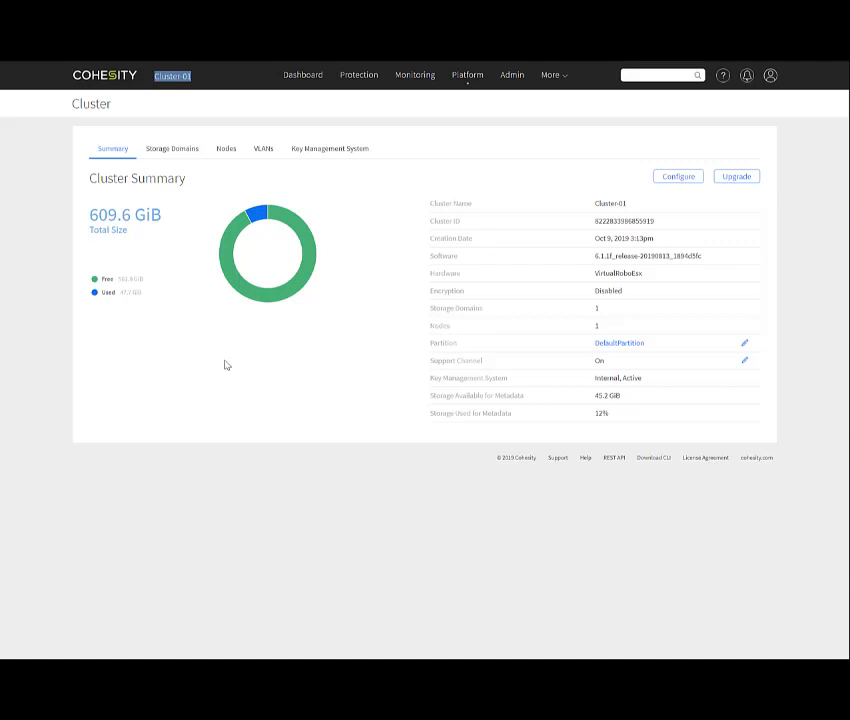
pyautogui.moveTo(190, 217)
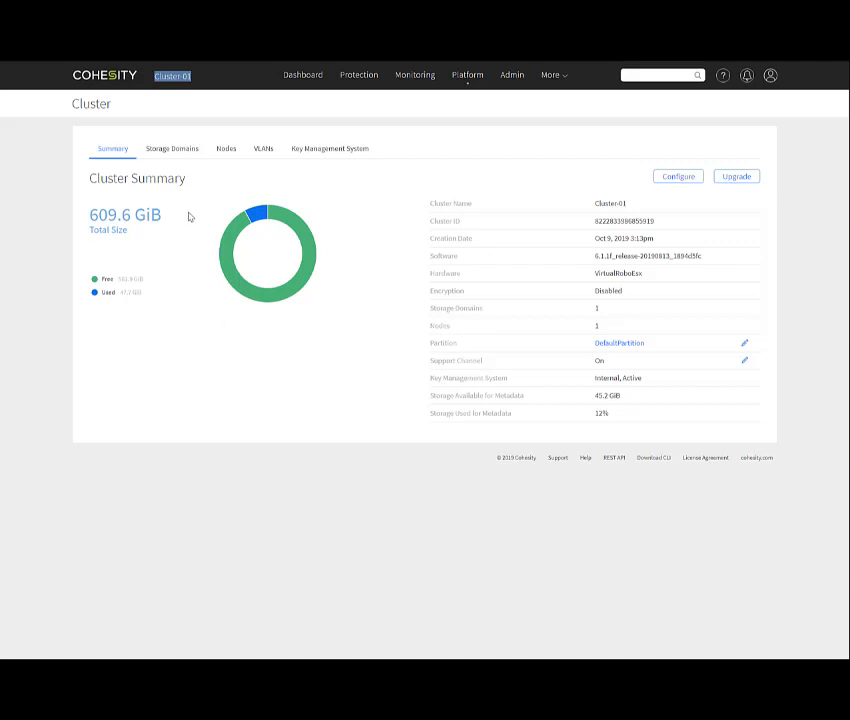
pyautogui.moveTo(268, 245)
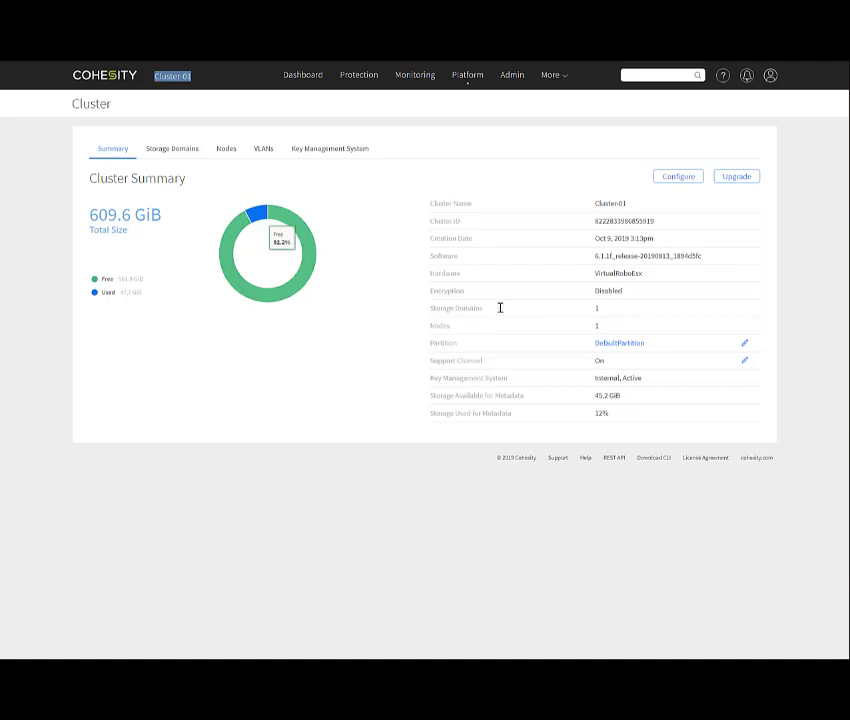
pyautogui.moveTo(690, 253)
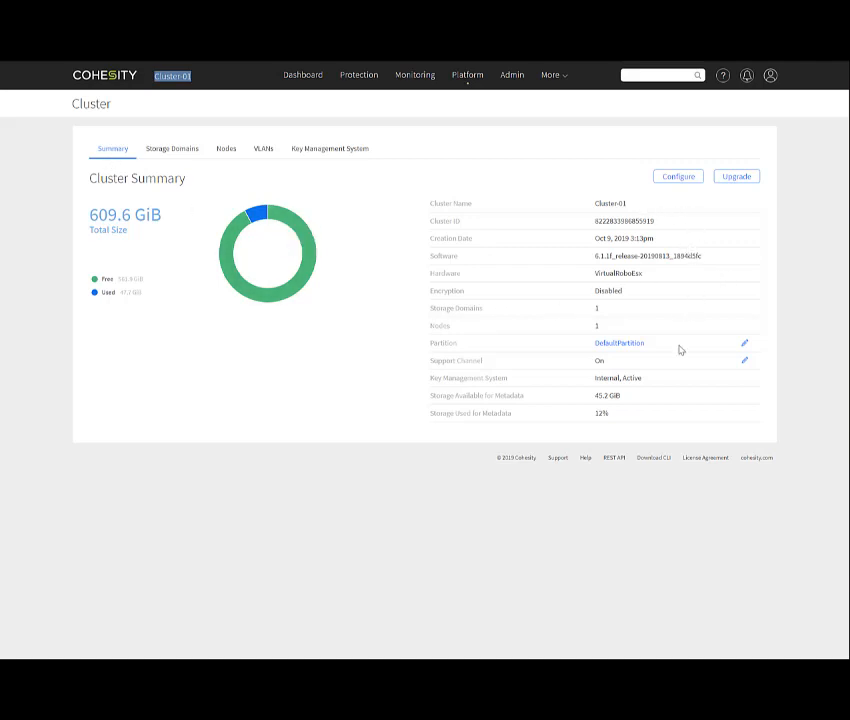
pyautogui.moveTo(604, 268)
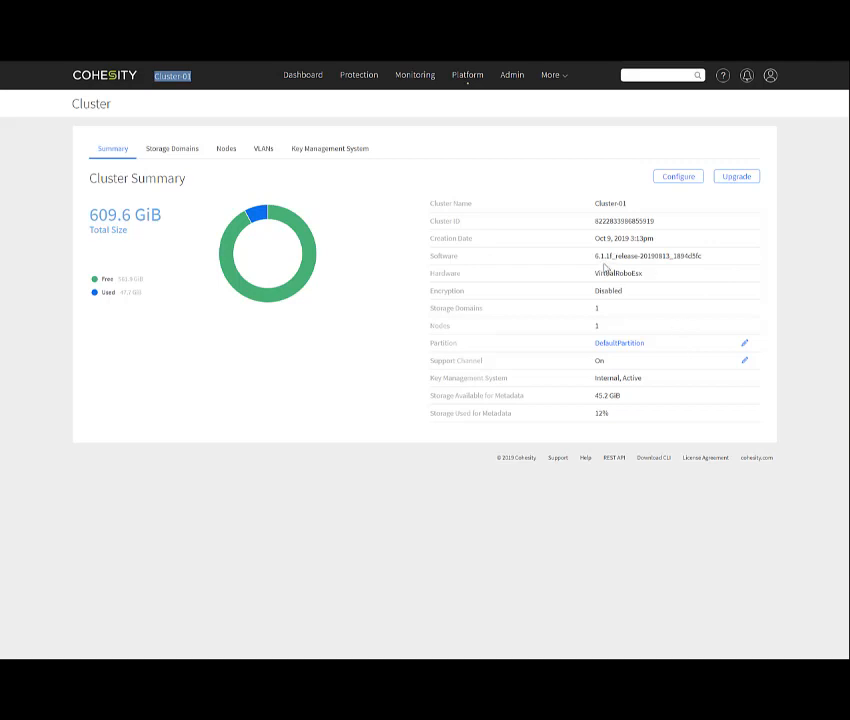
pyautogui.moveTo(666, 438)
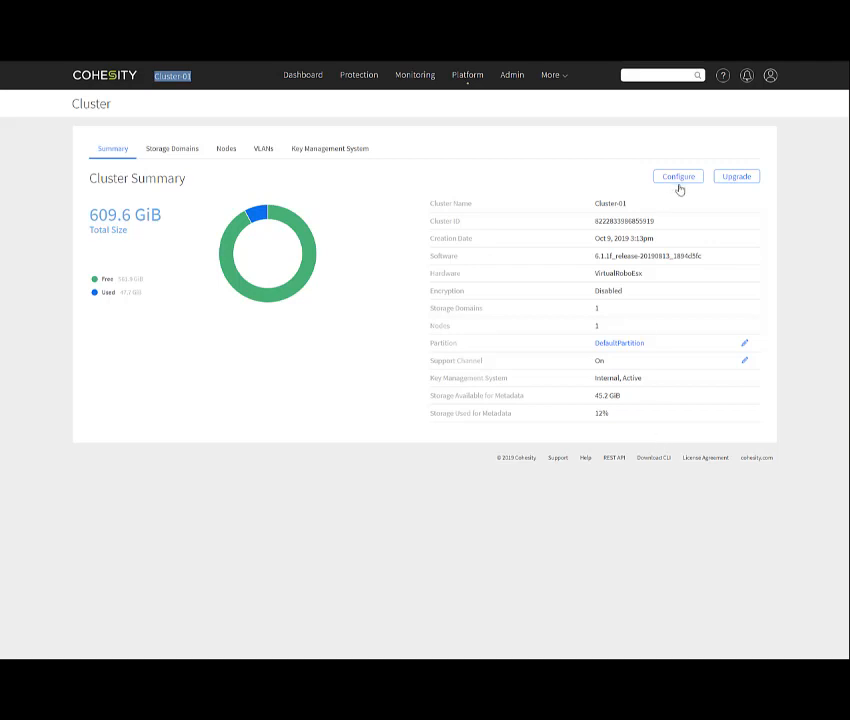
pyautogui.click(677, 176)
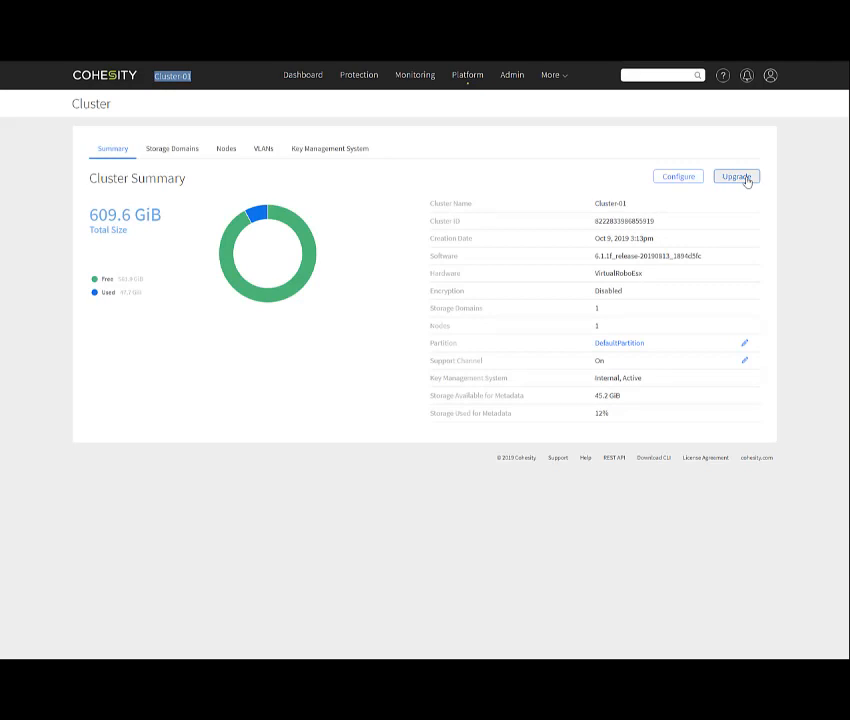
pyautogui.moveTo(178, 216)
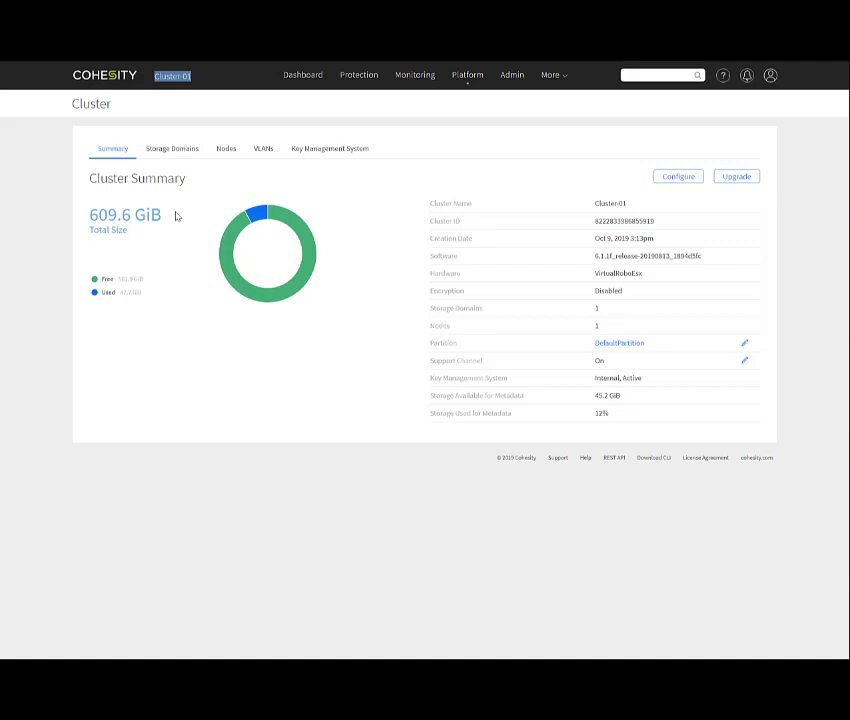
pyautogui.moveTo(152, 160)
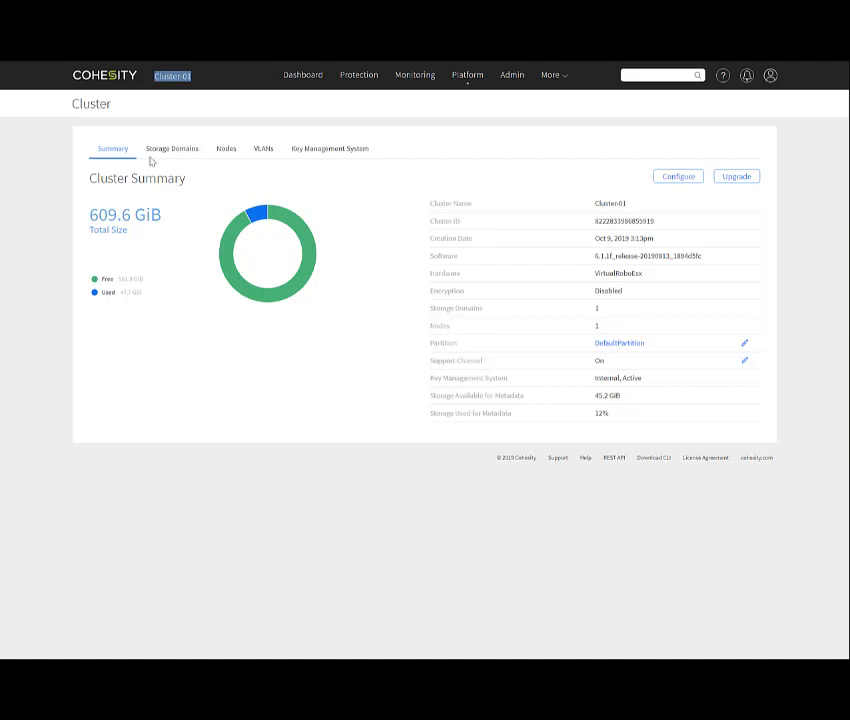
# - Browse the cluster's Storage Domains, Nodes and VLANs tabs, the last showing no VLANs
pyautogui.click(172, 148)
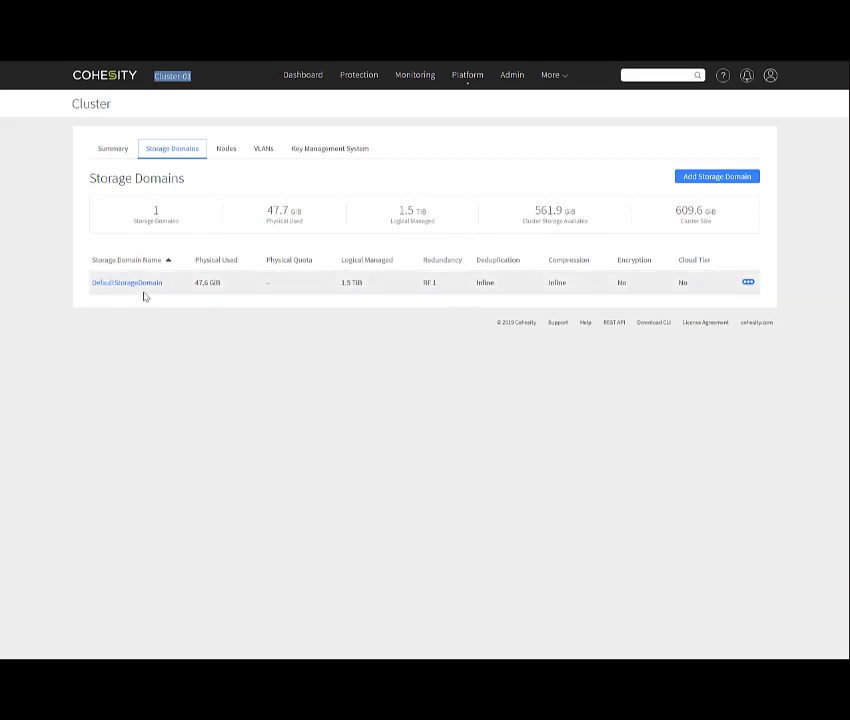
pyautogui.moveTo(364, 292)
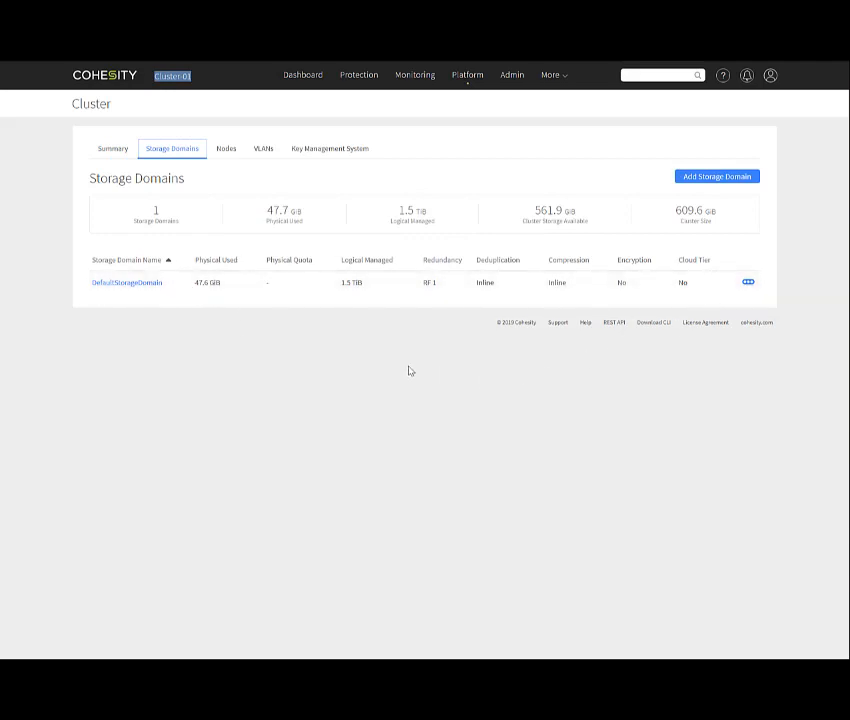
pyautogui.moveTo(406, 358)
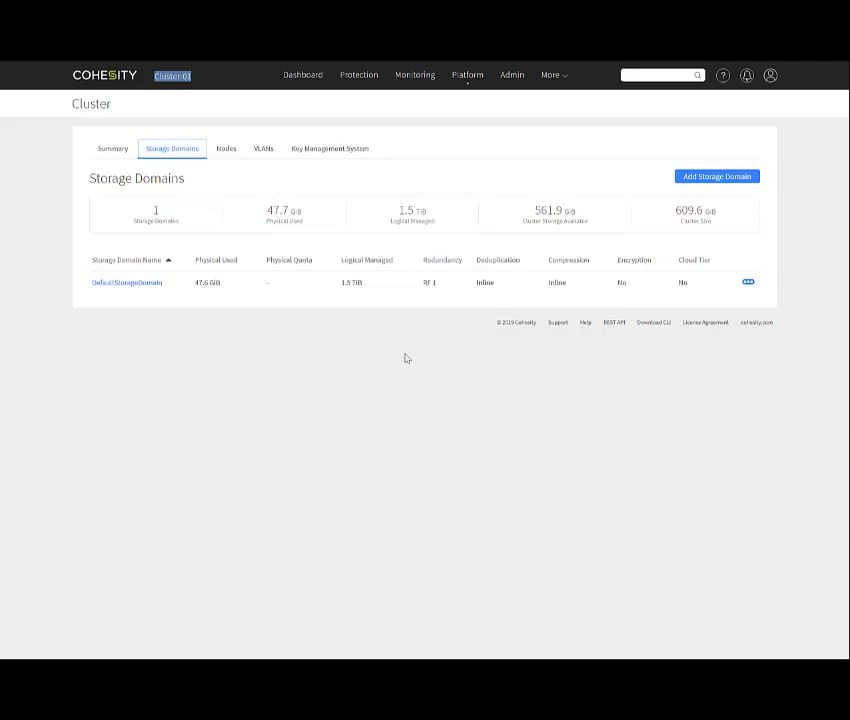
pyautogui.click(226, 148)
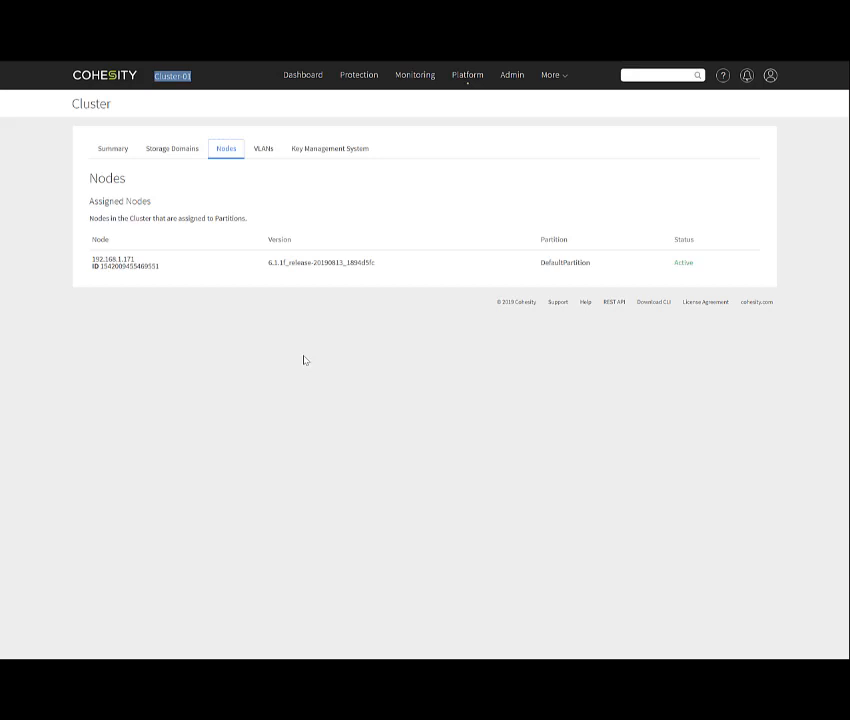
pyautogui.moveTo(158, 283)
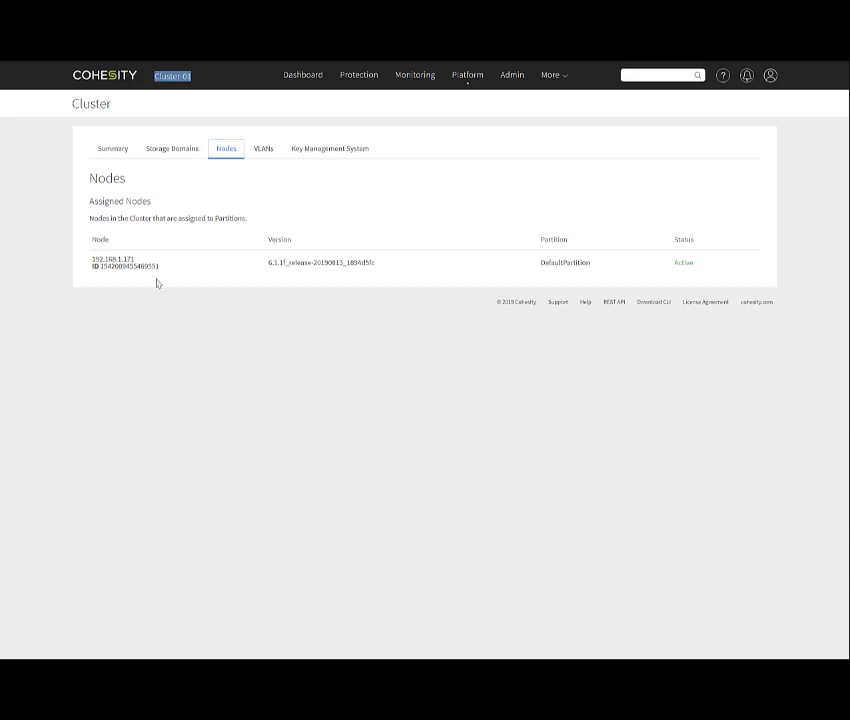
pyautogui.moveTo(253, 155)
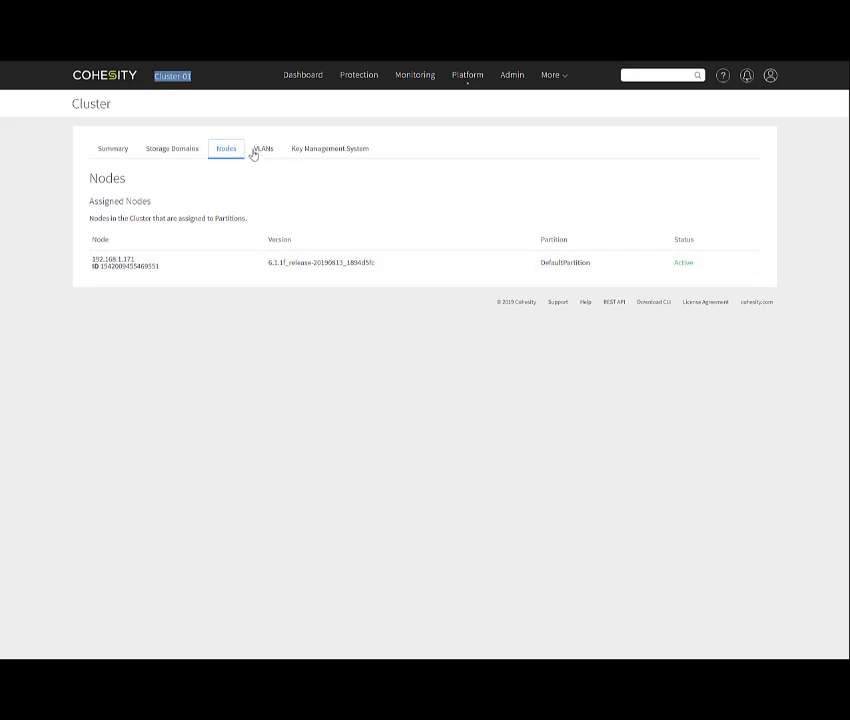
pyautogui.click(263, 148)
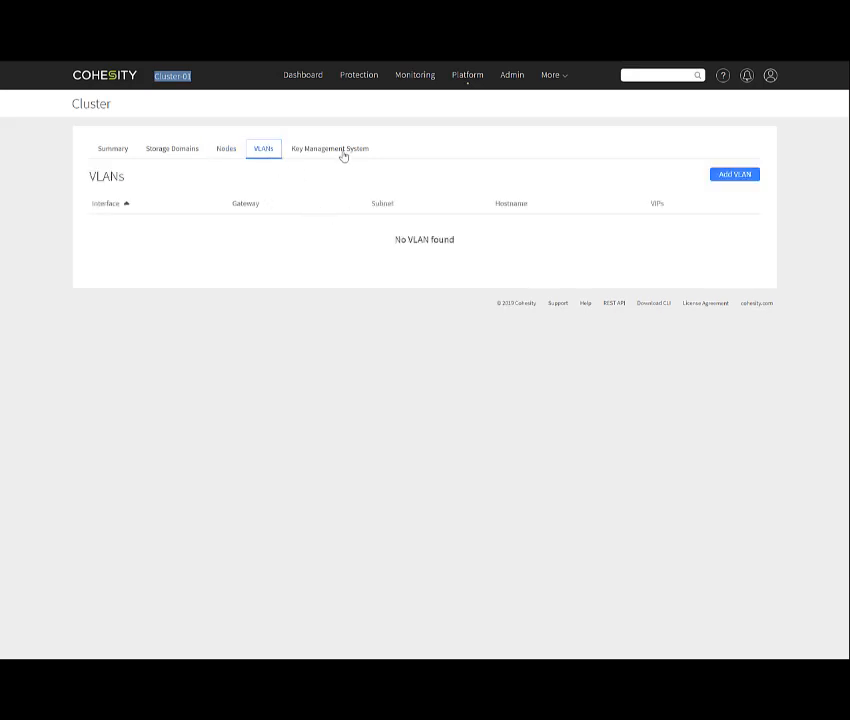
# - Show the Key Management System form with SafeNet server type and port 5696
pyautogui.click(329, 148)
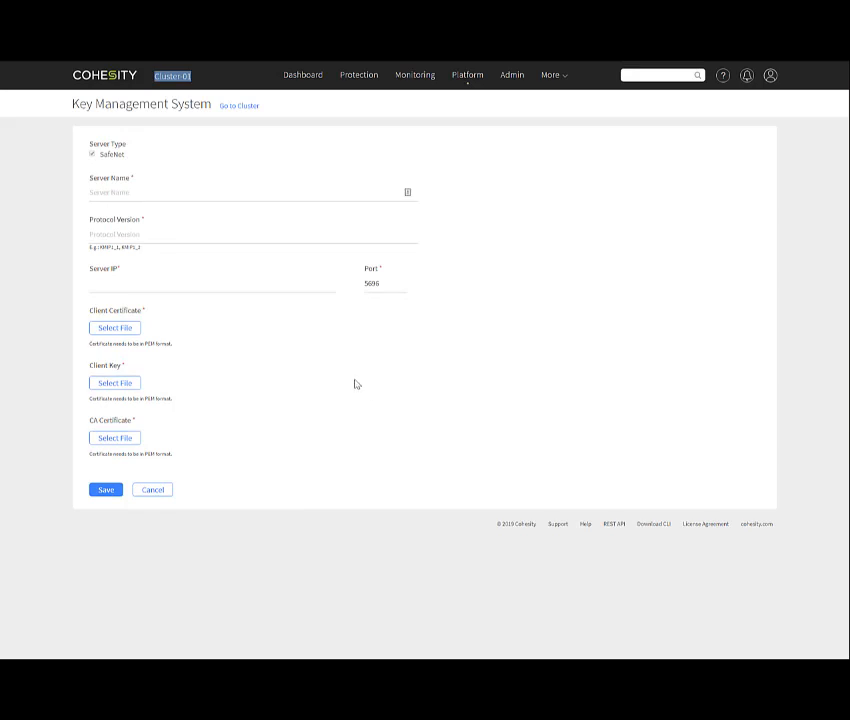
pyautogui.moveTo(123, 150)
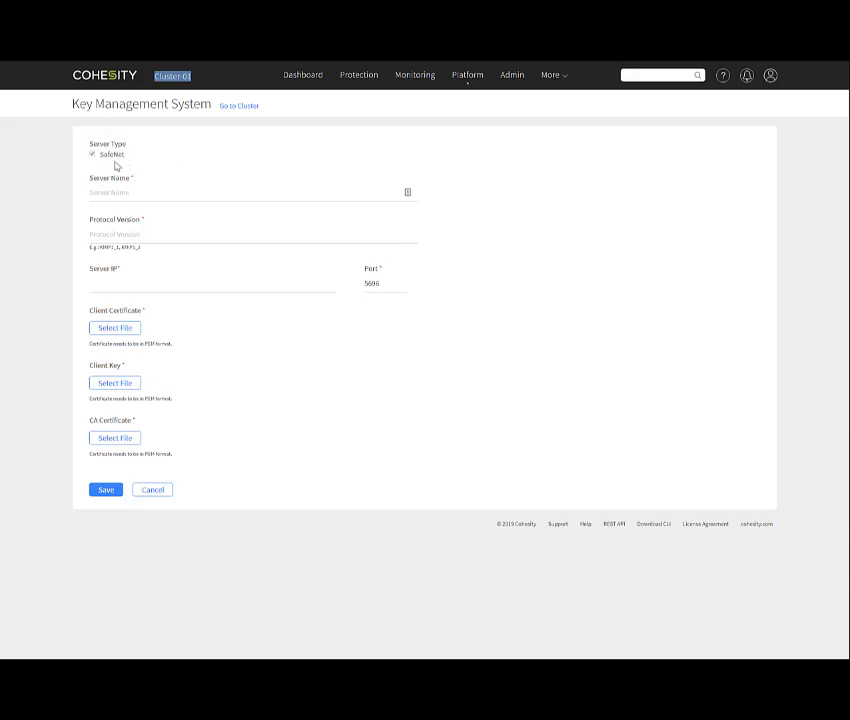
pyautogui.moveTo(150, 174)
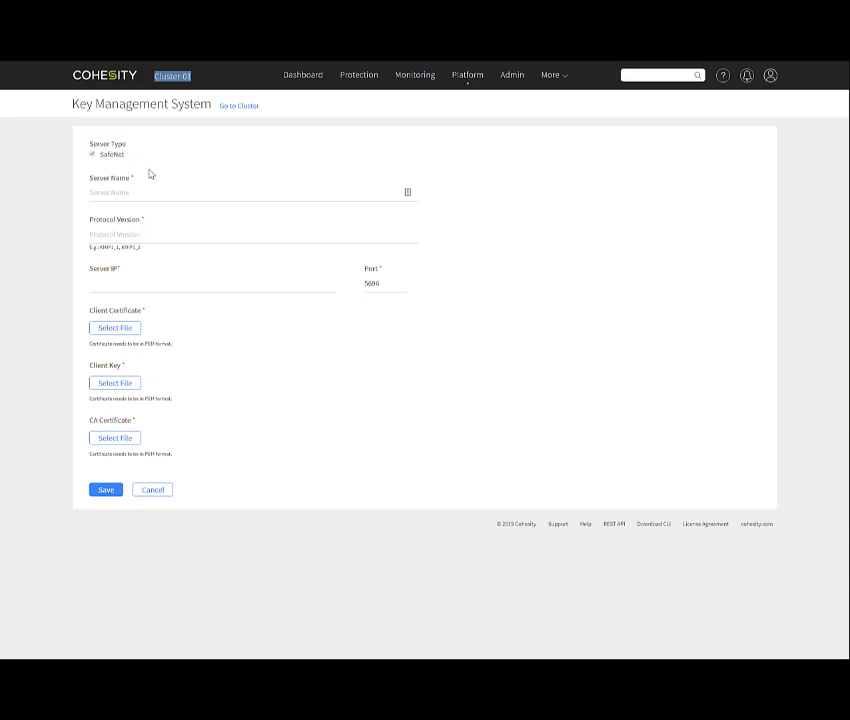
pyautogui.moveTo(245, 137)
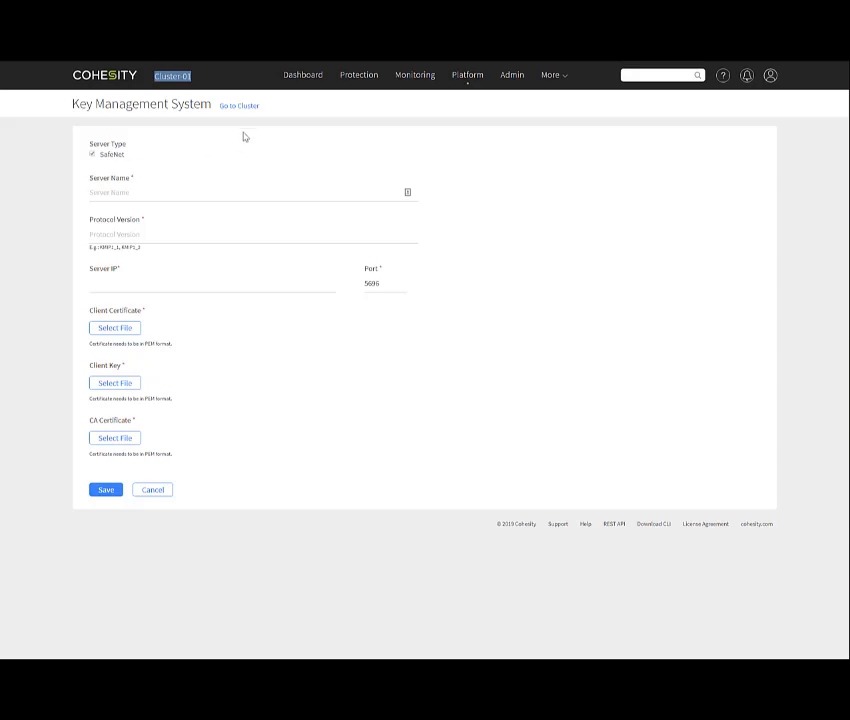
# - Open DefaultView from Platform > Views and check its Protection, User Quotas and Settings tabs
pyautogui.click(238, 105)
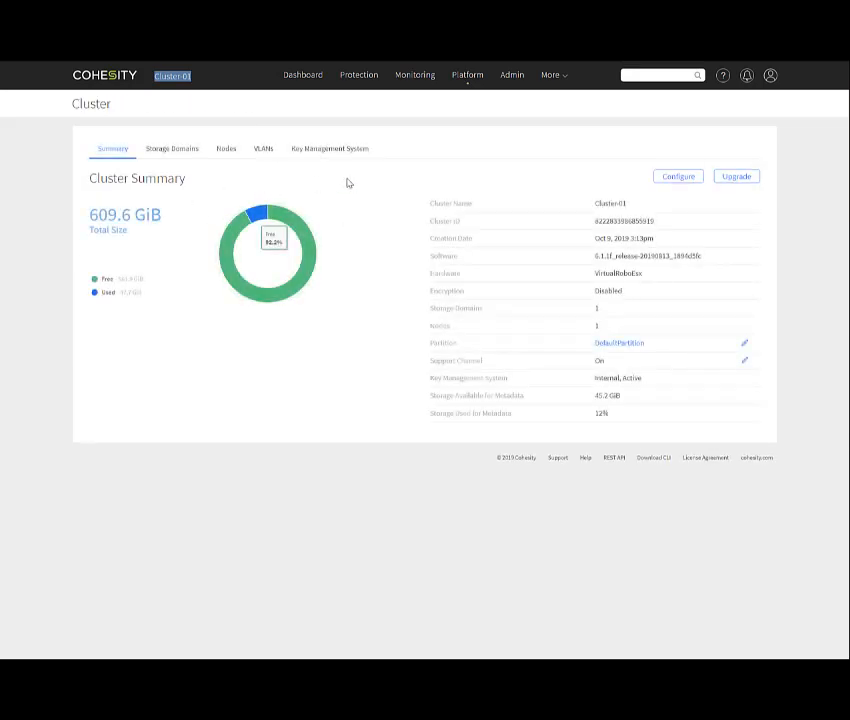
pyautogui.moveTo(472, 88)
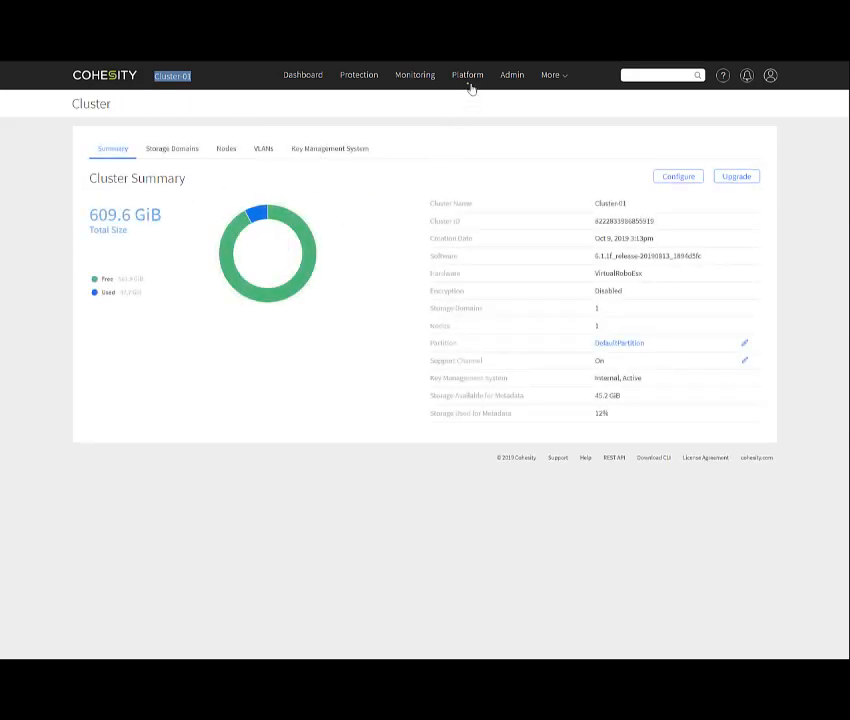
pyautogui.click(467, 74)
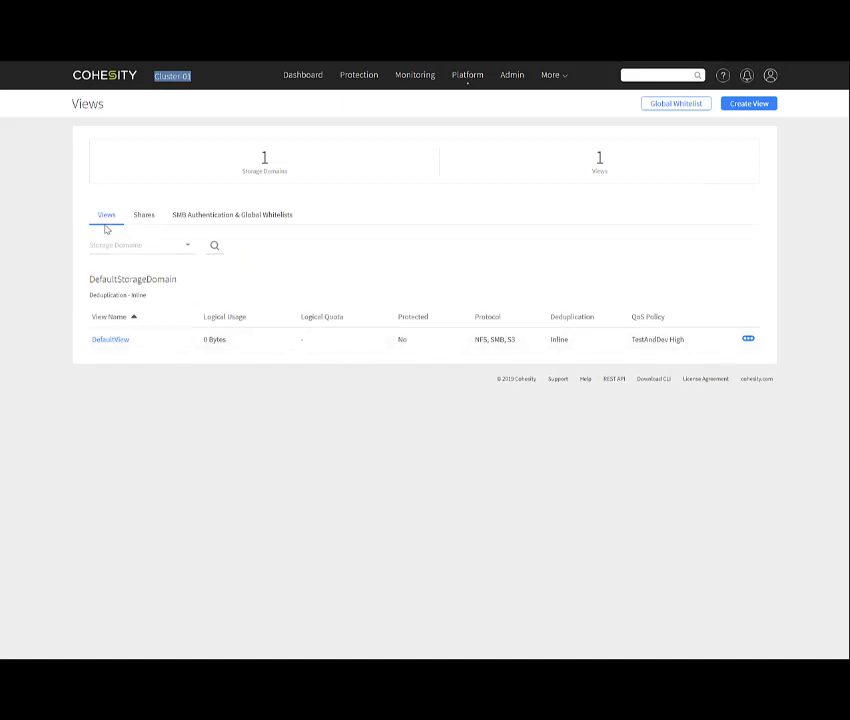
pyautogui.moveTo(228, 224)
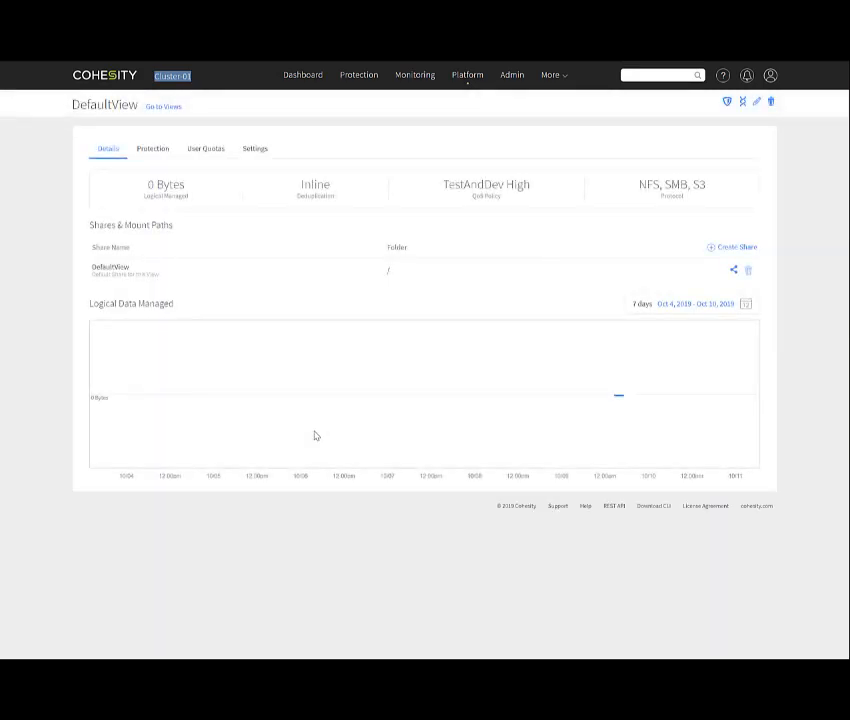
pyautogui.moveTo(259, 338)
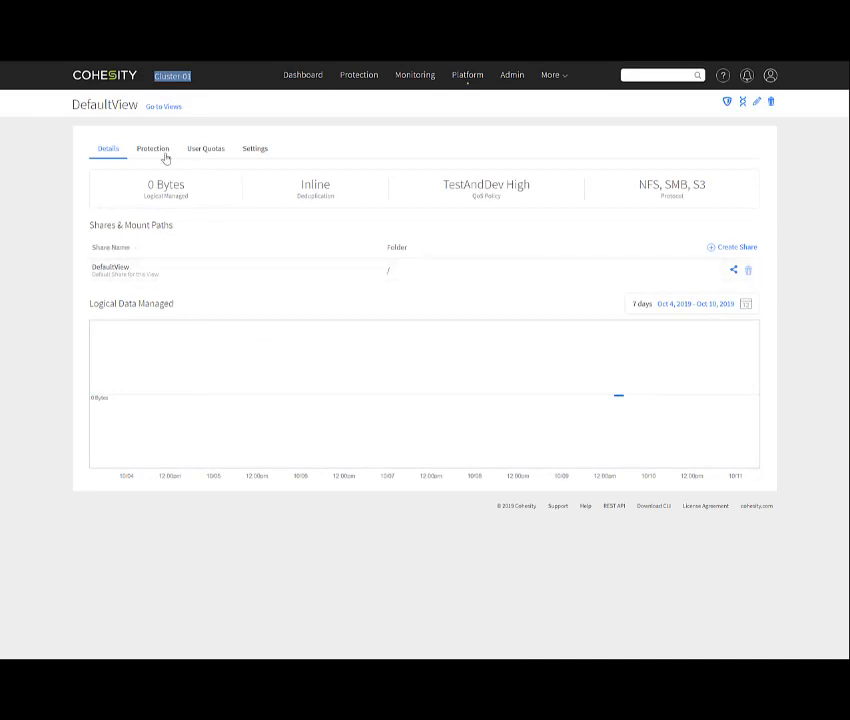
pyautogui.click(153, 148)
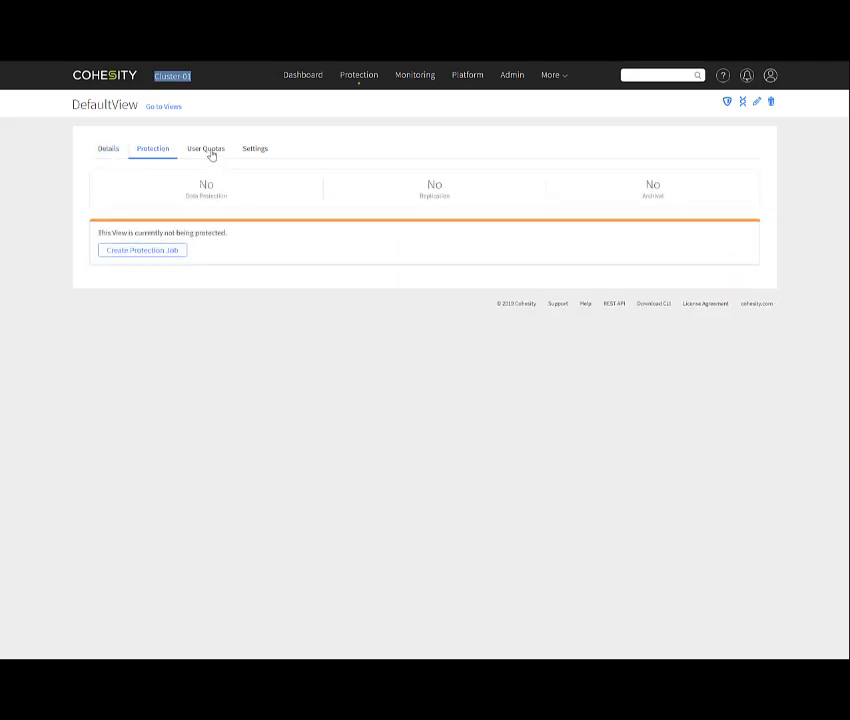
pyautogui.click(206, 148)
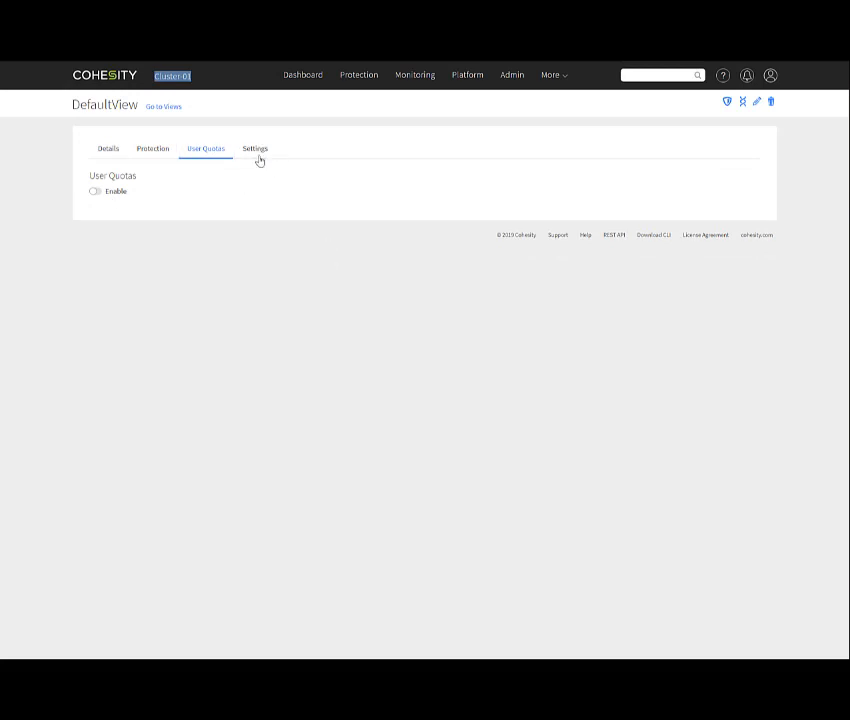
pyautogui.click(254, 148)
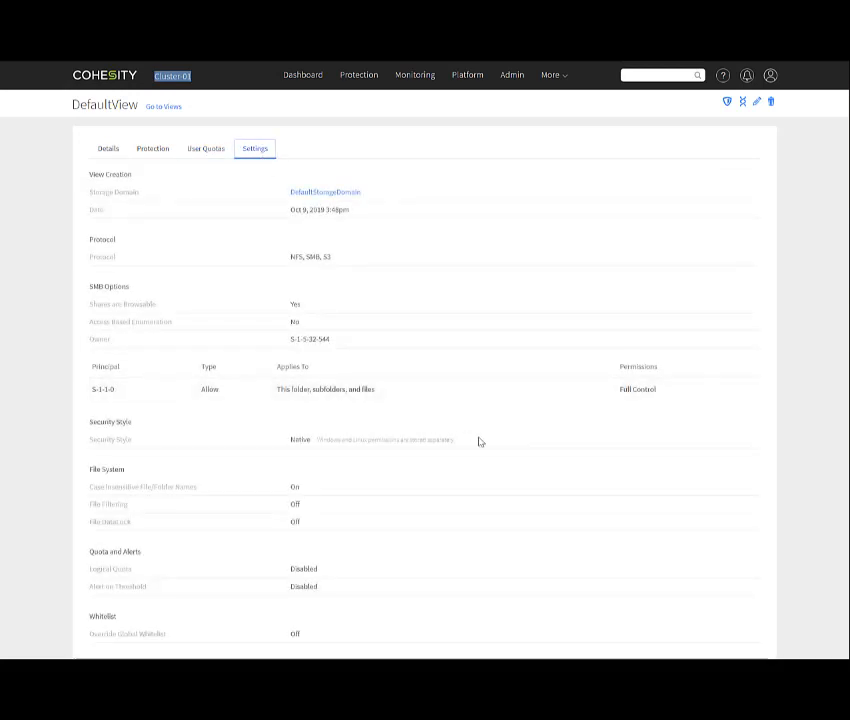
pyautogui.moveTo(537, 522)
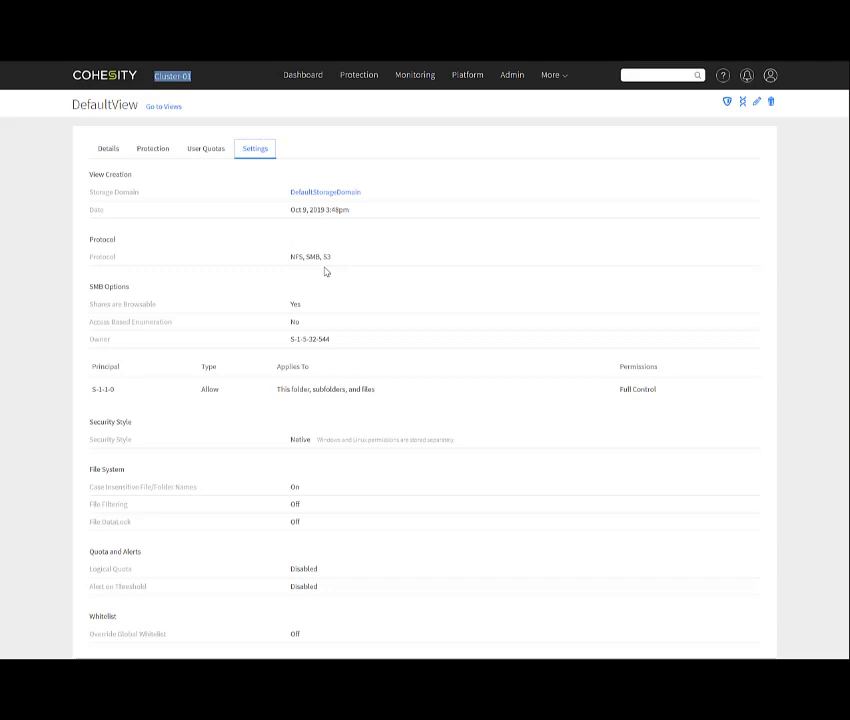
pyautogui.moveTo(325, 275)
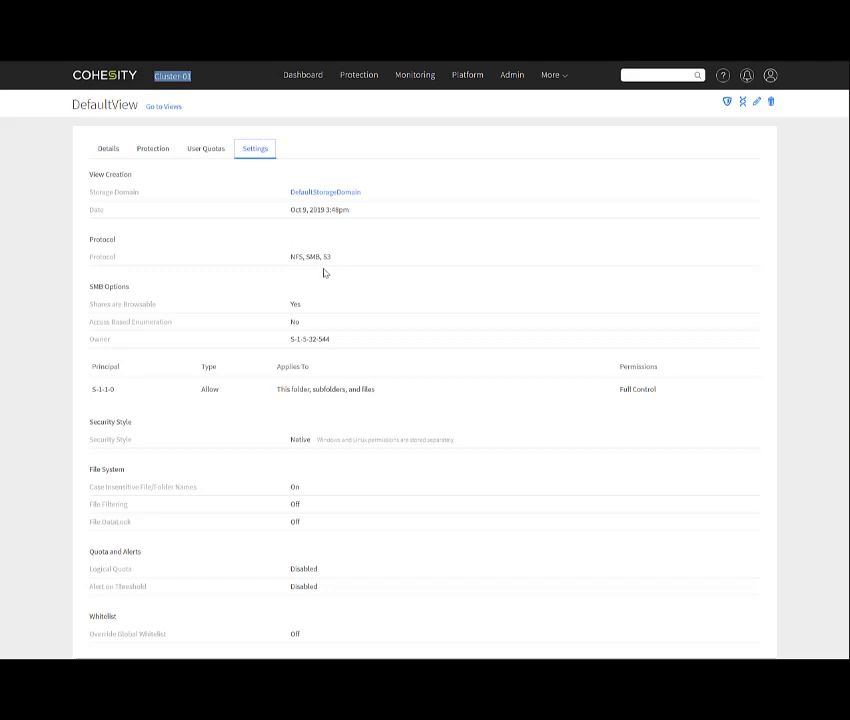
pyautogui.click(512, 75)
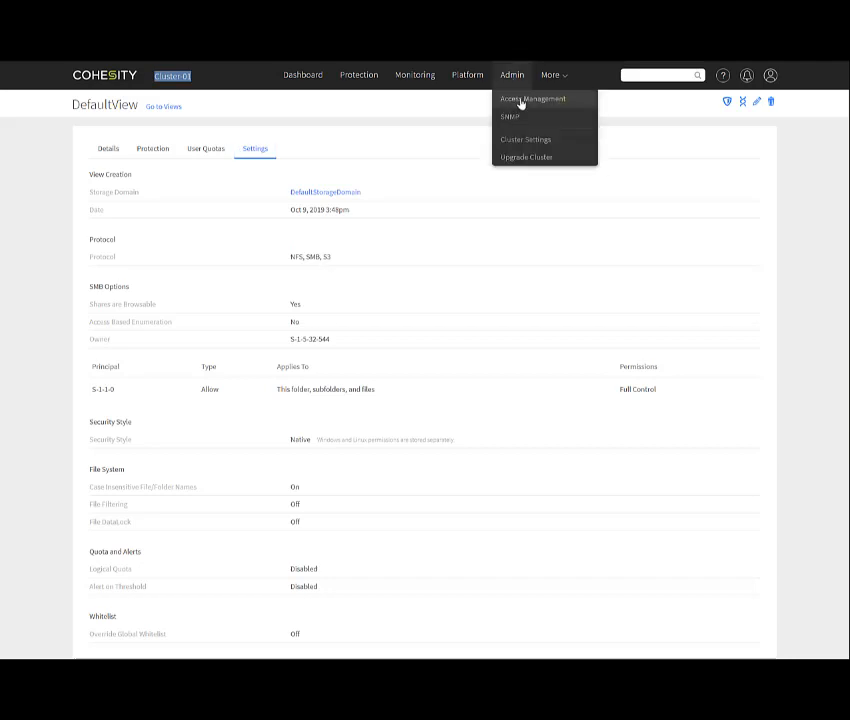
# - Show Access Management's six built-in roles, including Admin, Operator and Viewer
pyautogui.click(532, 98)
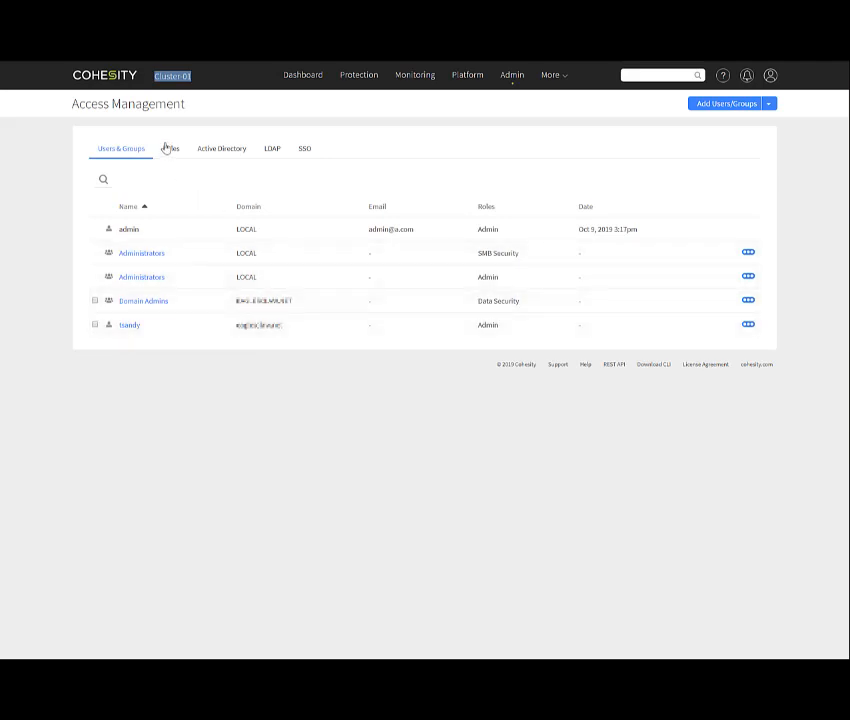
pyautogui.click(170, 148)
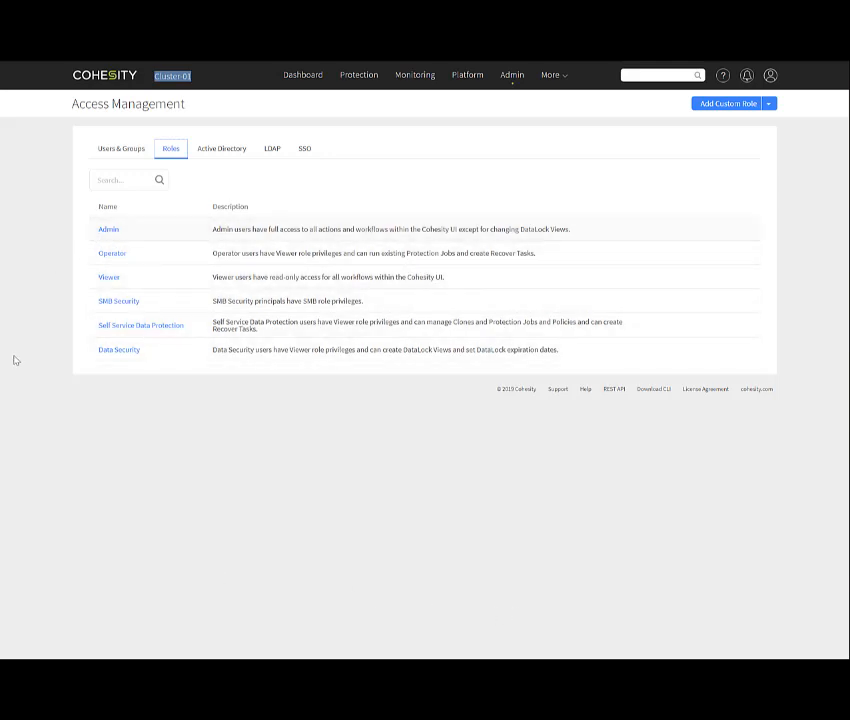
pyautogui.moveTo(128, 367)
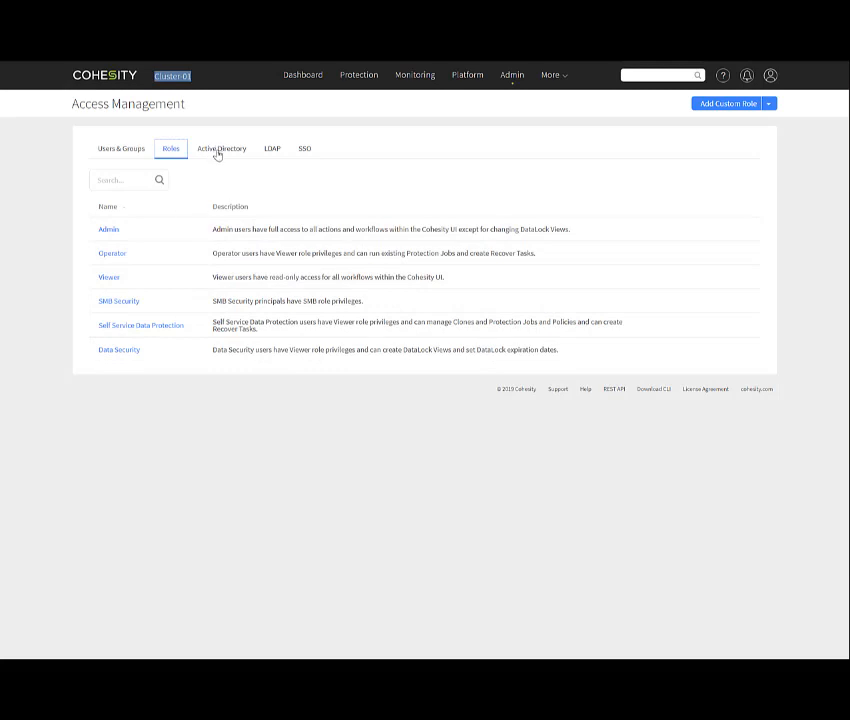
pyautogui.moveTo(218, 156)
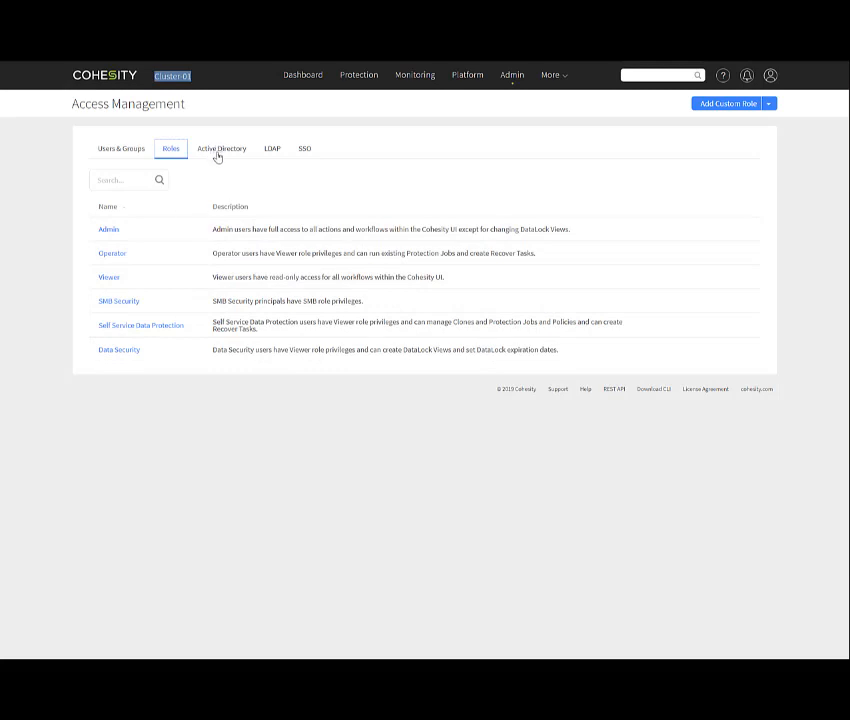
pyautogui.moveTo(280, 160)
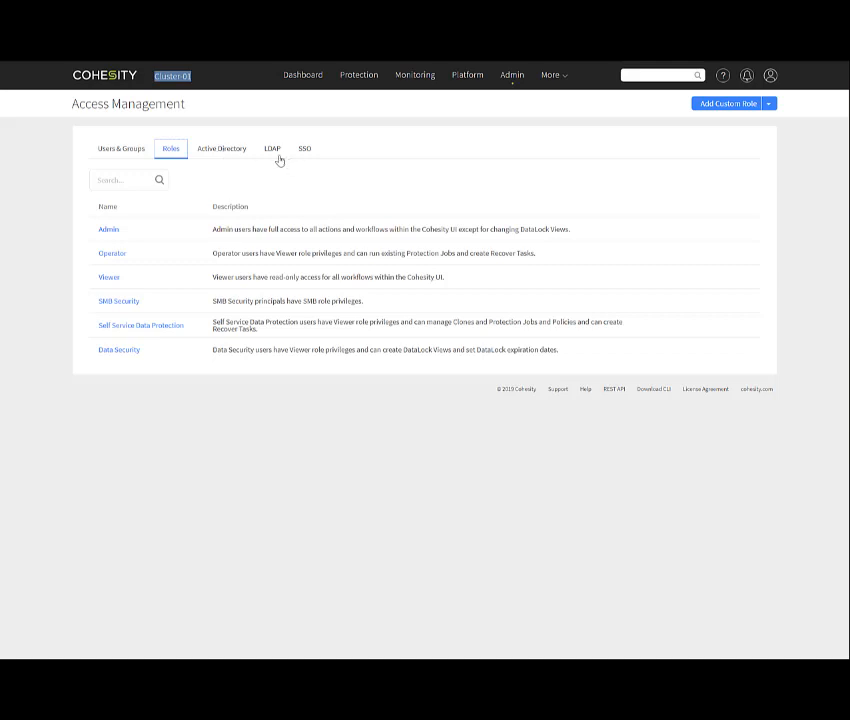
pyautogui.moveTo(271, 159)
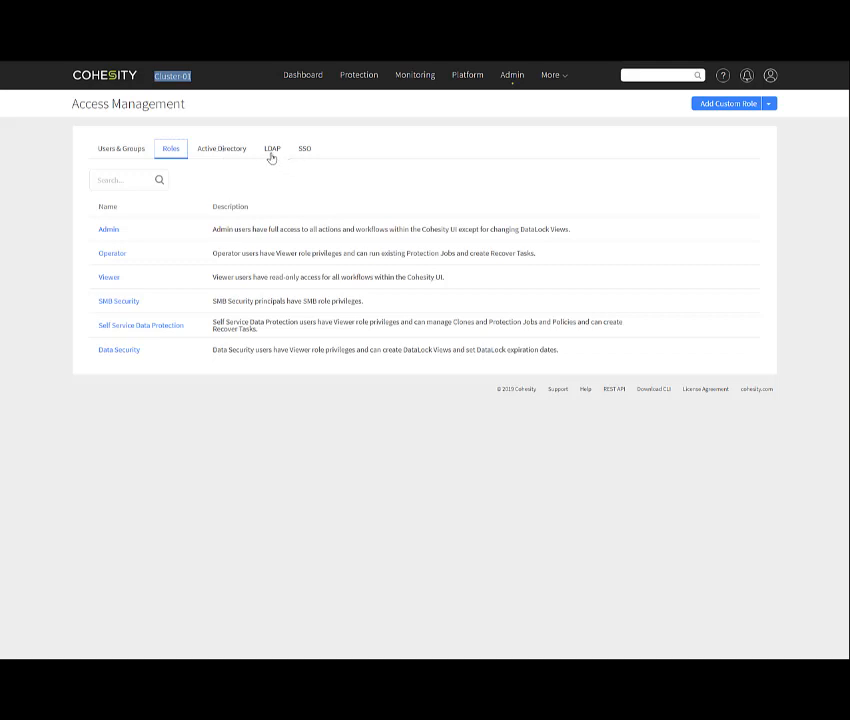
pyautogui.moveTo(307, 150)
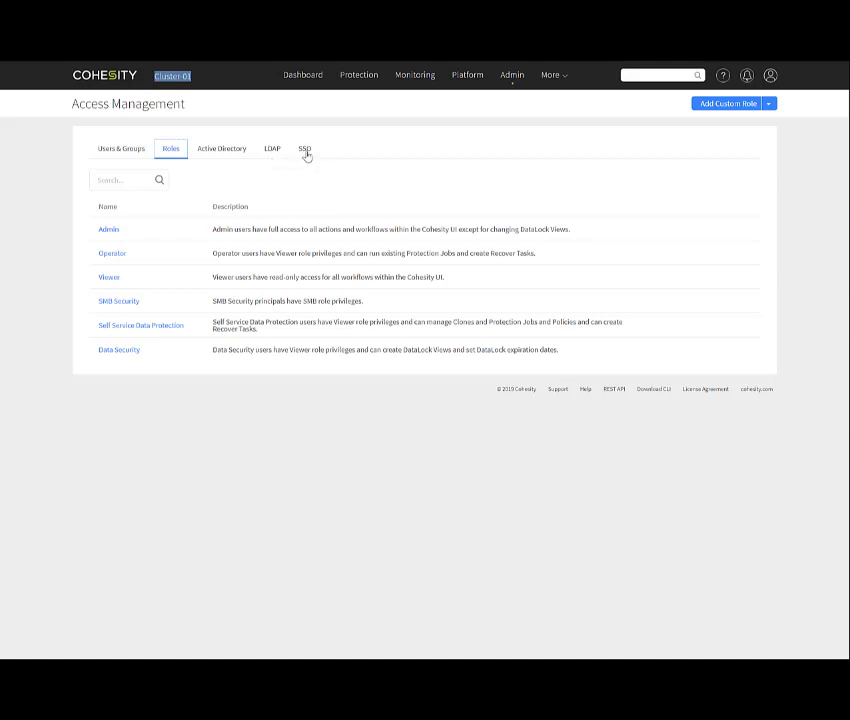
pyautogui.moveTo(755, 140)
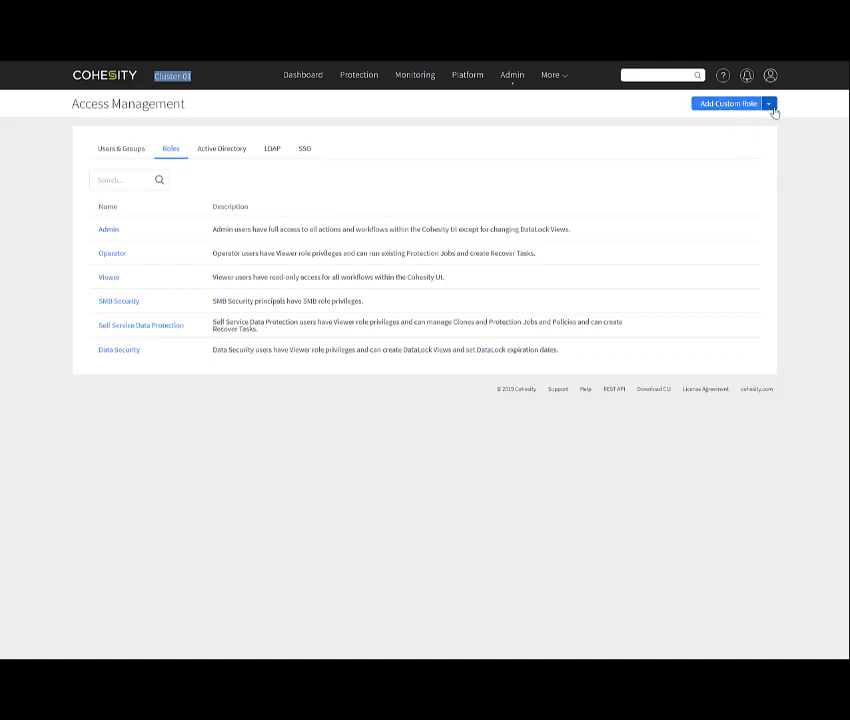
pyautogui.click(768, 103)
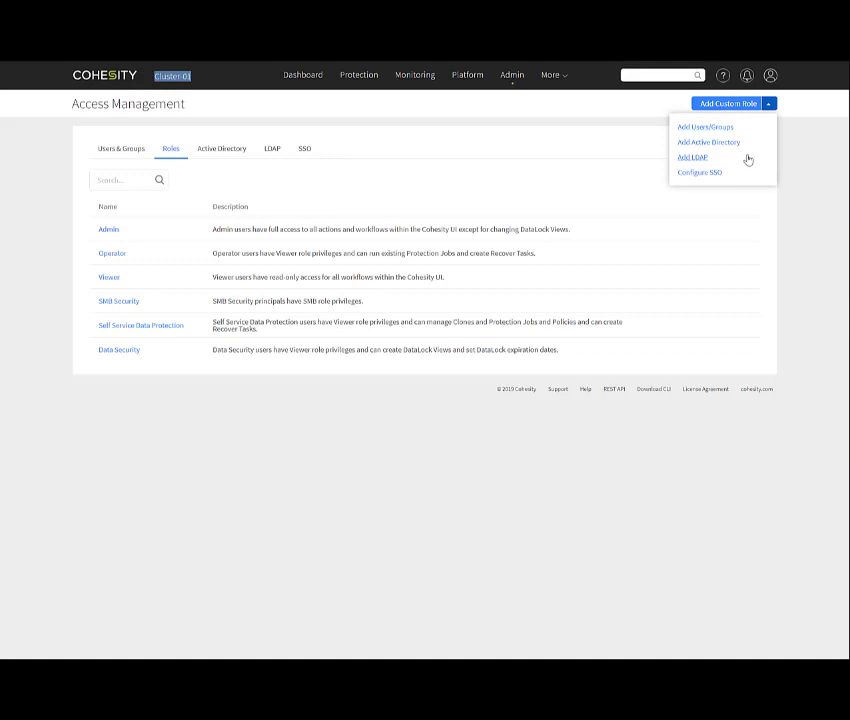
pyautogui.moveTo(721, 172)
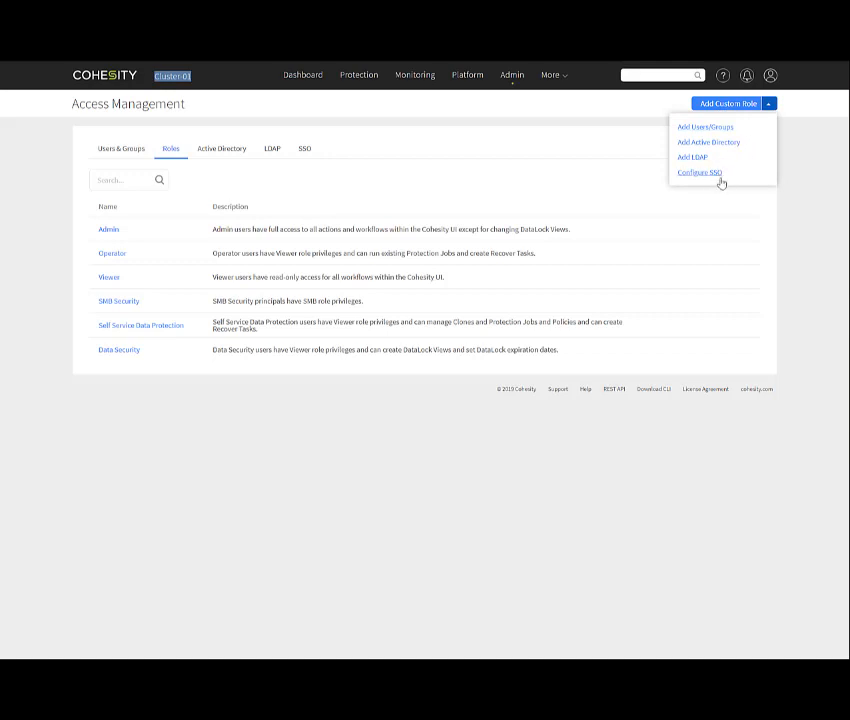
pyautogui.click(358, 74)
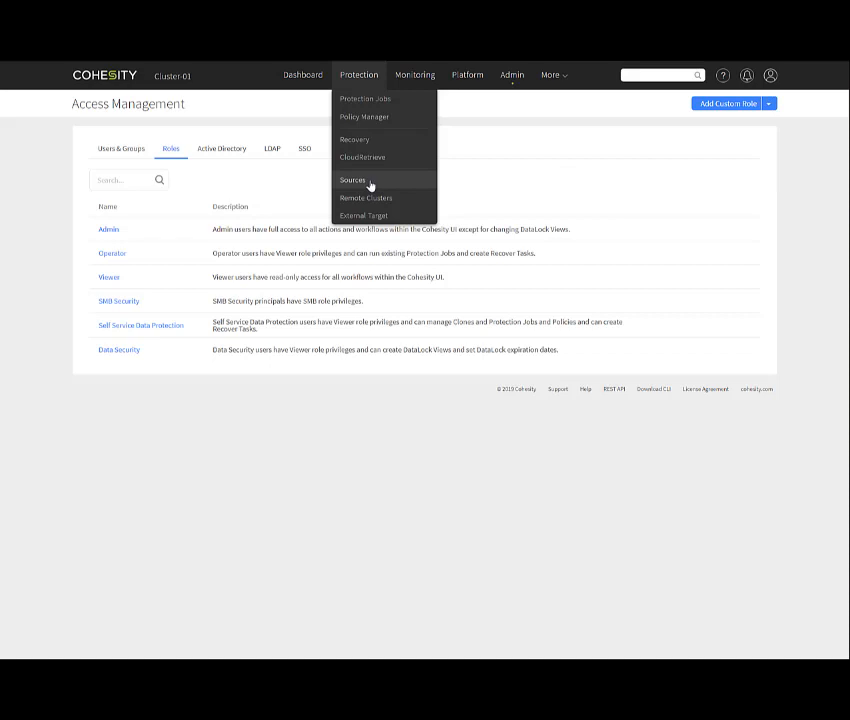
# - Open the Sources page and reveal the Register dropdown of source types
pyautogui.click(354, 180)
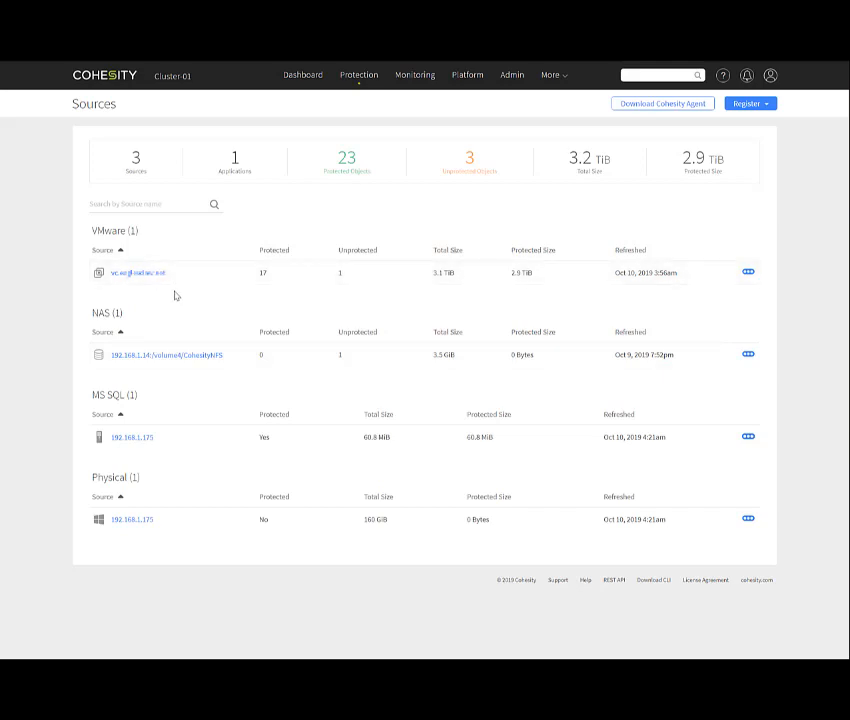
pyautogui.moveTo(177, 375)
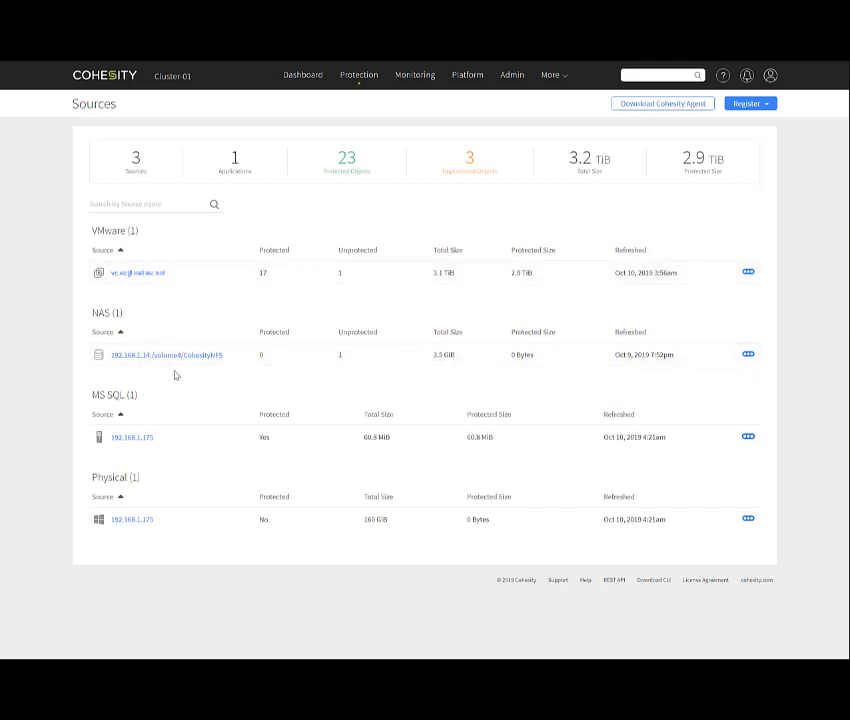
pyautogui.moveTo(188, 512)
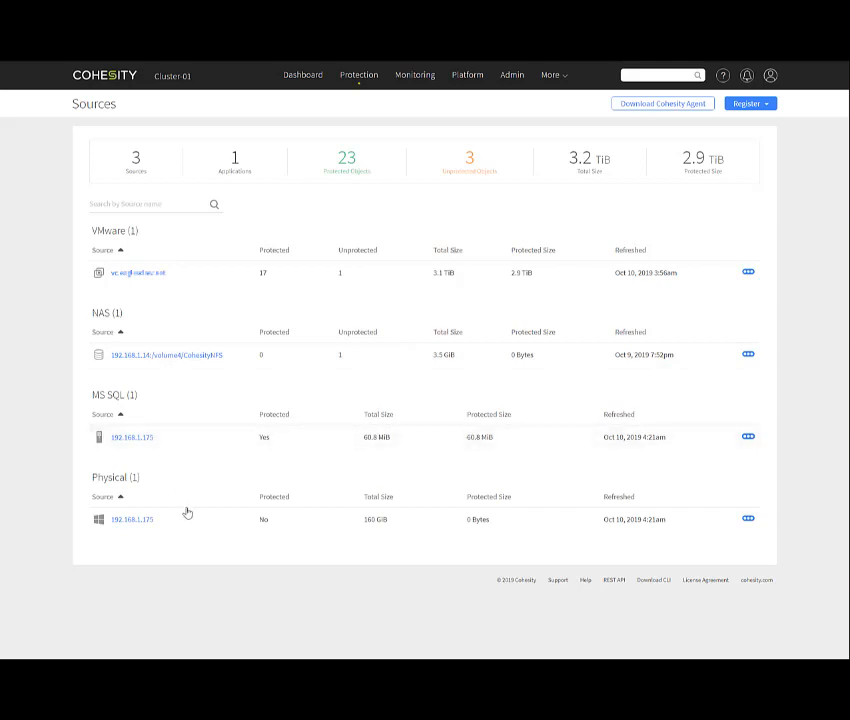
pyautogui.moveTo(200, 437)
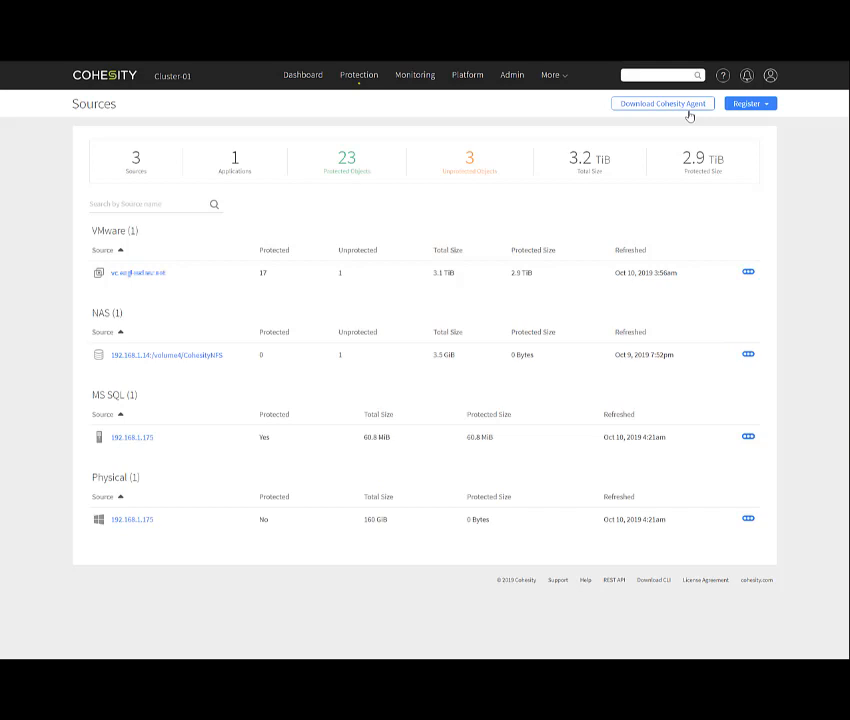
pyautogui.moveTo(770, 132)
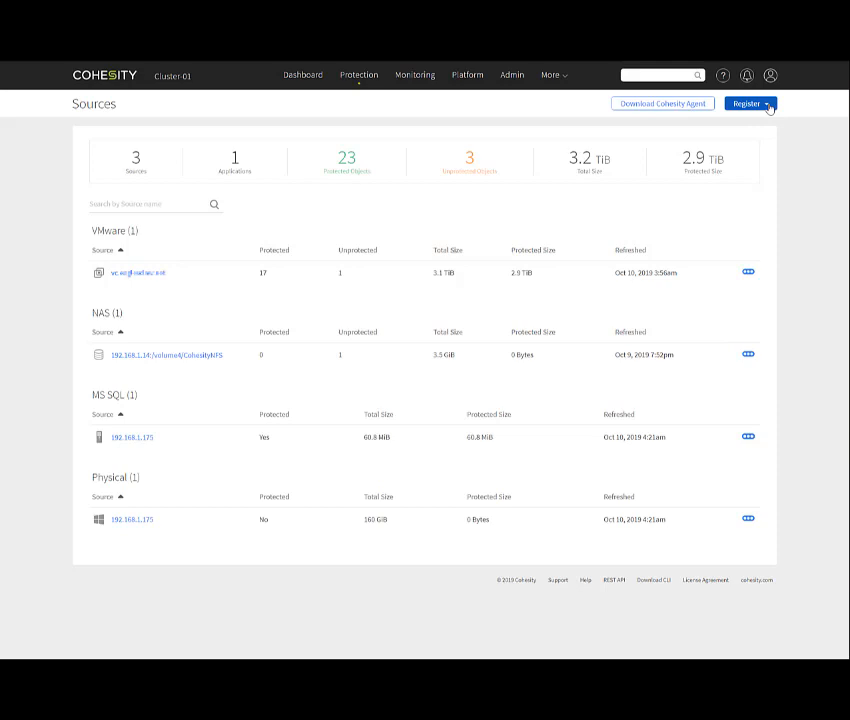
pyautogui.click(748, 103)
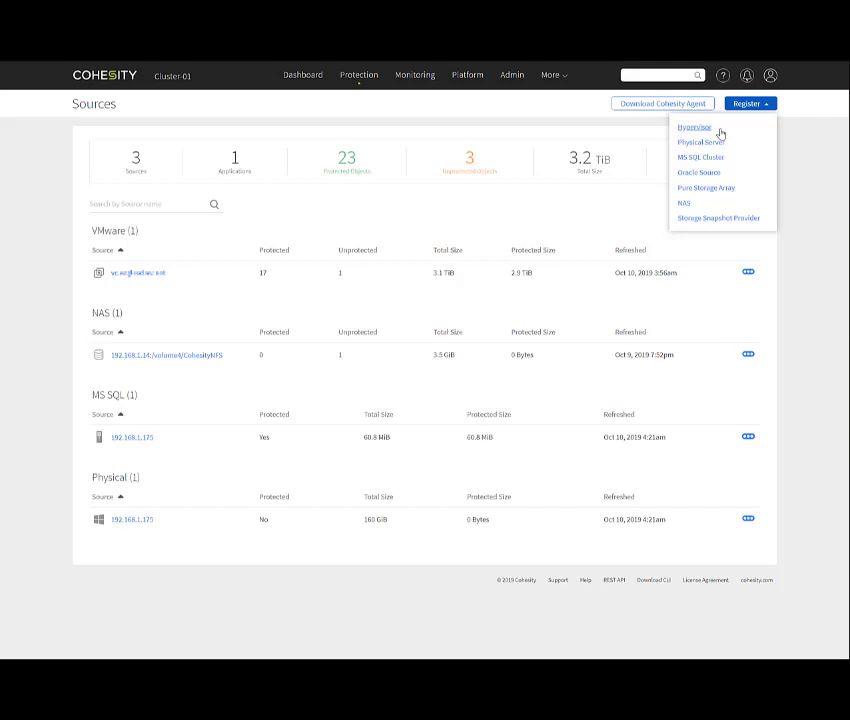
pyautogui.moveTo(725, 140)
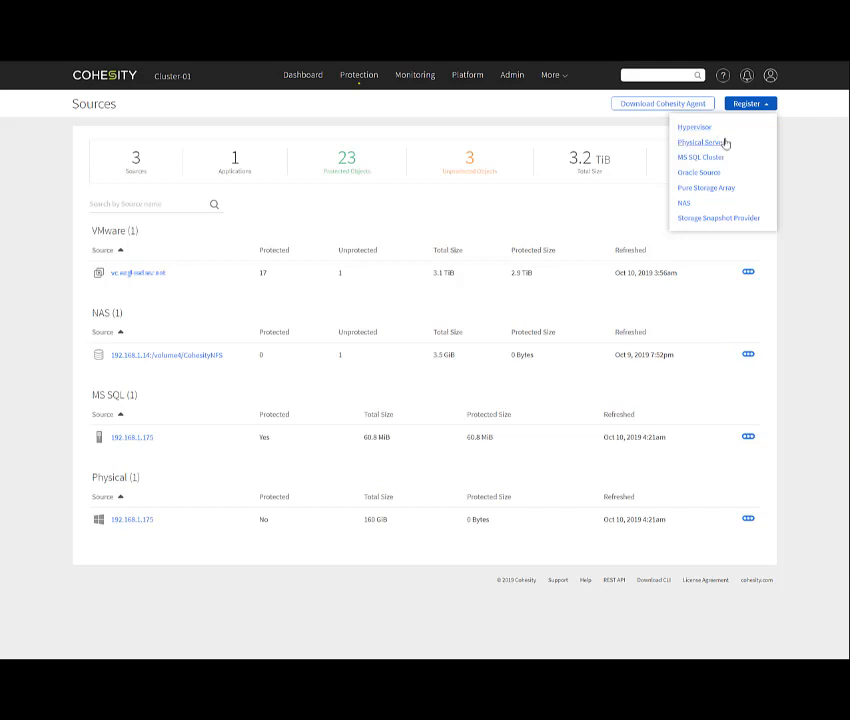
pyautogui.moveTo(715, 158)
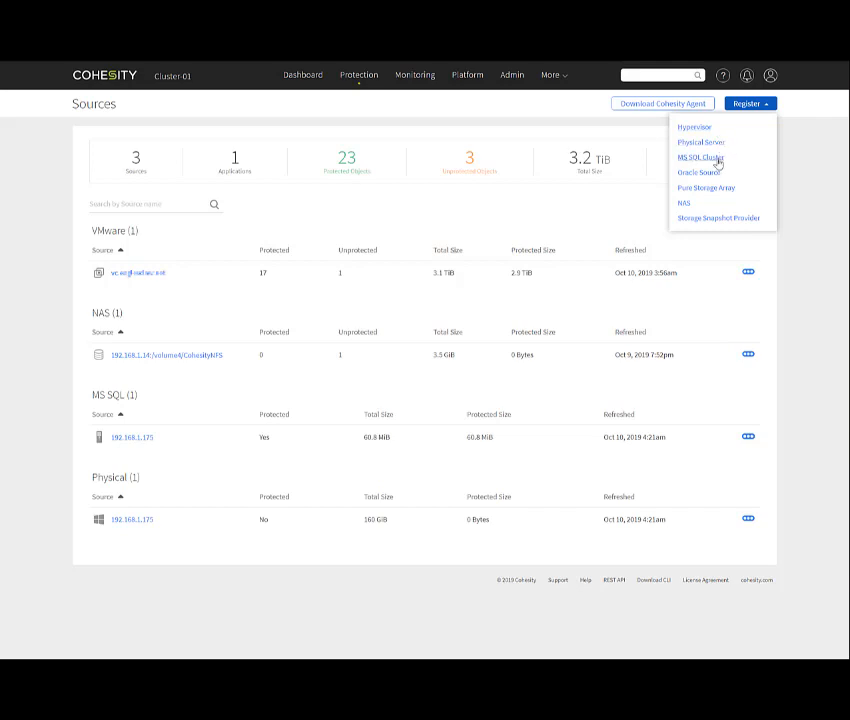
pyautogui.moveTo(717, 172)
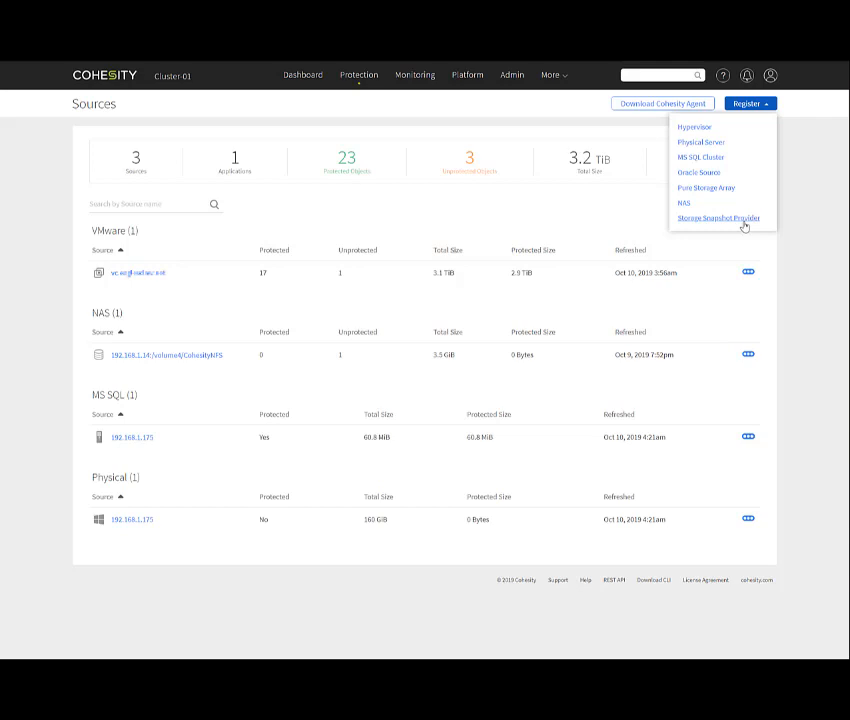
pyautogui.moveTo(431, 401)
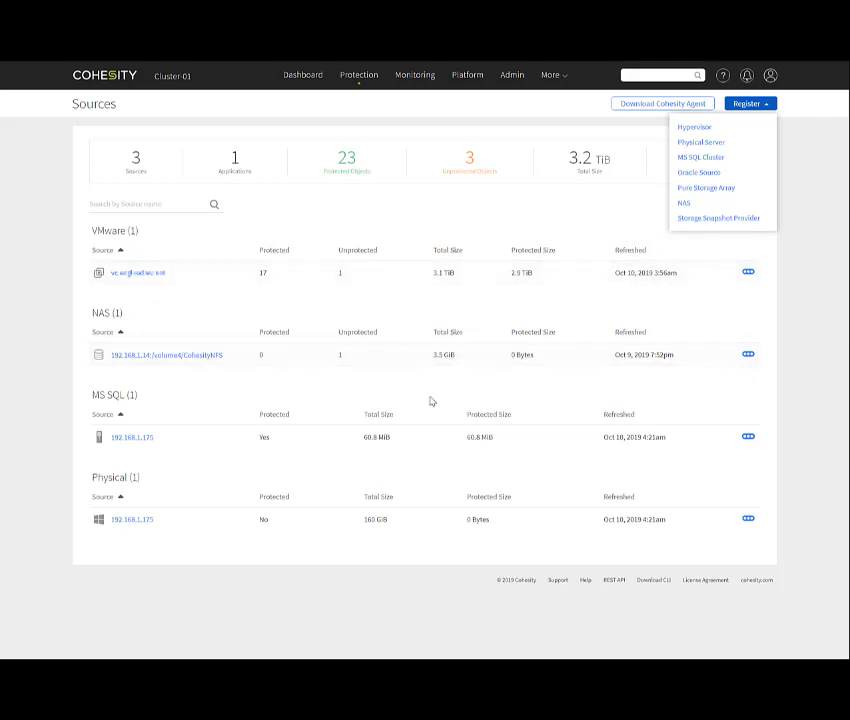
pyautogui.click(358, 74)
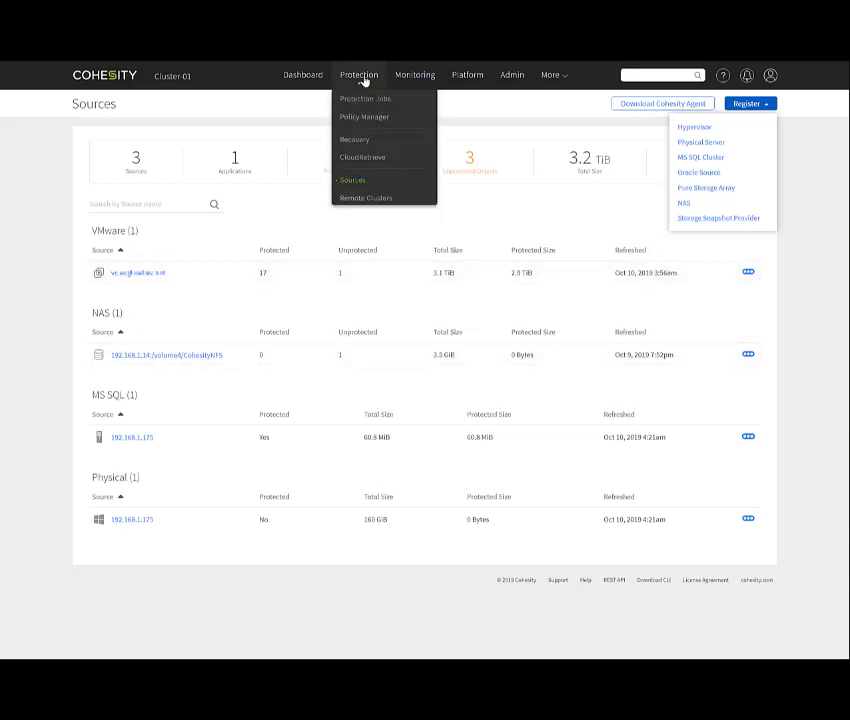
# - Go to Protection > Remote Clusters, confirming no remote clusters are registered
pyautogui.click(365, 197)
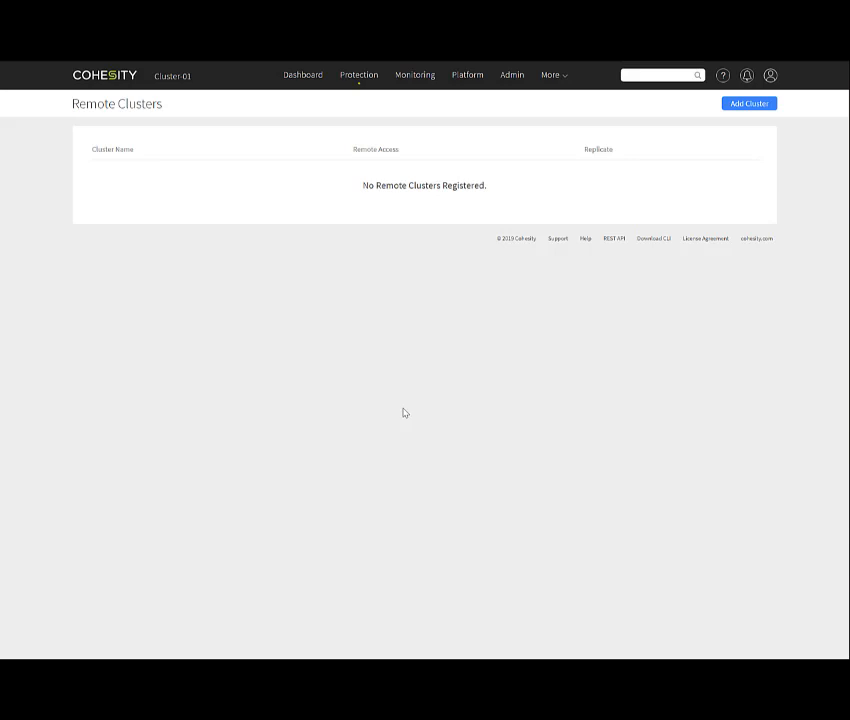
pyautogui.moveTo(405, 324)
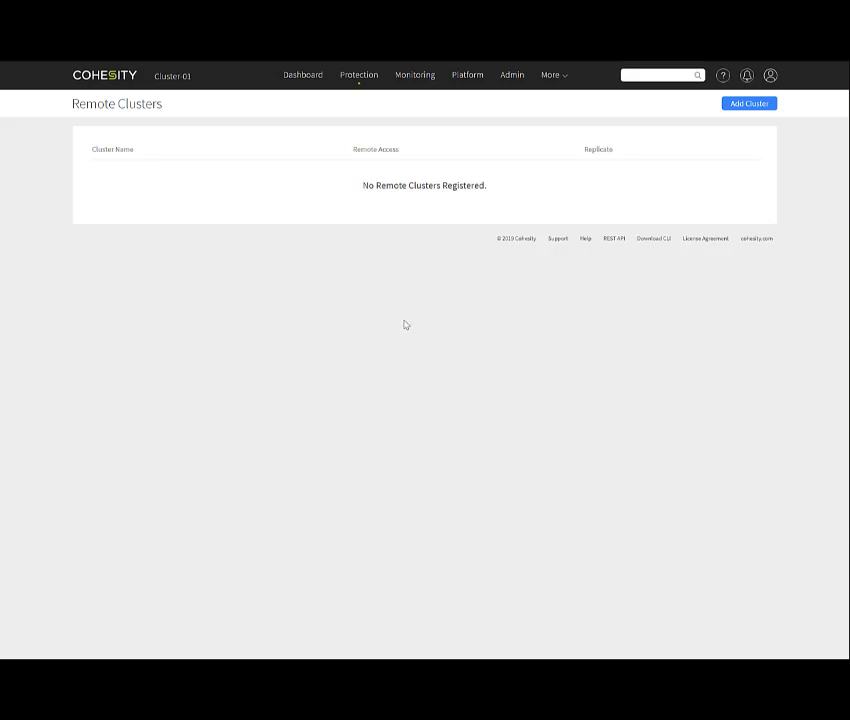
pyautogui.click(359, 74)
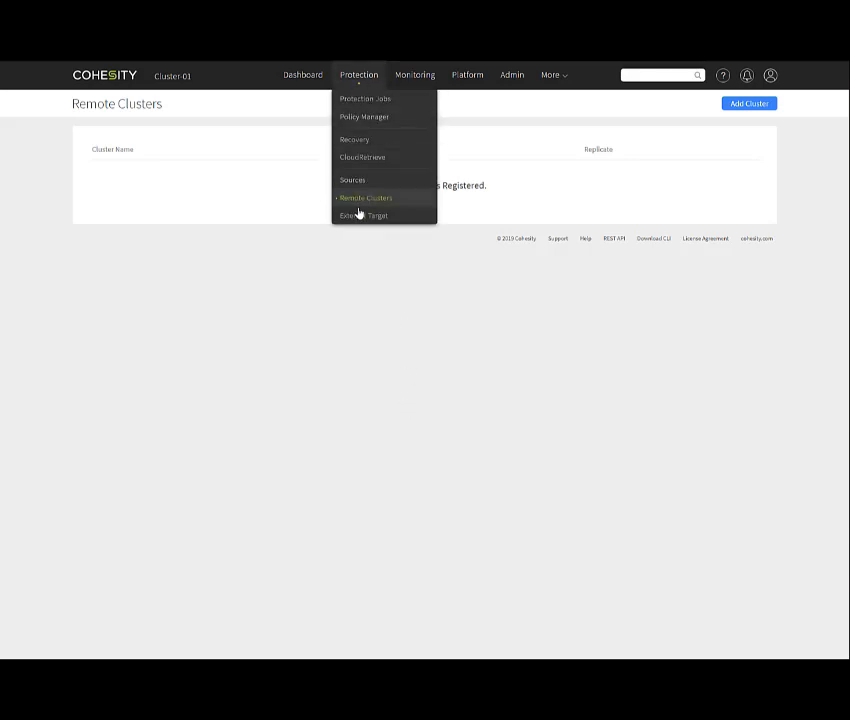
# - Go to Protection > External Target, which reports no external targets found
pyautogui.click(363, 215)
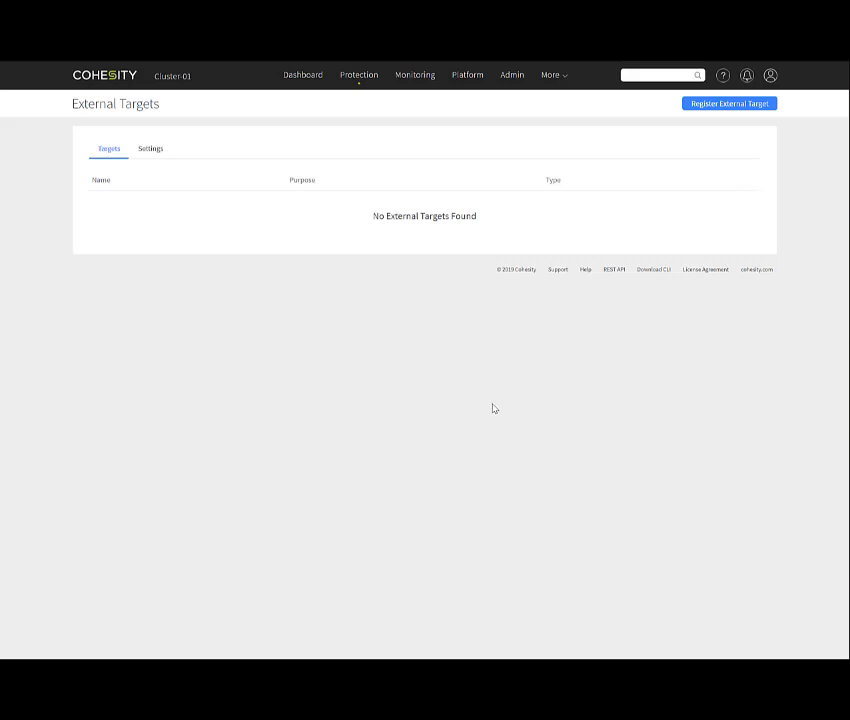
pyautogui.moveTo(758, 116)
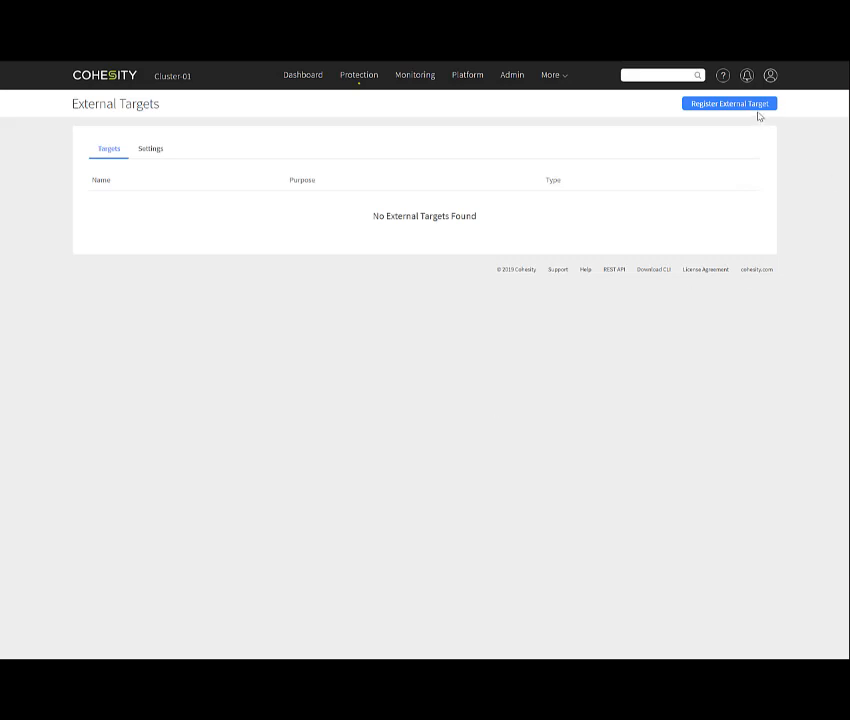
# - Start registering a new archival target and browse the target types, including Azure storage tiers
pyautogui.click(729, 103)
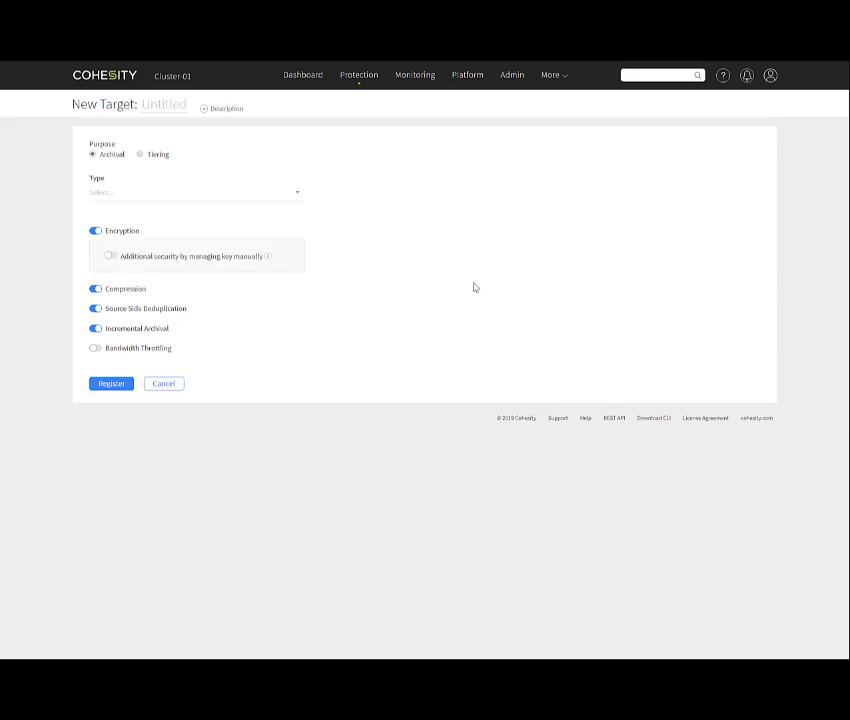
pyautogui.moveTo(107, 166)
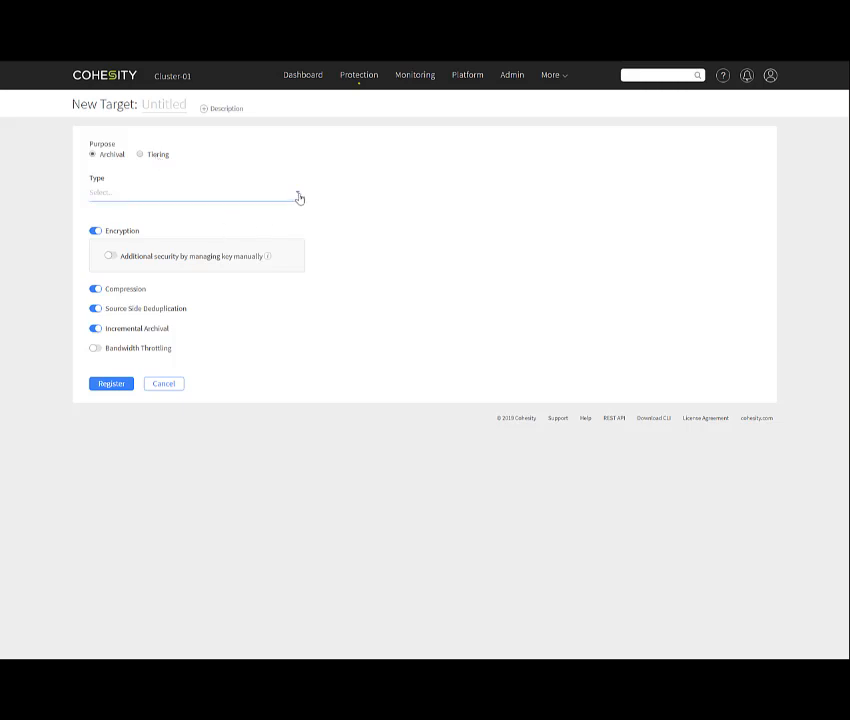
pyautogui.click(196, 192)
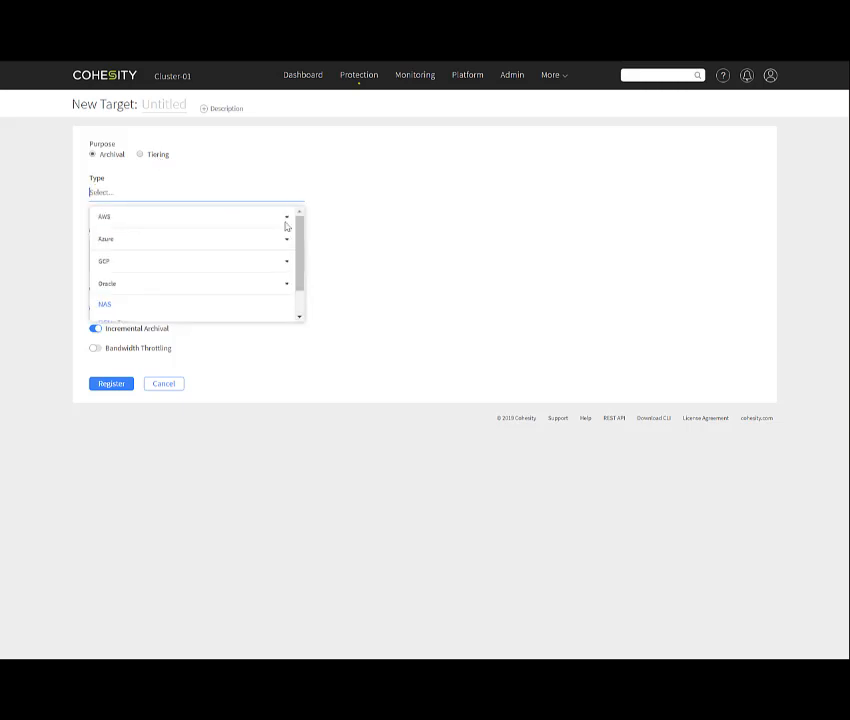
pyautogui.click(105, 217)
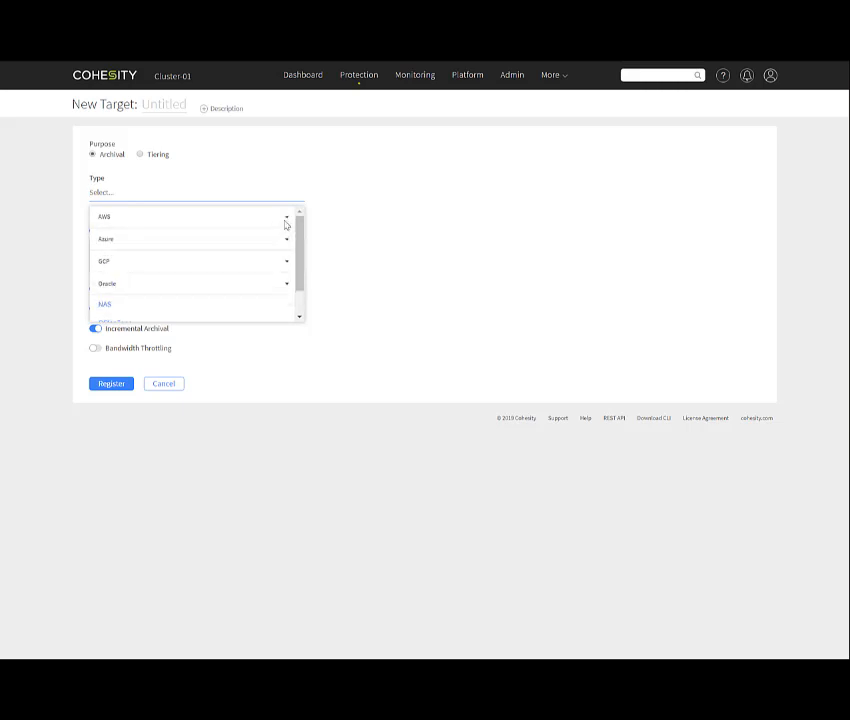
pyautogui.click(287, 239)
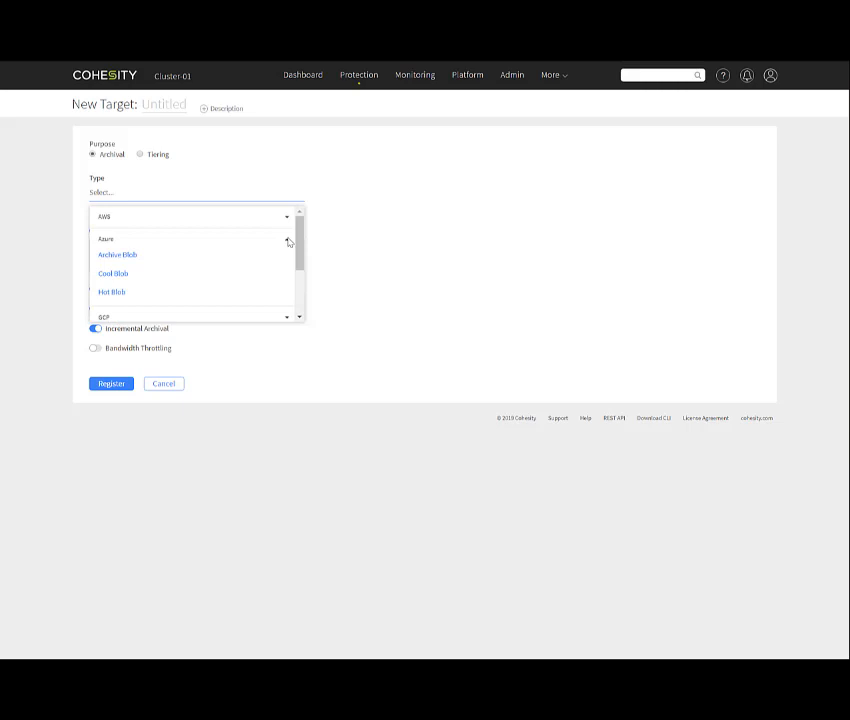
pyautogui.scroll(-3)
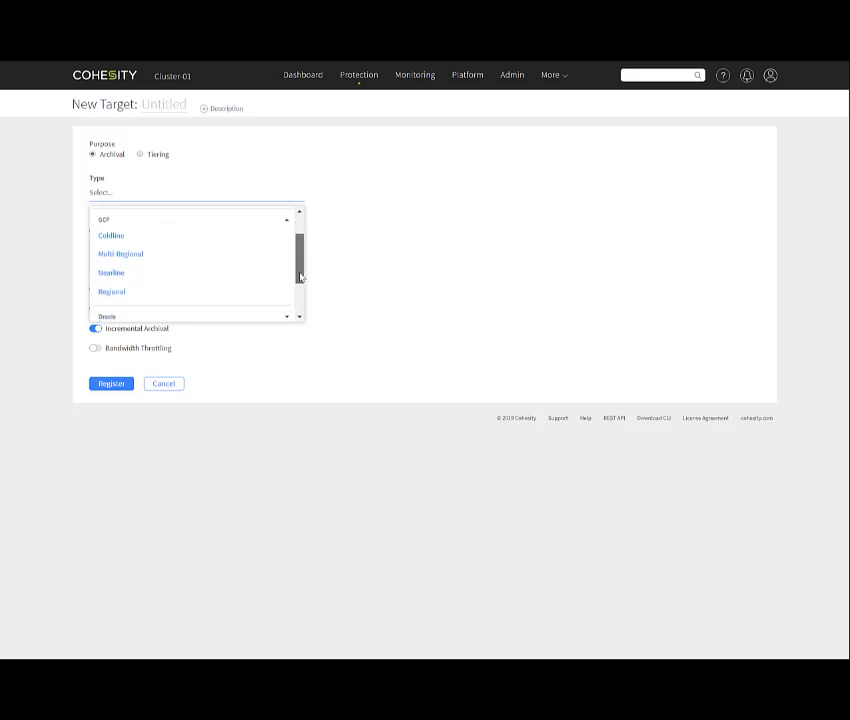
pyautogui.scroll(-3)
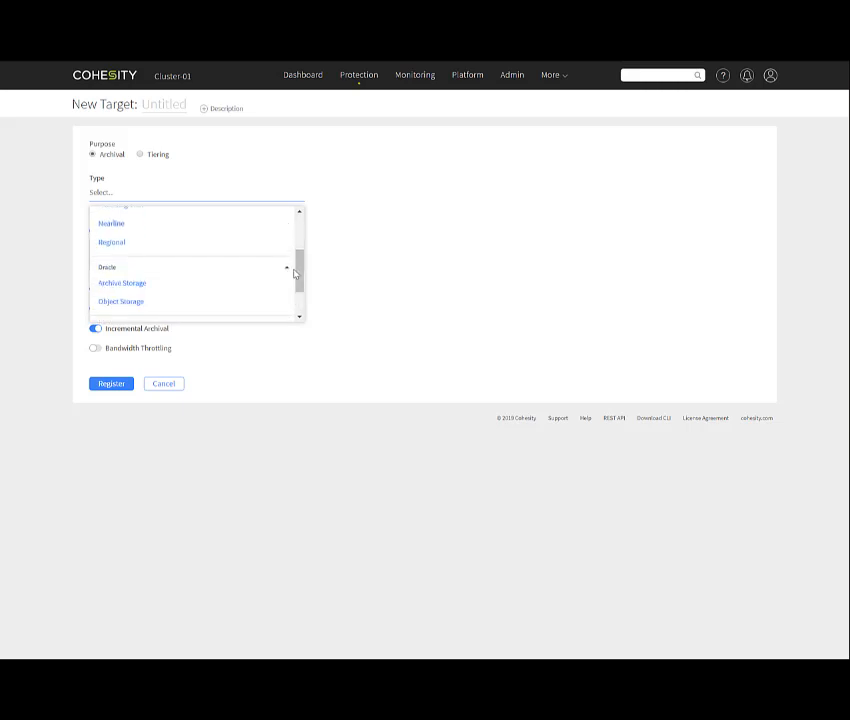
pyautogui.scroll(-3)
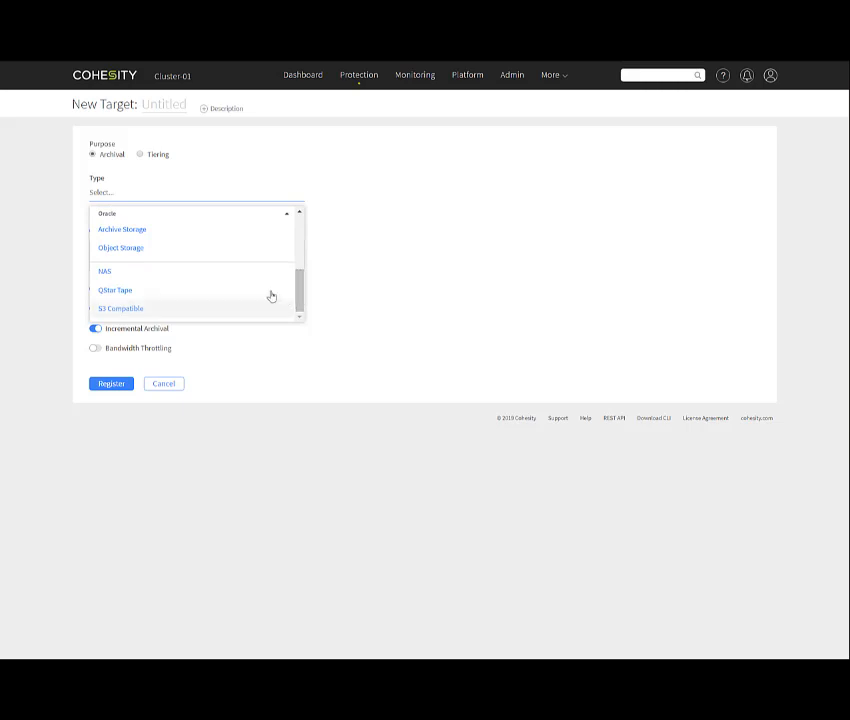
pyautogui.moveTo(237, 311)
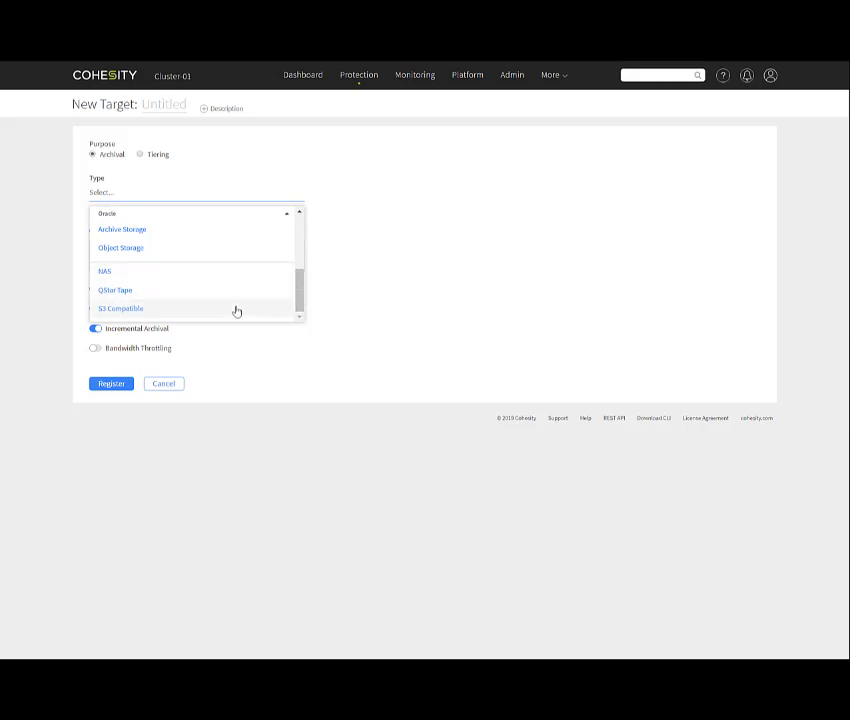
pyautogui.moveTo(339, 330)
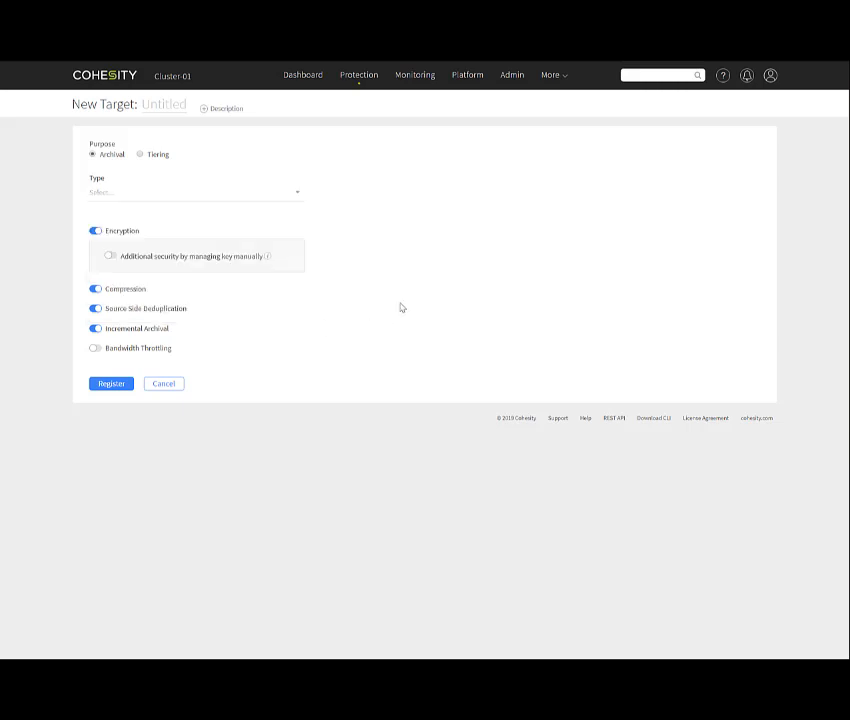
pyautogui.moveTo(401, 296)
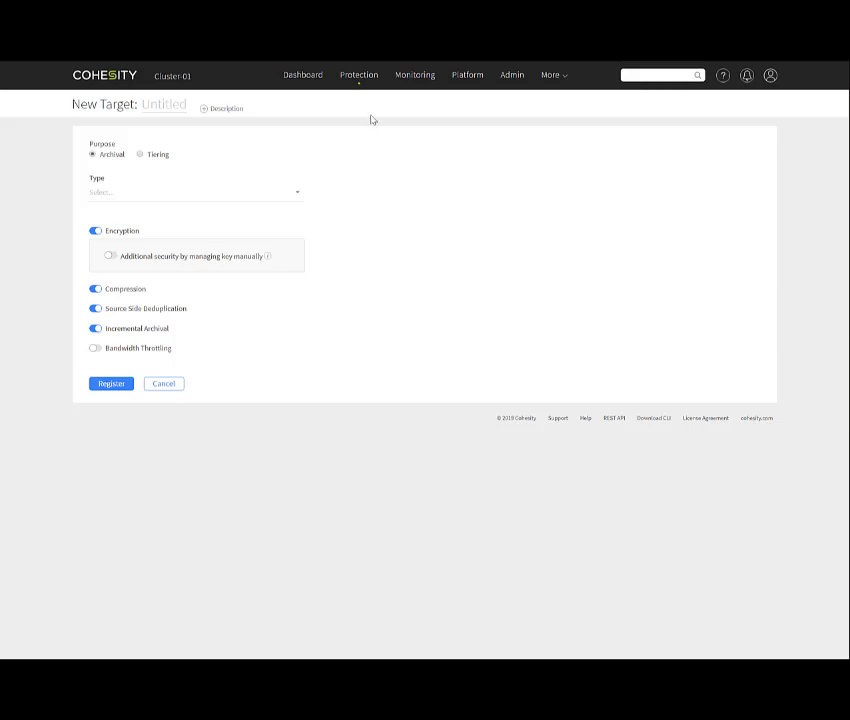
pyautogui.click(358, 74)
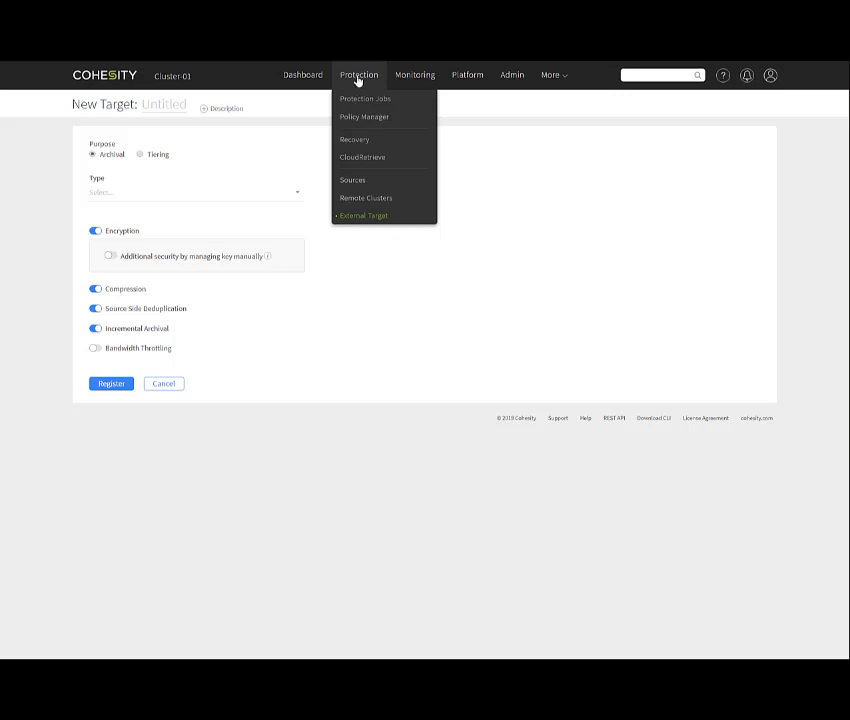
# - Open Policy Manager listing Non-Critical-VMs, Bronze, Gold, Silver and Silver-DBs policies
pyautogui.click(364, 116)
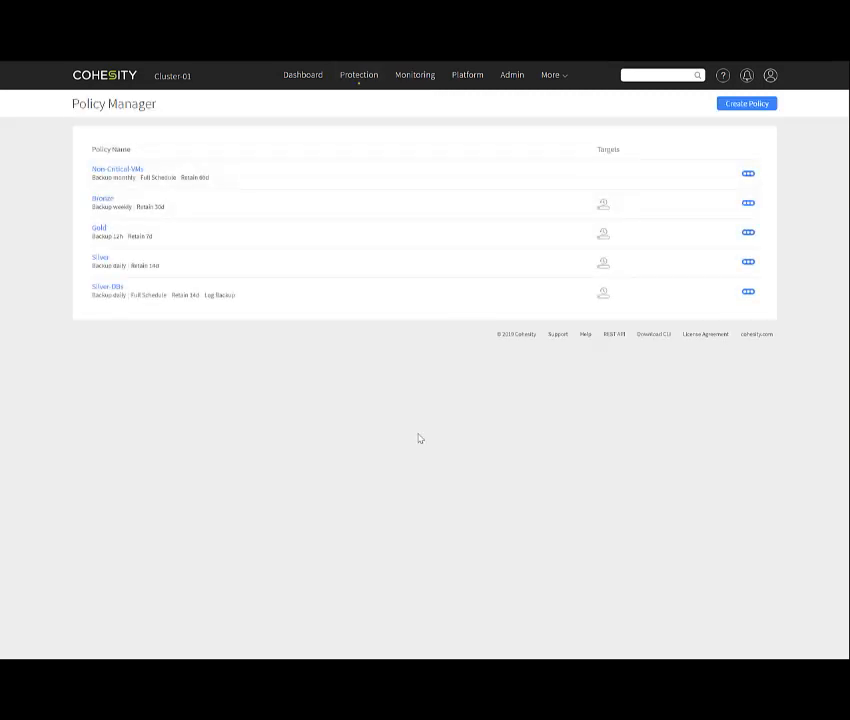
pyautogui.moveTo(35, 183)
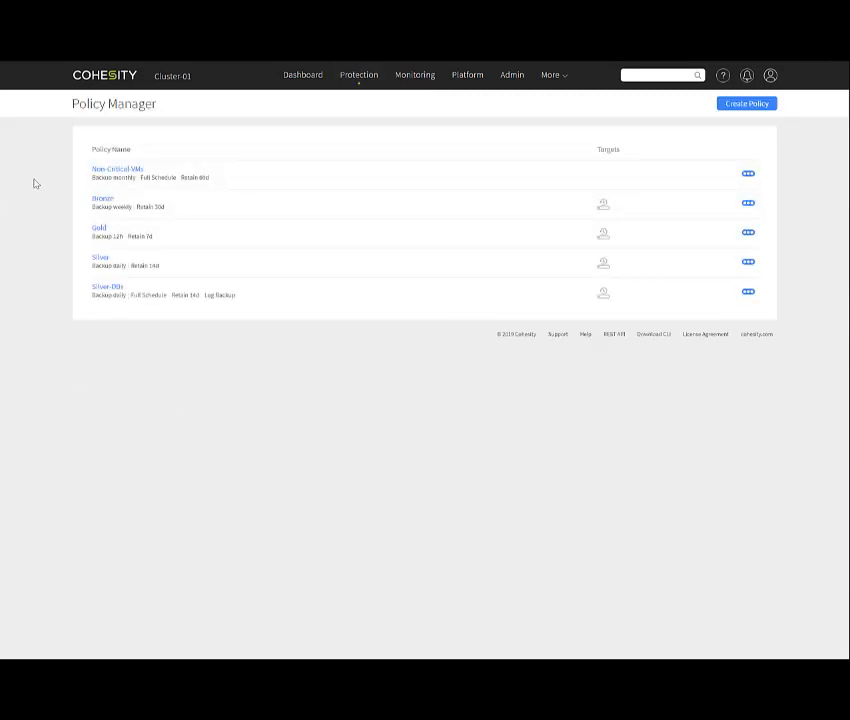
pyautogui.moveTo(51, 201)
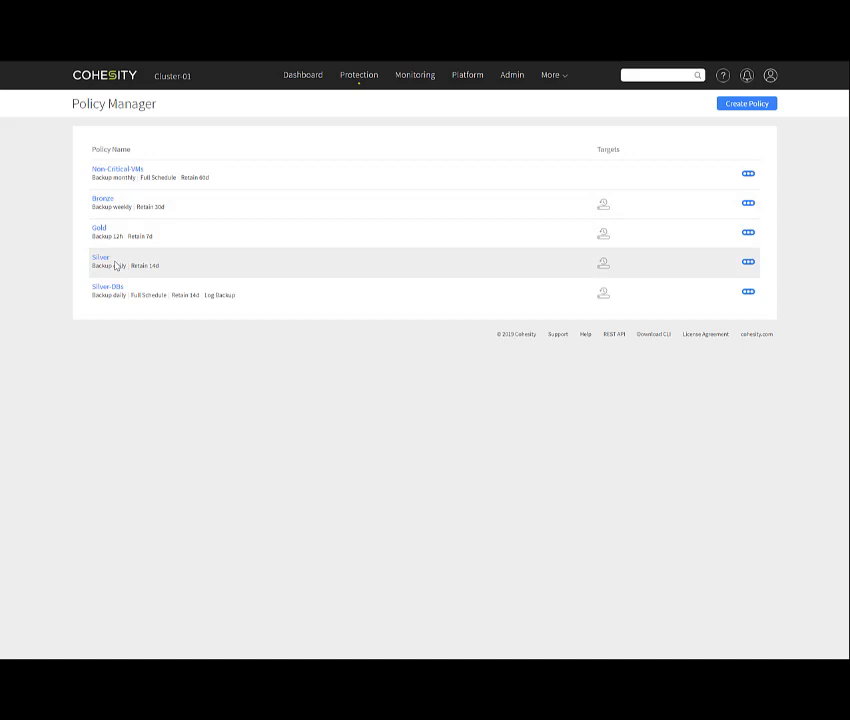
pyautogui.moveTo(150, 215)
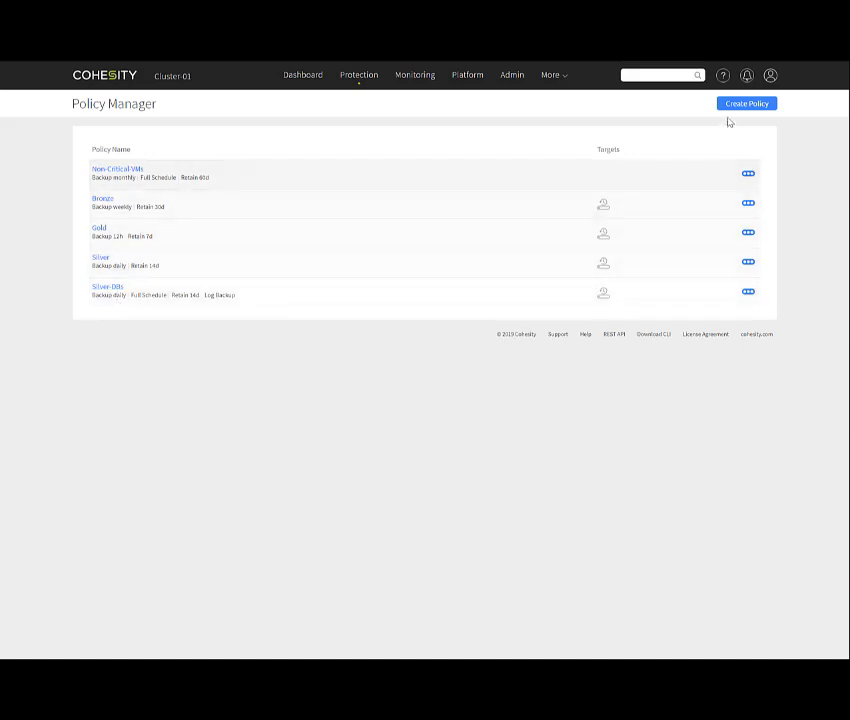
# - Begin a new policy keeping Incremental only daily backups with 90-day retention
pyautogui.click(746, 103)
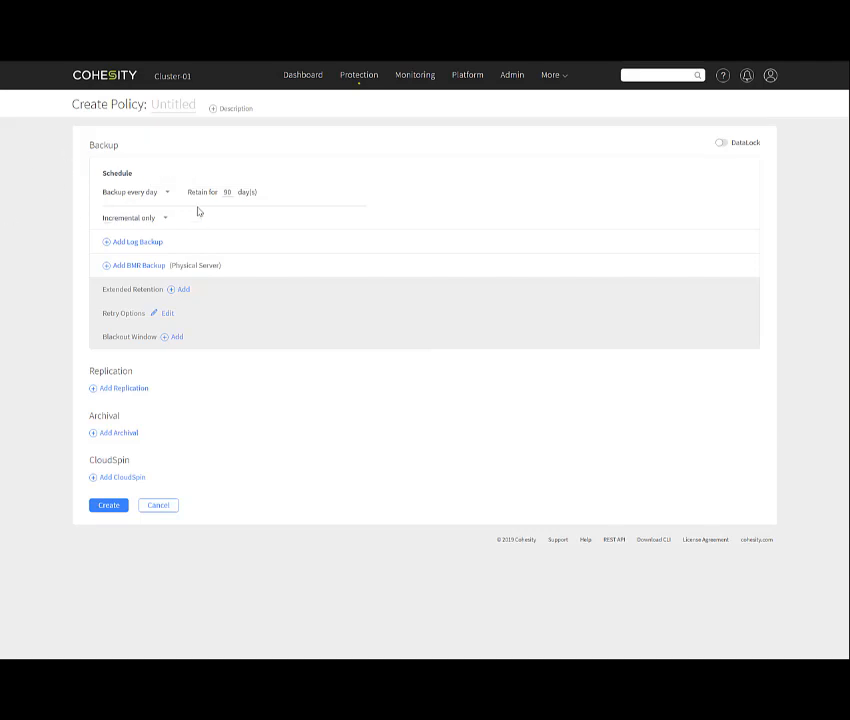
pyautogui.moveTo(238, 204)
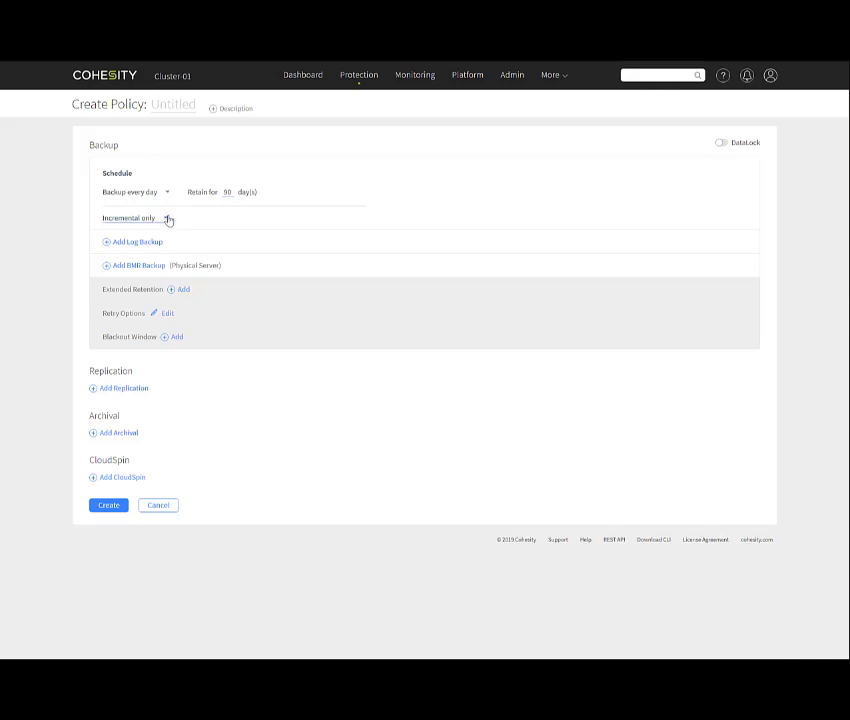
pyautogui.click(135, 218)
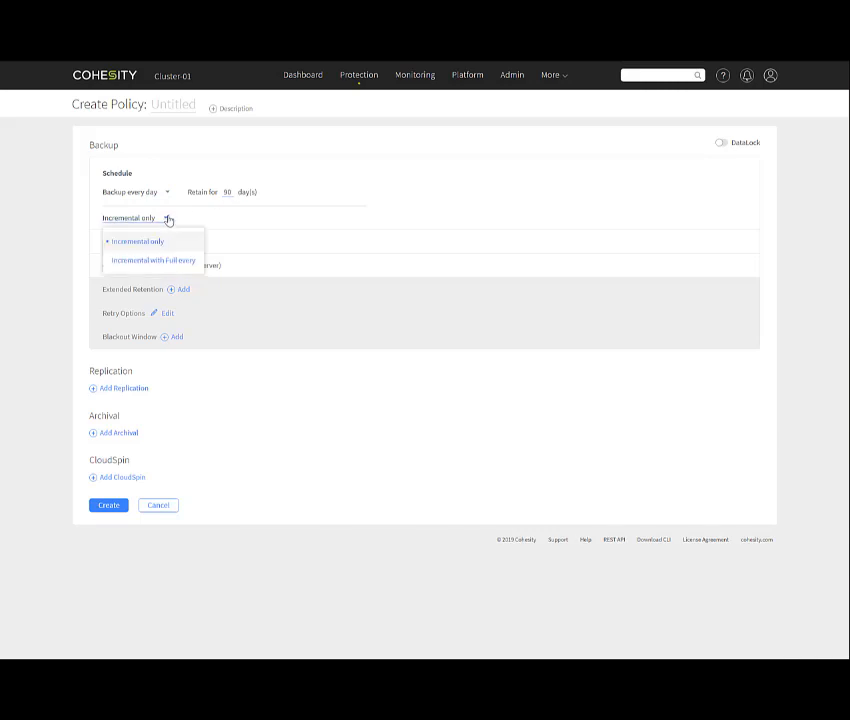
pyautogui.click(137, 241)
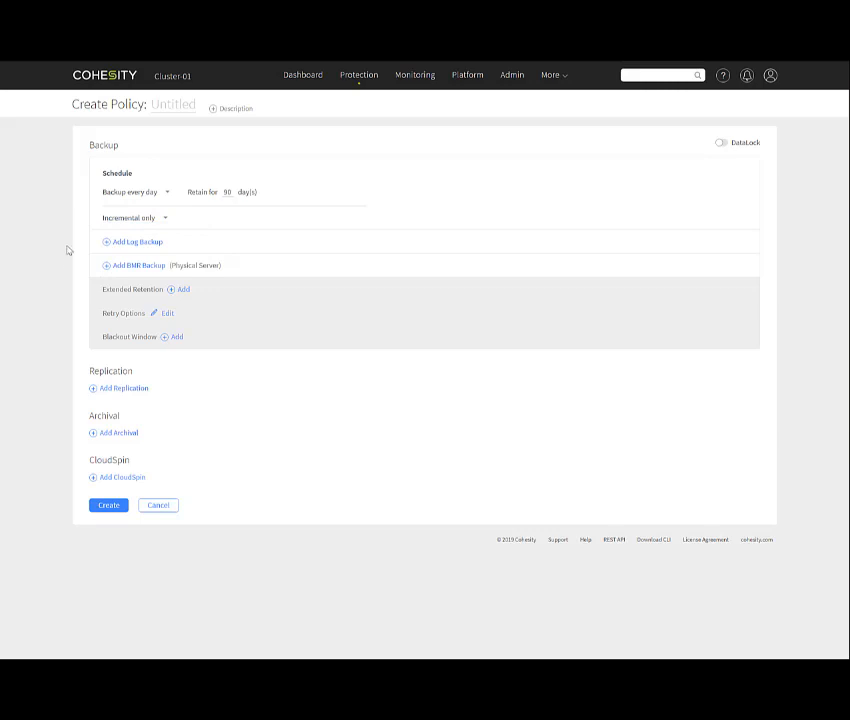
pyautogui.moveTo(149, 245)
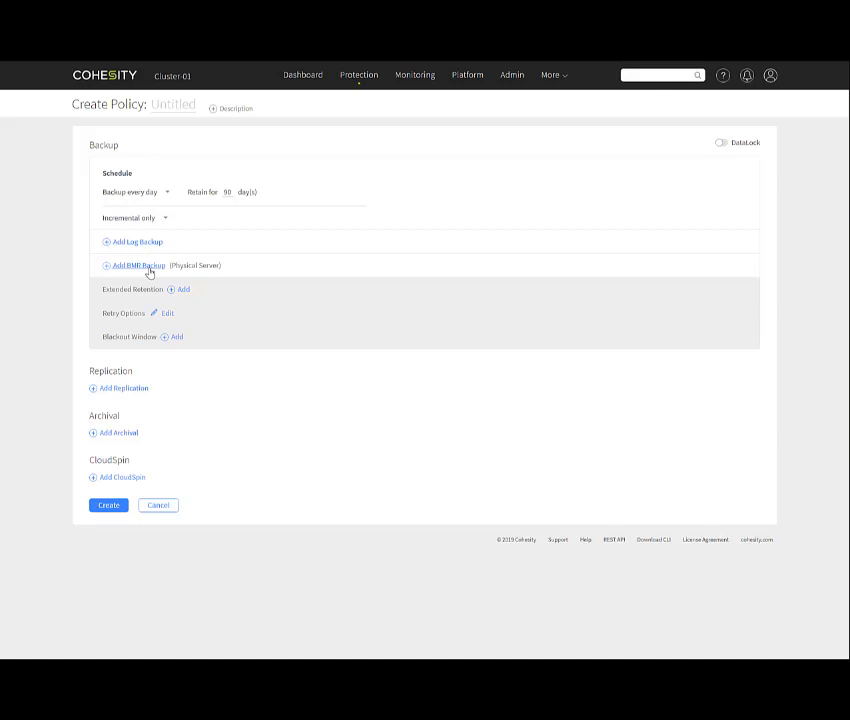
pyautogui.moveTo(192, 300)
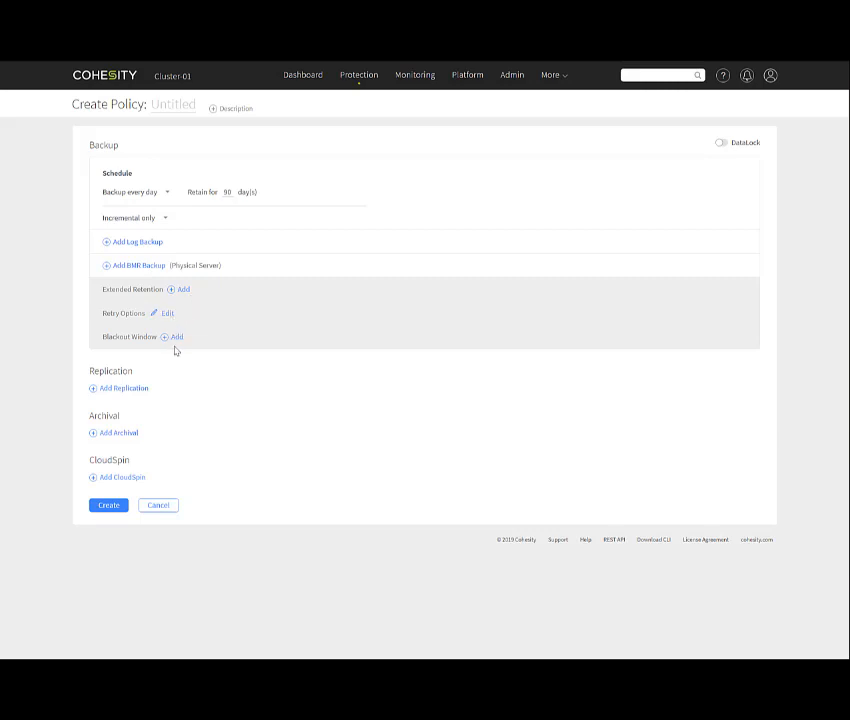
pyautogui.moveTo(260, 416)
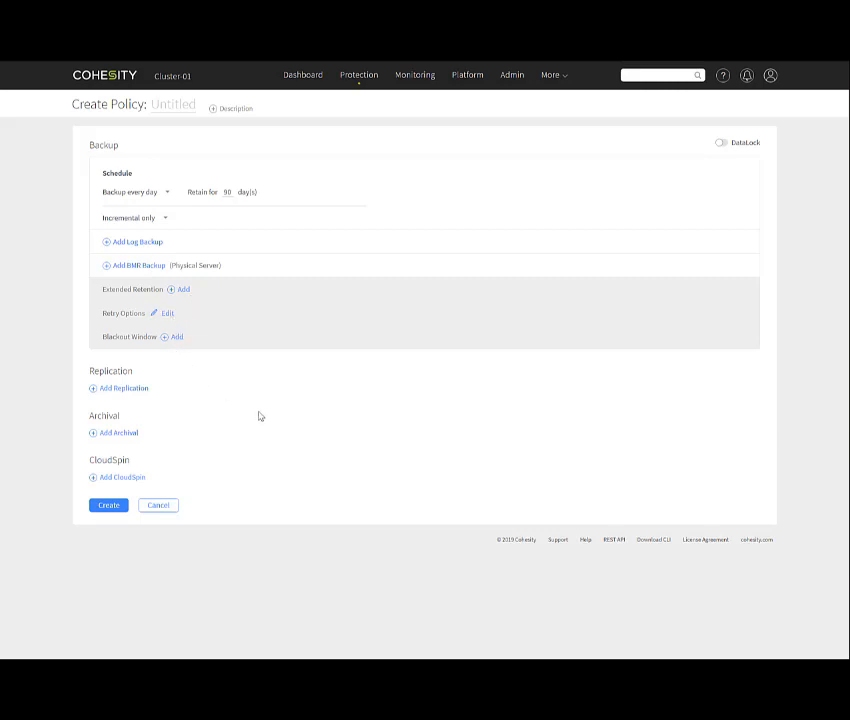
pyautogui.moveTo(145, 400)
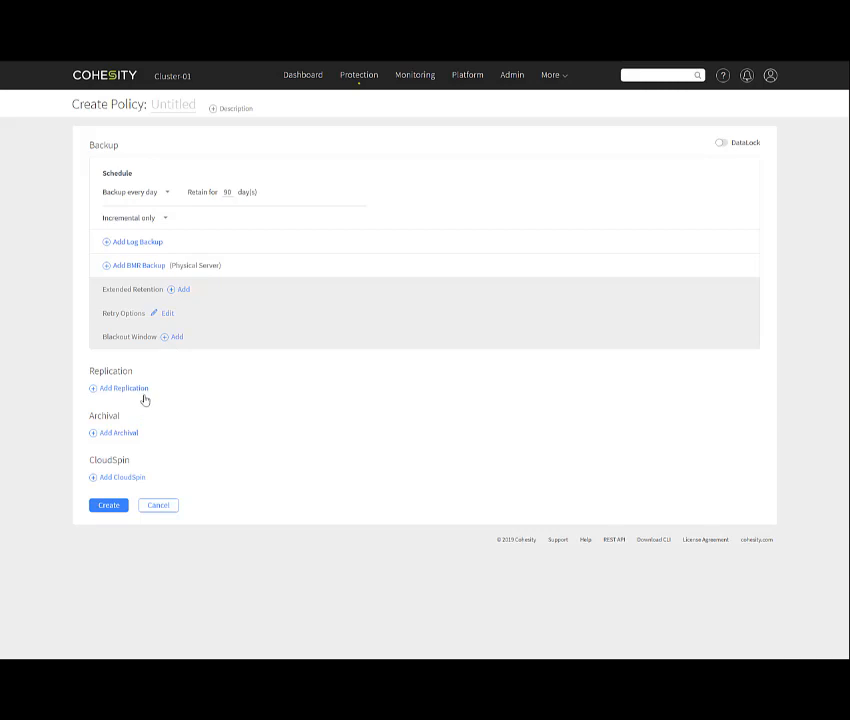
pyautogui.moveTo(146, 399)
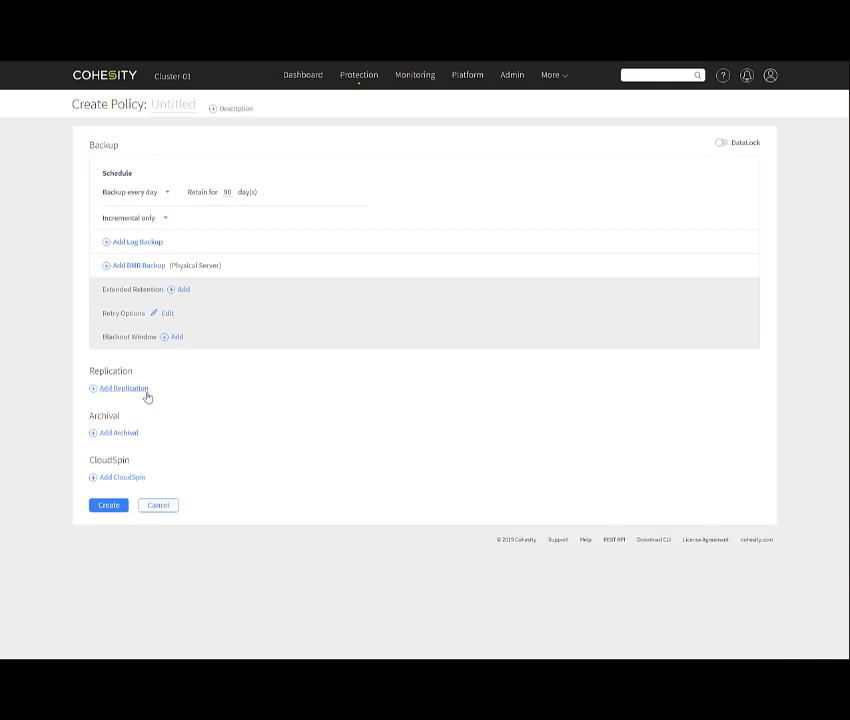
pyautogui.moveTo(118, 432)
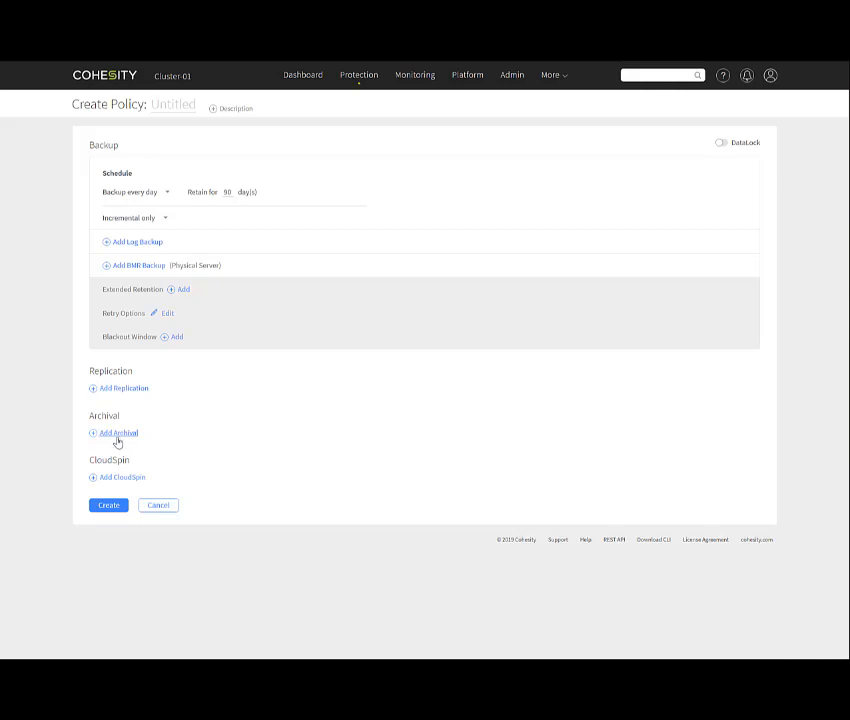
pyautogui.moveTo(120, 478)
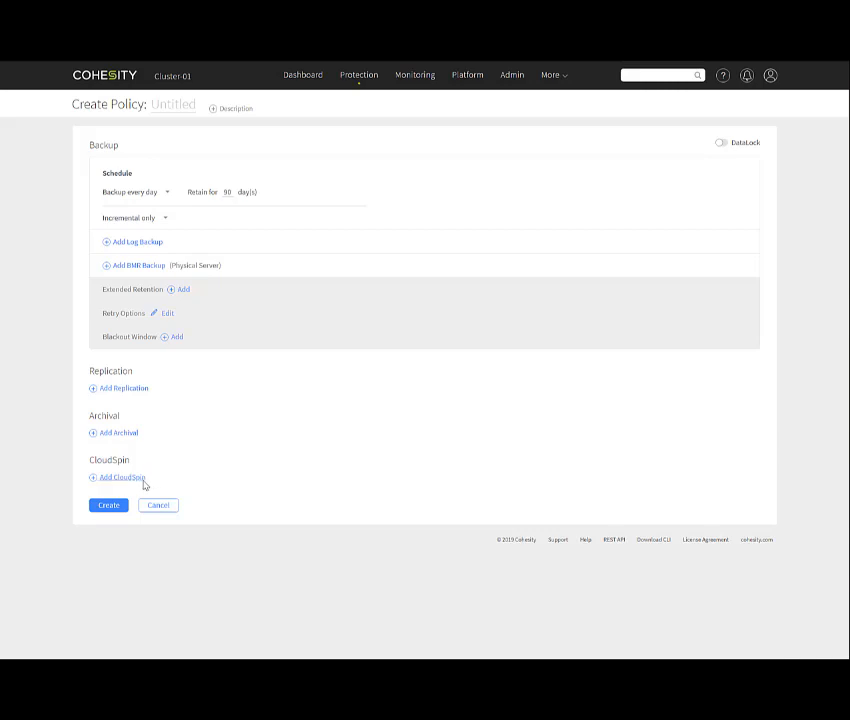
pyautogui.moveTo(214, 484)
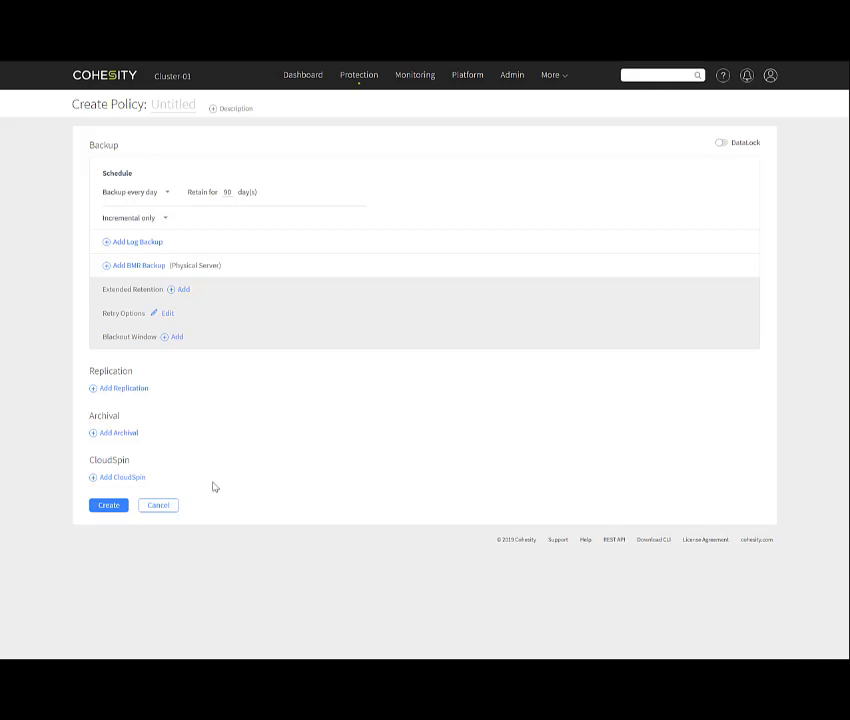
pyautogui.click(358, 74)
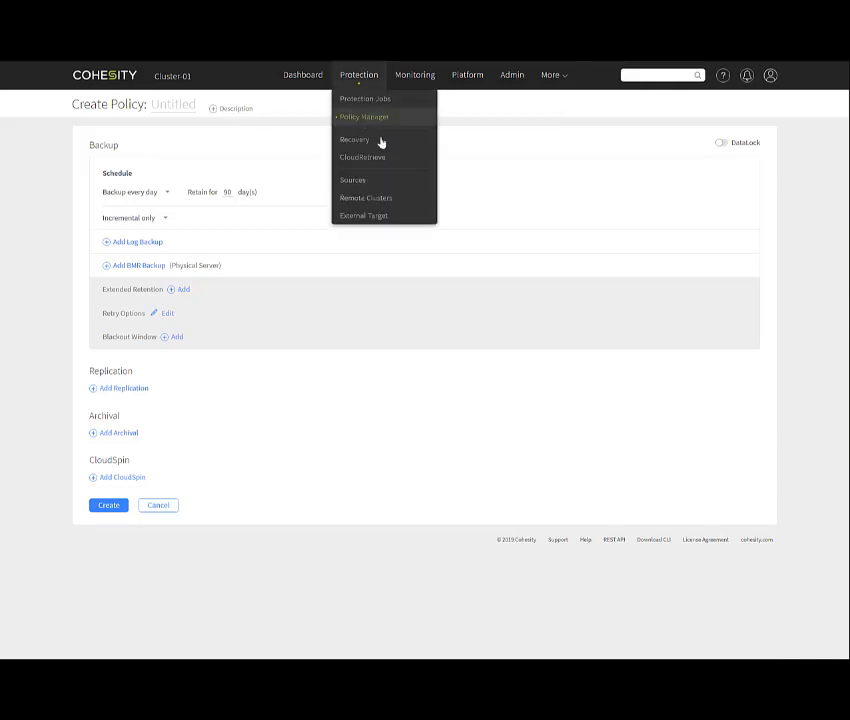
# - Open the Recovery page and view recovery types such as Files or Folders, VMs and MS SQL
pyautogui.click(354, 139)
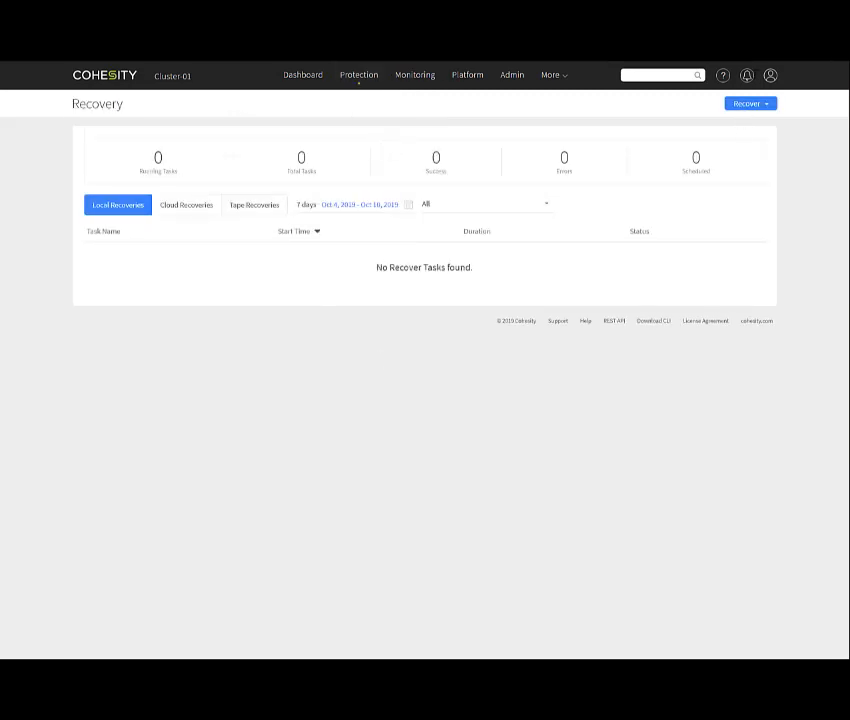
pyautogui.click(749, 103)
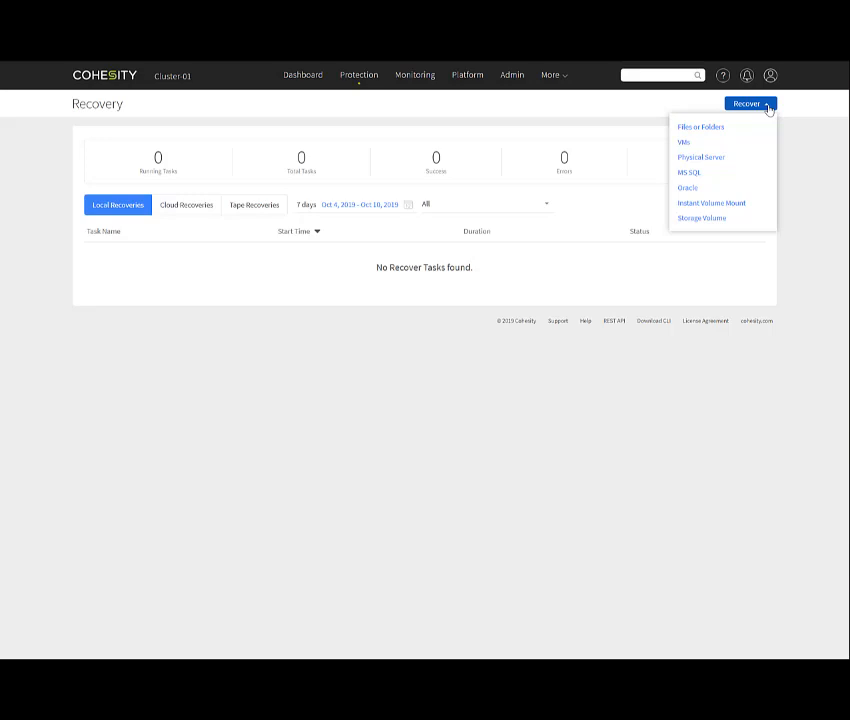
pyautogui.click(358, 74)
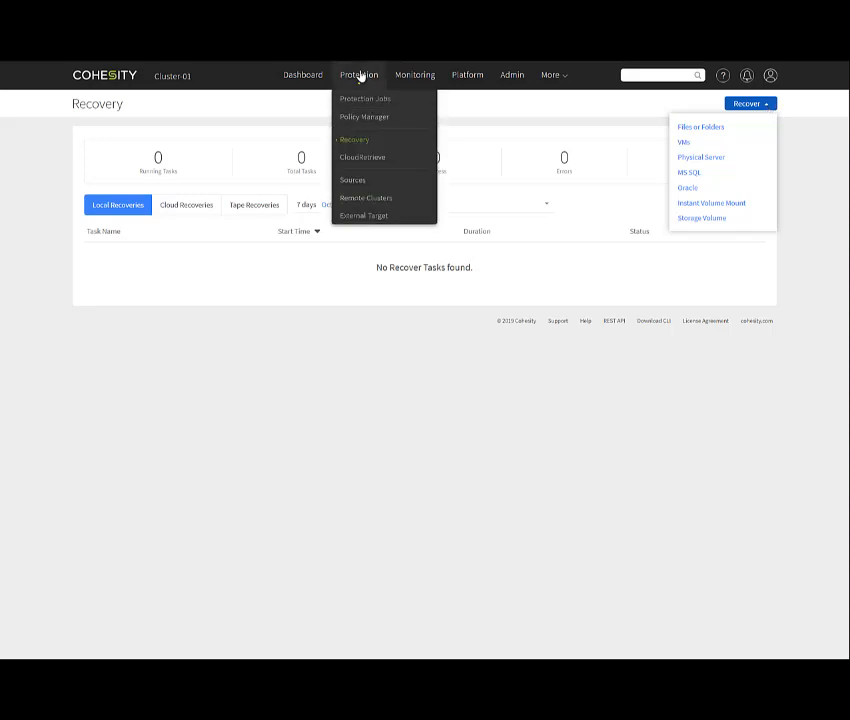
# - Choose Protection > CloudRetrieve to see its three-step search, download and recover overview
pyautogui.click(362, 157)
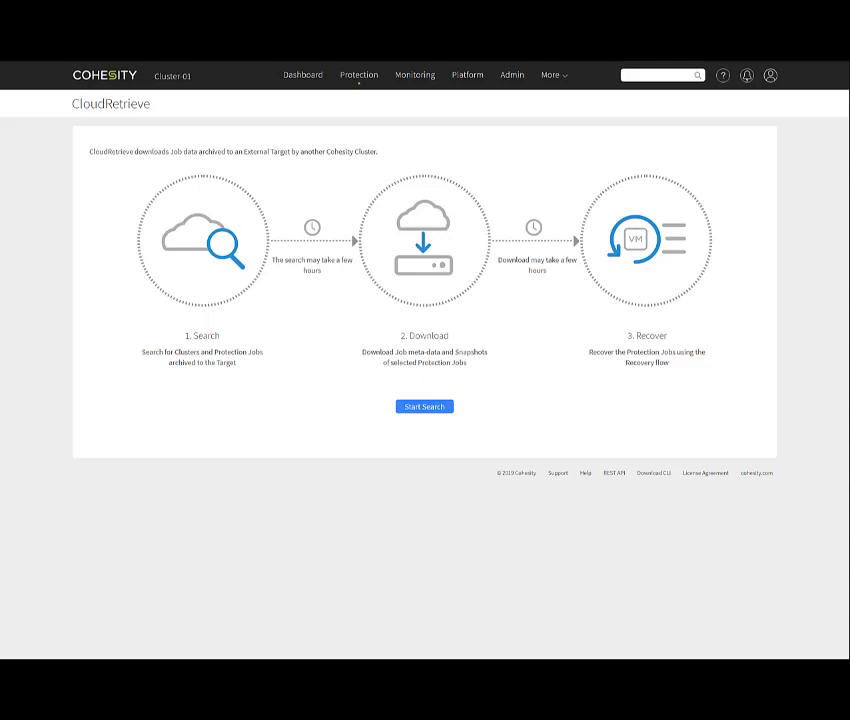
pyautogui.moveTo(444, 92)
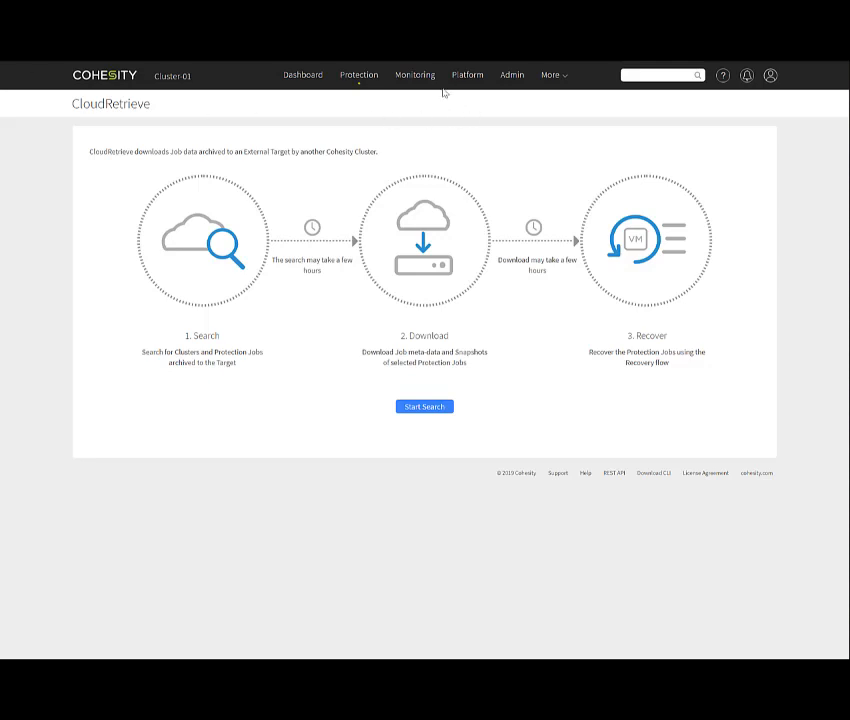
# - Open Monitoring > Performance charts for throughput, IOPS, latency, CPU and memory
pyautogui.click(414, 74)
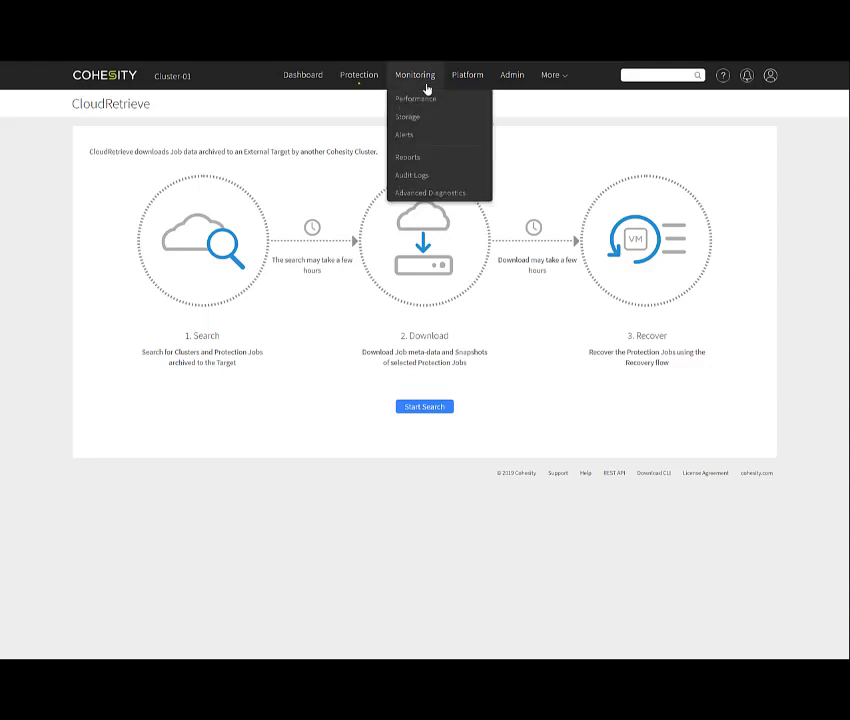
pyautogui.moveTo(414, 98)
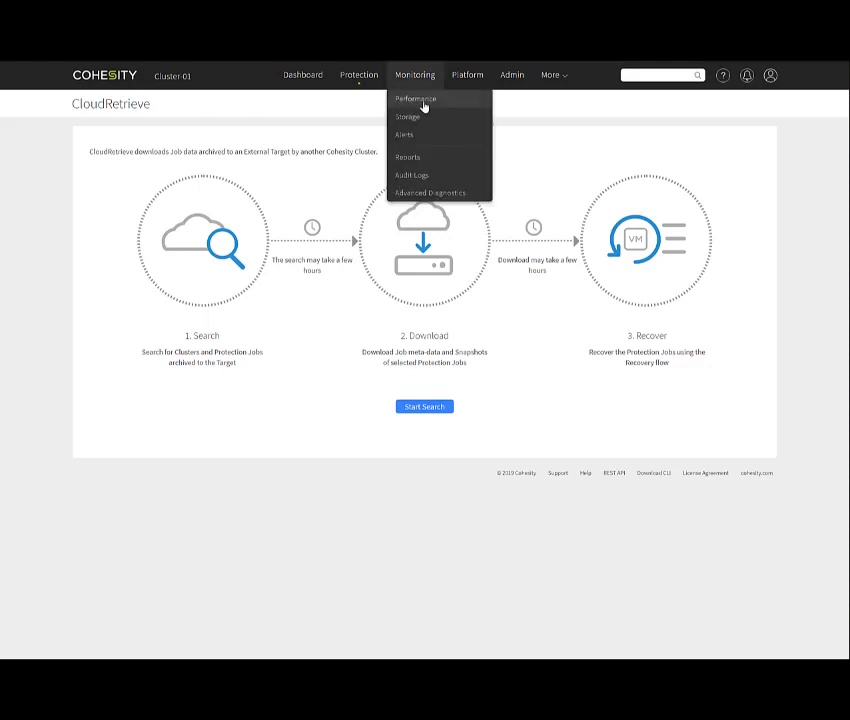
pyautogui.click(416, 98)
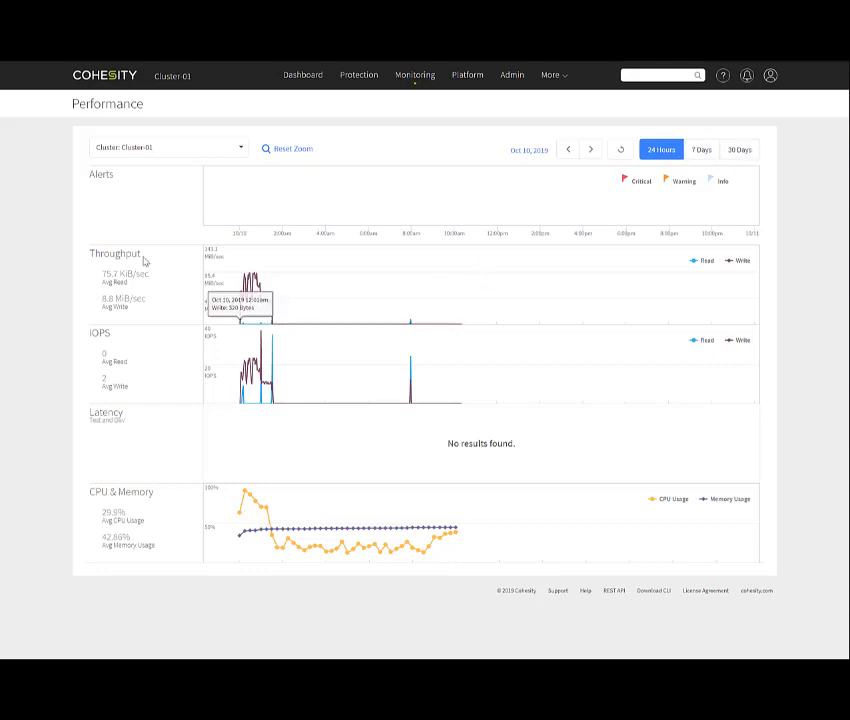
pyautogui.moveTo(135, 388)
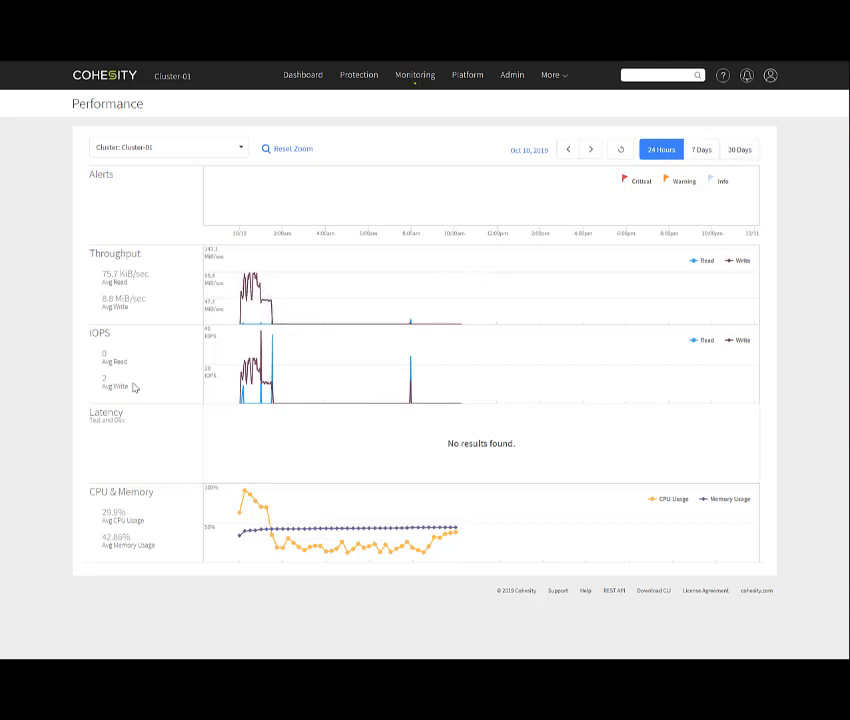
pyautogui.moveTo(183, 624)
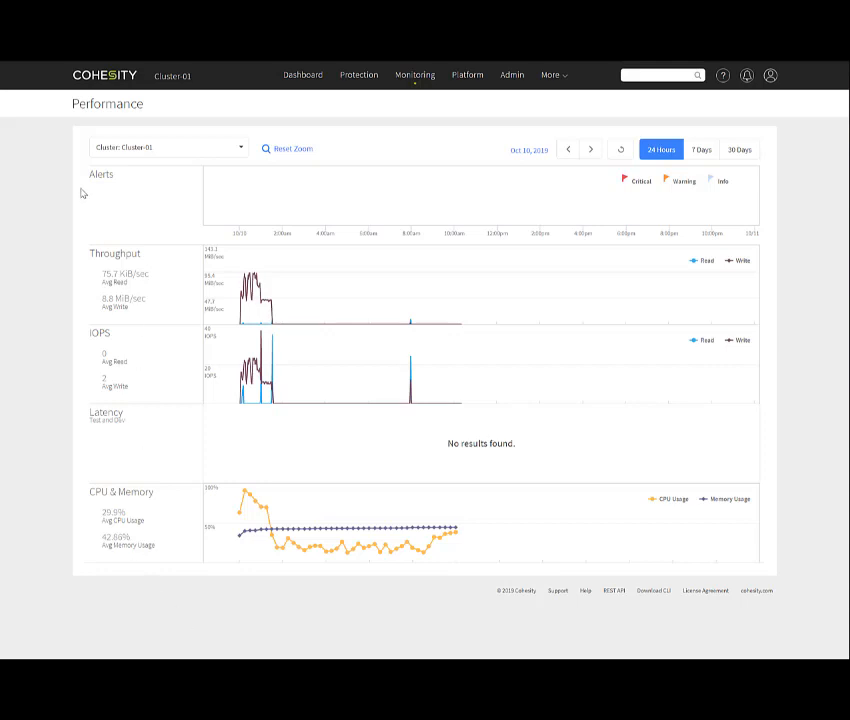
pyautogui.click(467, 75)
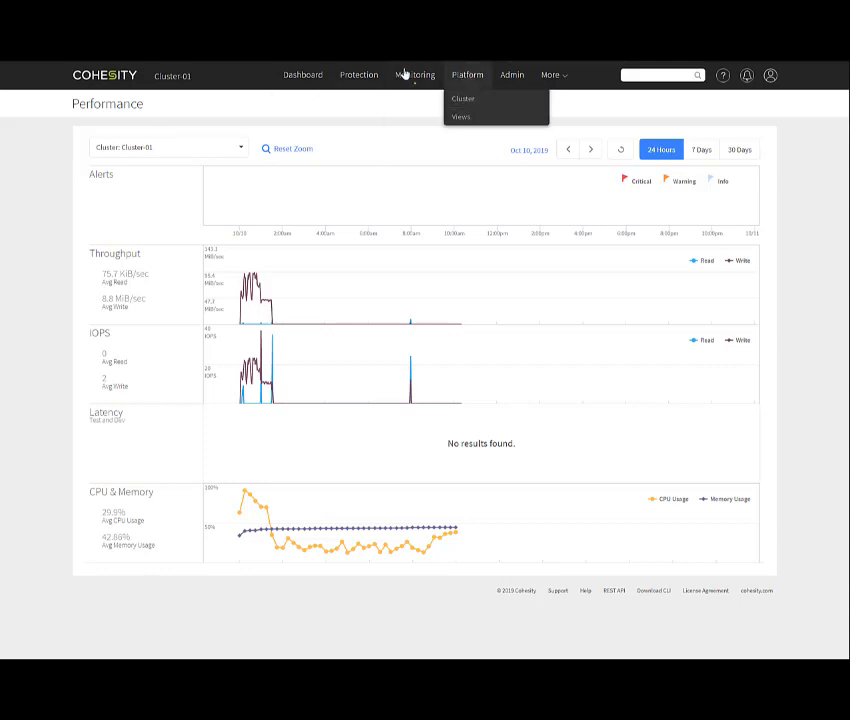
pyautogui.click(414, 74)
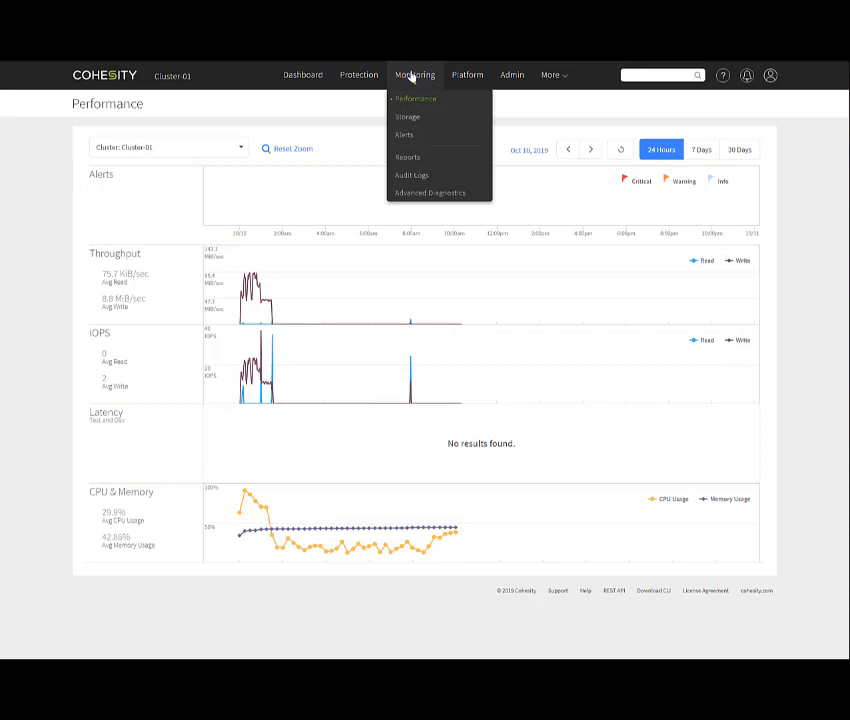
pyautogui.moveTo(407, 116)
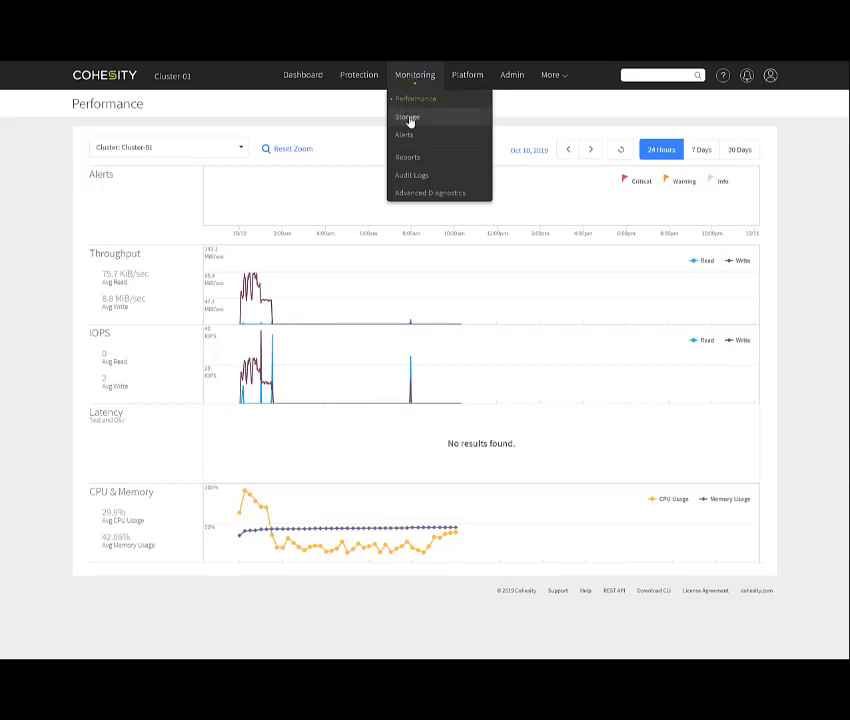
# - Open Monitoring > Storage showing 609.6 GiB total, 47.7 GiB used, 33.09x reduction
pyautogui.click(408, 116)
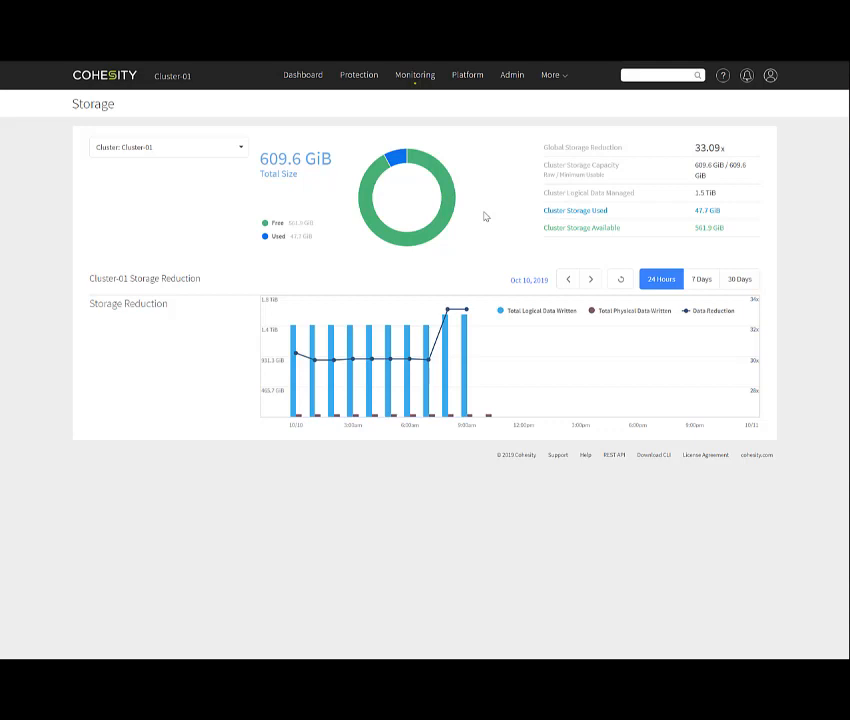
pyautogui.moveTo(498, 213)
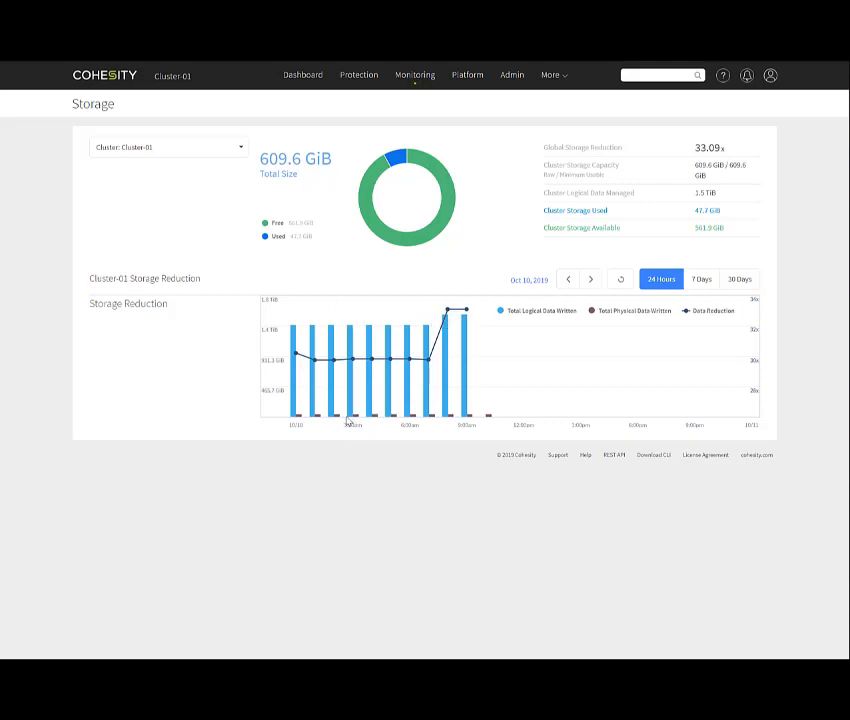
pyautogui.moveTo(392, 331)
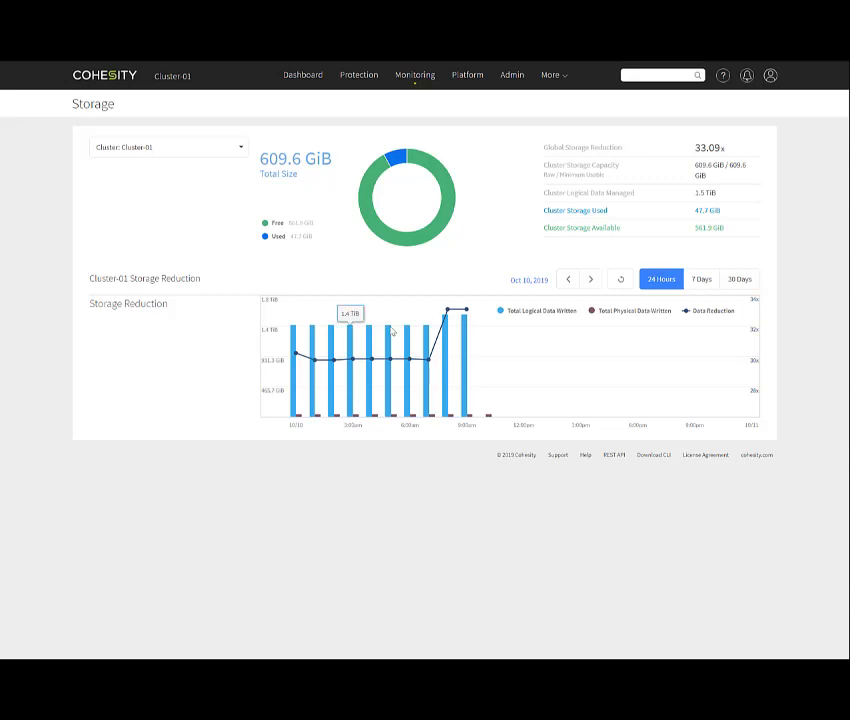
pyautogui.click(414, 74)
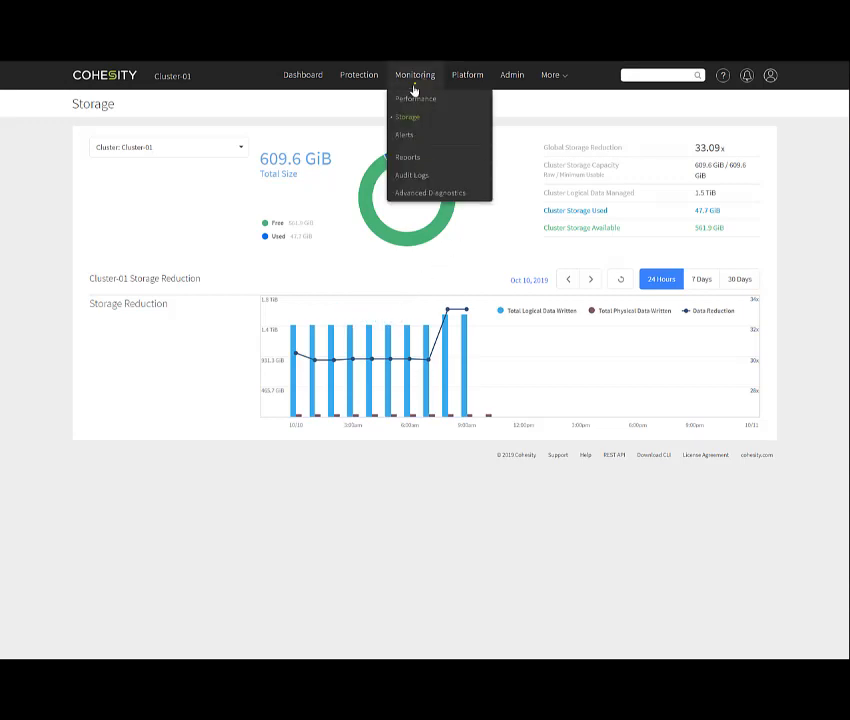
# - Open Monitoring > Alerts with two open alerts and check the empty Resolutions Summary
pyautogui.click(404, 135)
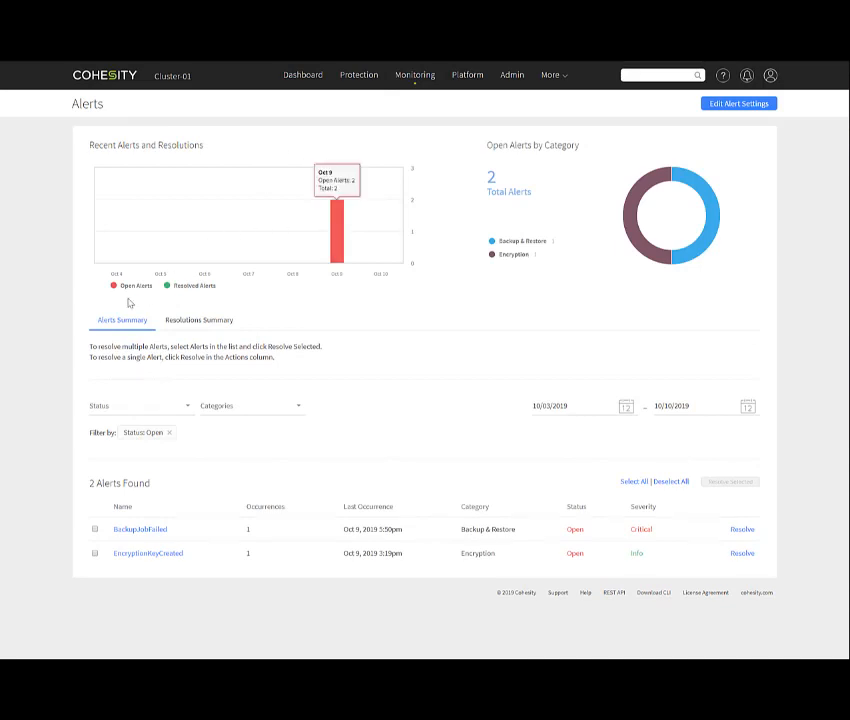
pyautogui.moveTo(113, 369)
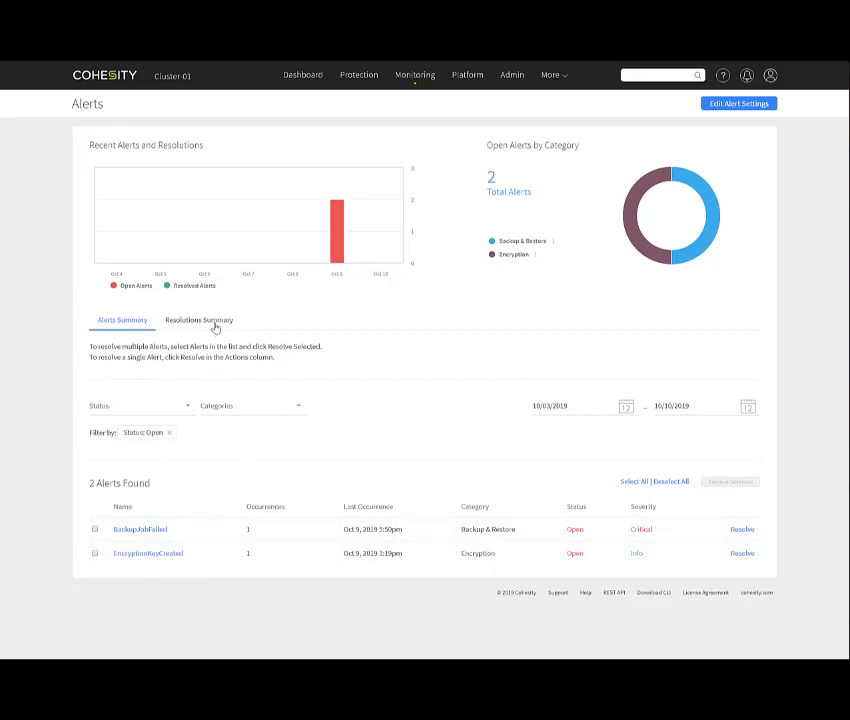
pyautogui.click(198, 320)
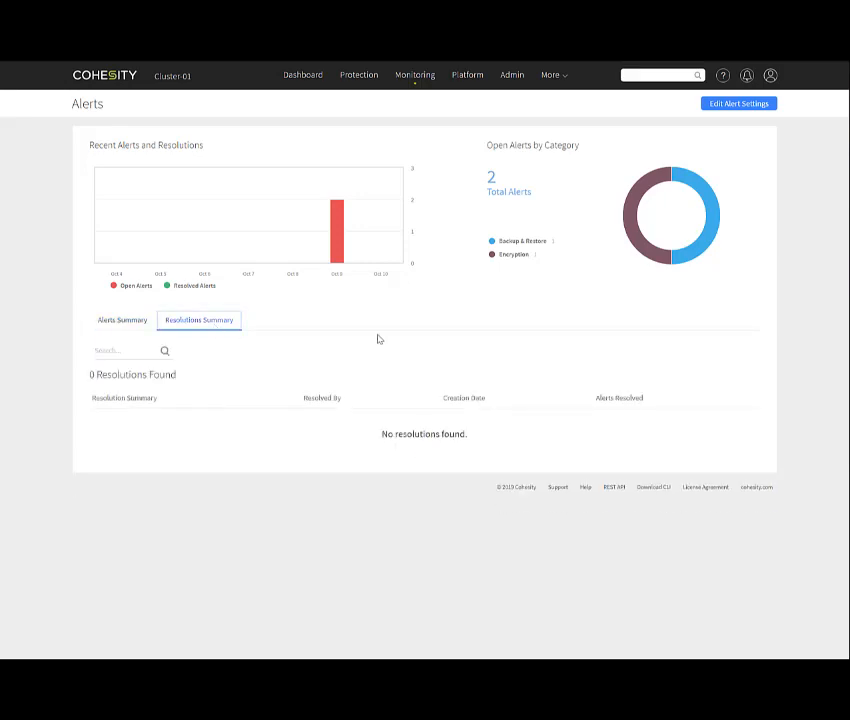
pyautogui.click(414, 74)
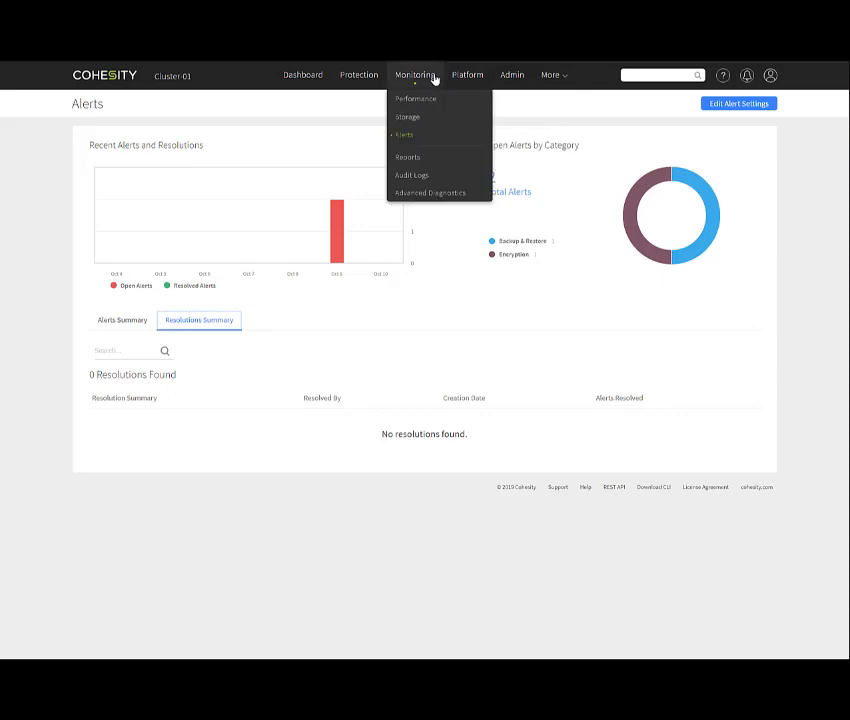
# - Open the Backup Summary report covering six protection jobs, one failing its SLA
pyautogui.click(407, 157)
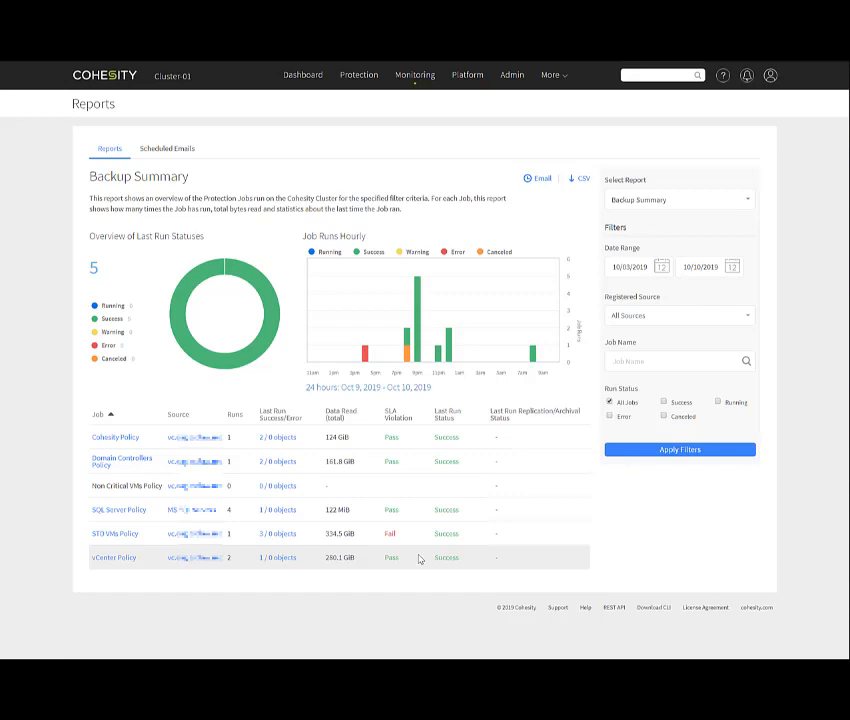
pyautogui.moveTo(435, 94)
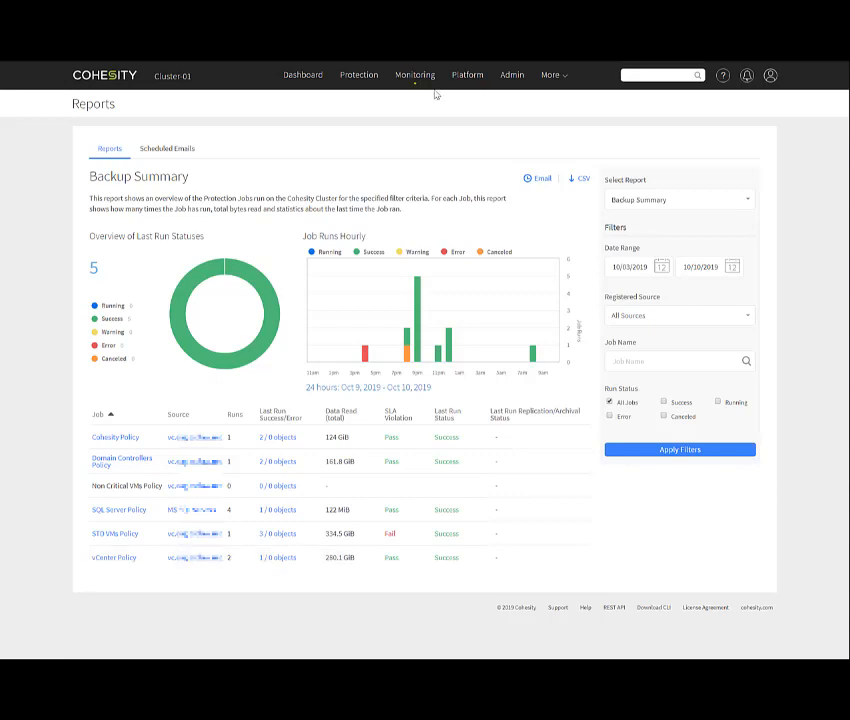
pyautogui.click(414, 74)
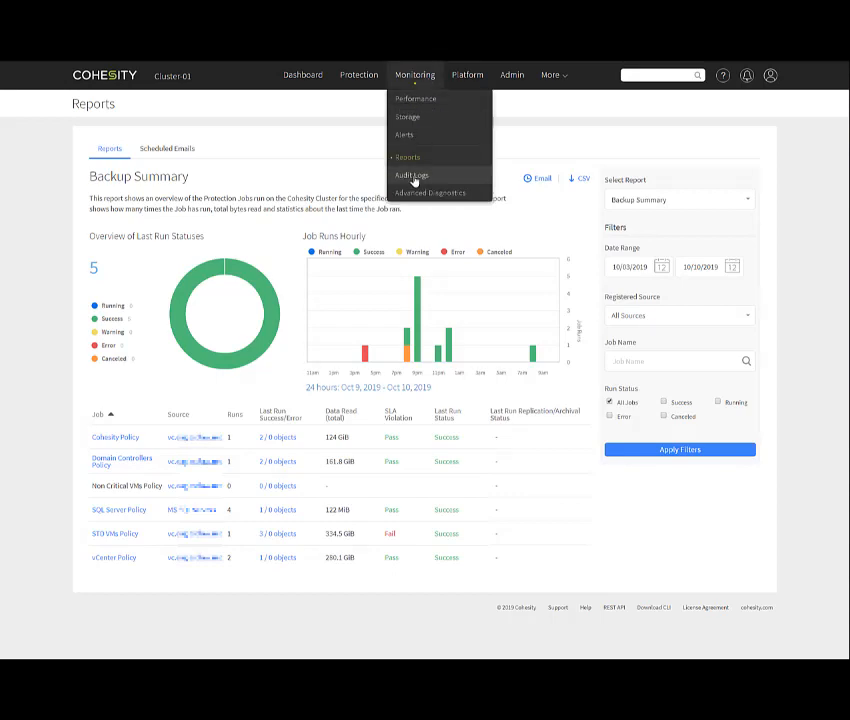
# - Show the Audit Logs page listing recent logins, policy creations and job modifications
pyautogui.click(411, 175)
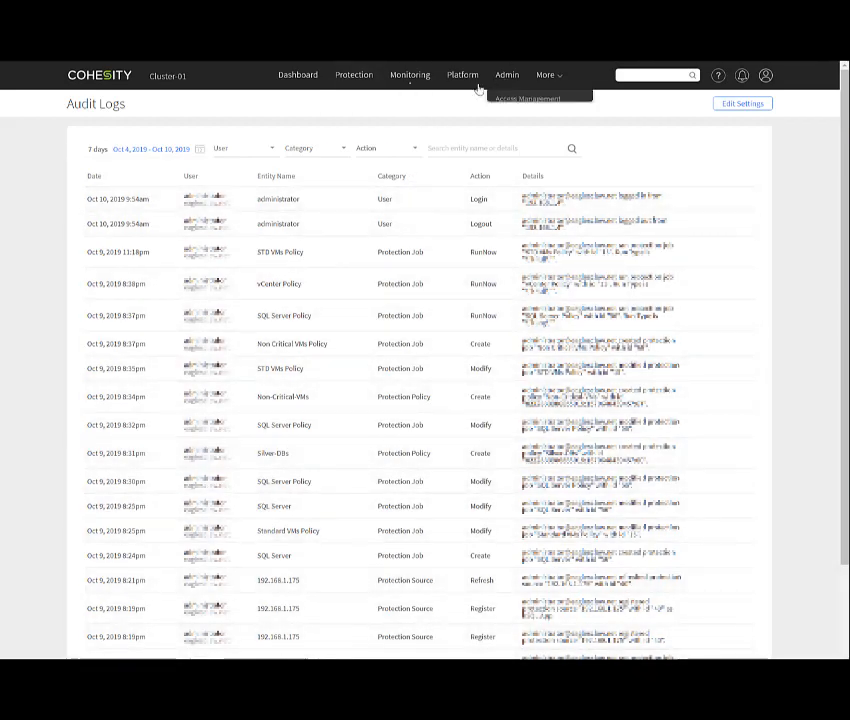
pyautogui.click(410, 74)
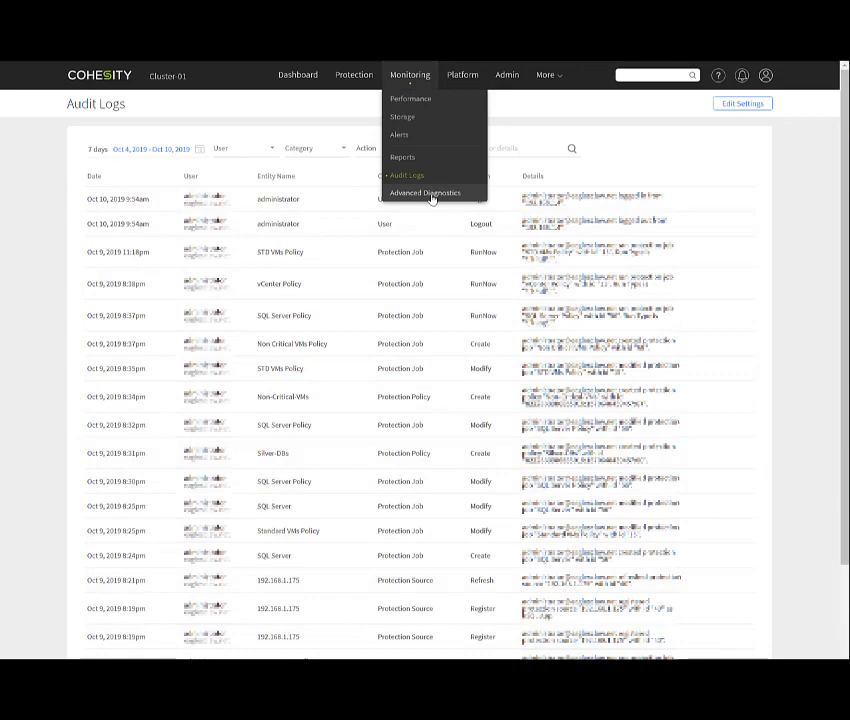
# - Review the Advanced Diagnostics schema and rollup function options, keeping Average as the rollup
pyautogui.click(425, 192)
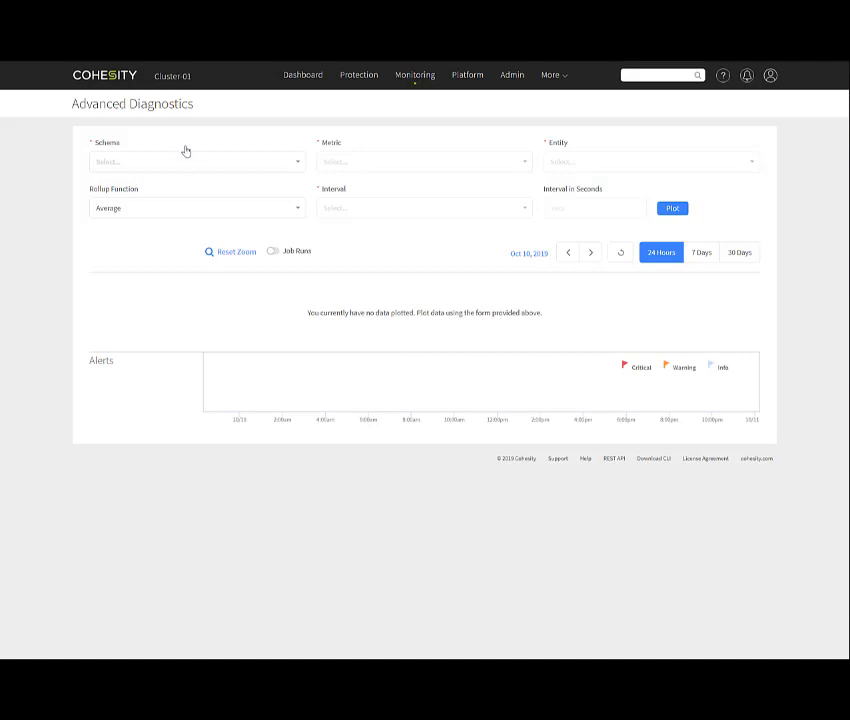
pyautogui.click(197, 161)
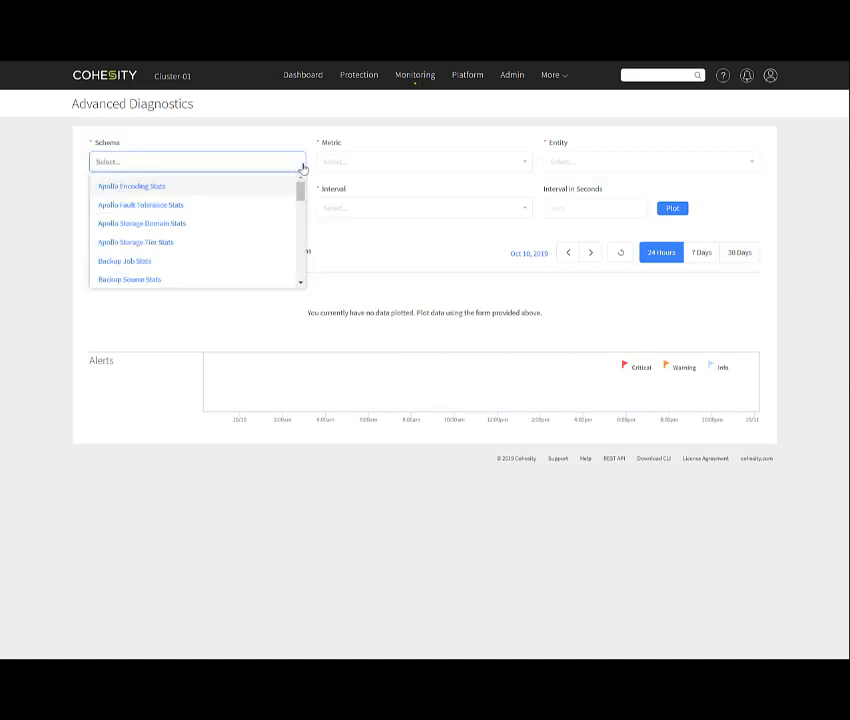
pyautogui.moveTo(232, 261)
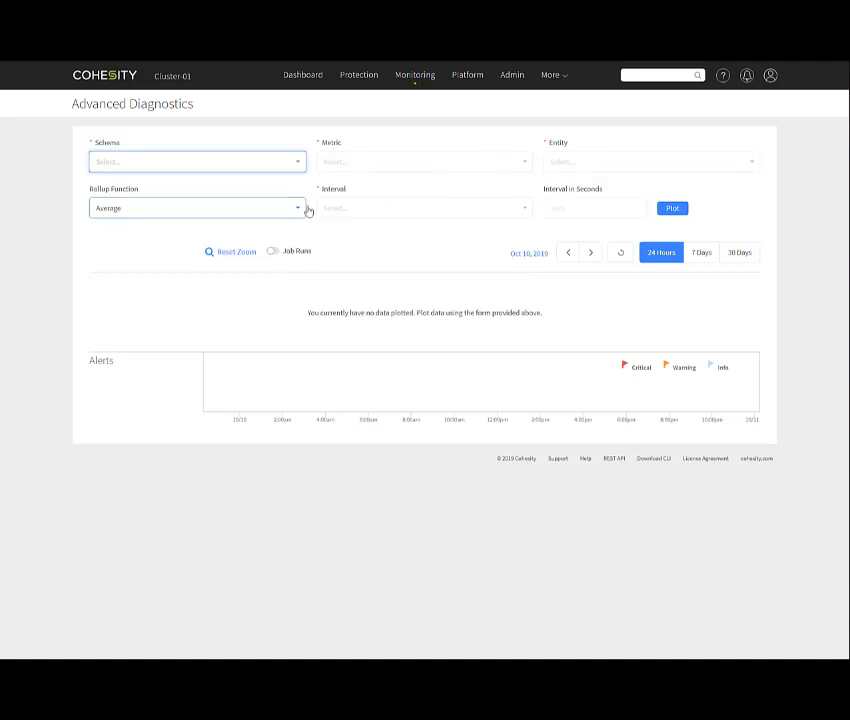
pyautogui.click(197, 208)
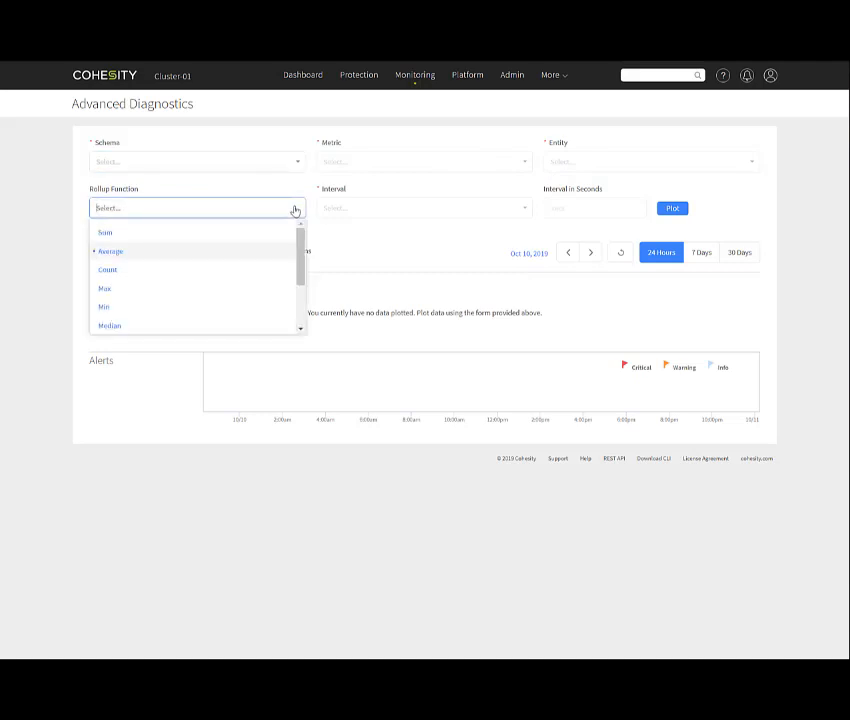
pyautogui.click(110, 251)
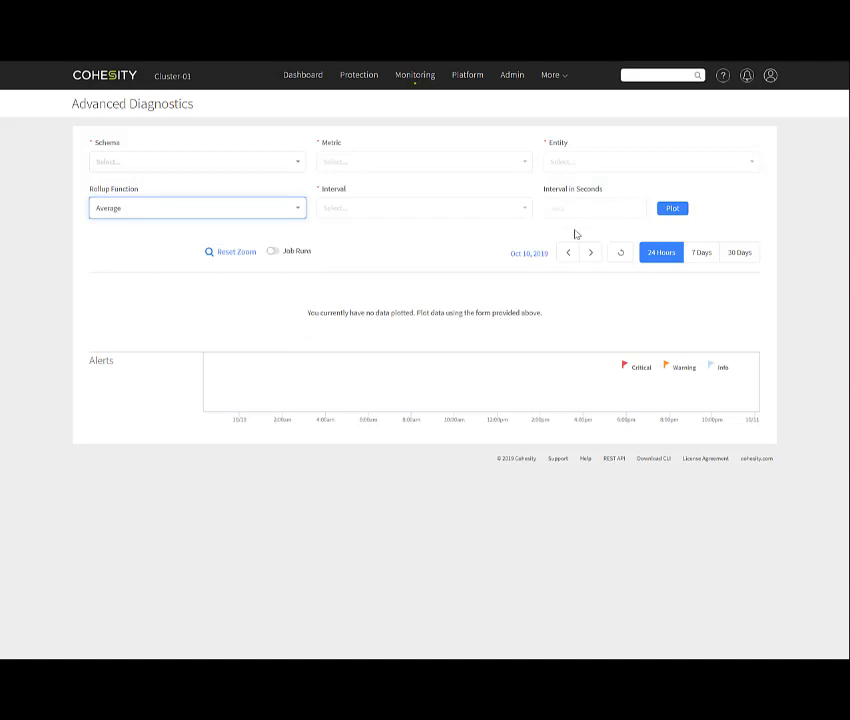
pyautogui.moveTo(737, 281)
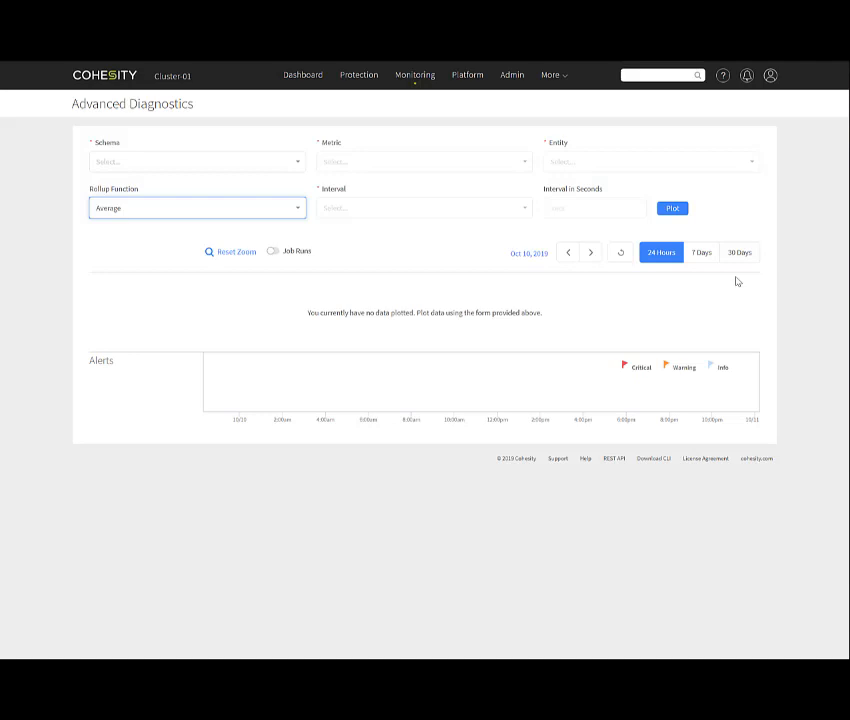
pyautogui.moveTo(478, 303)
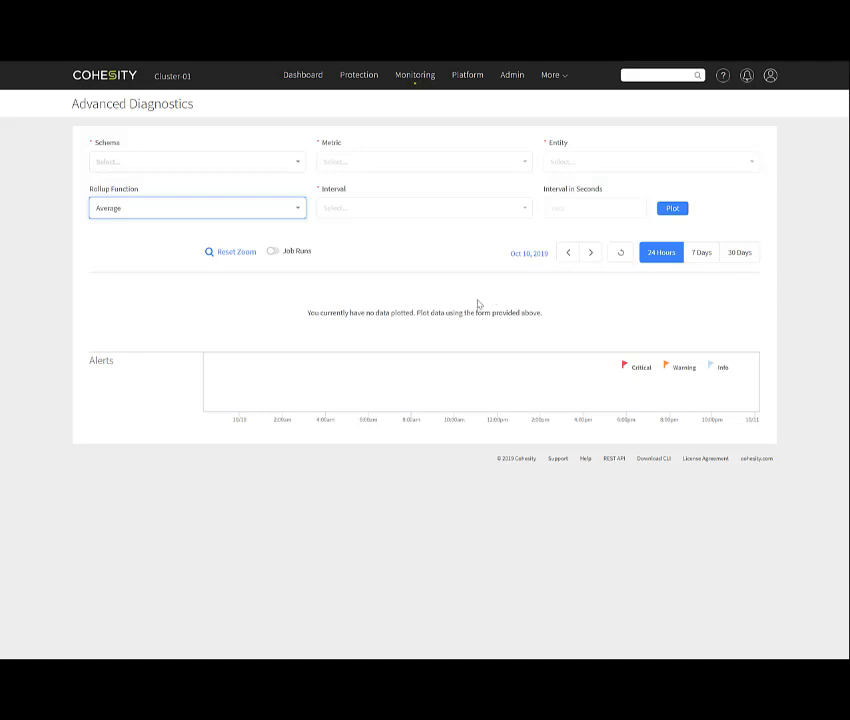
pyautogui.moveTo(472, 305)
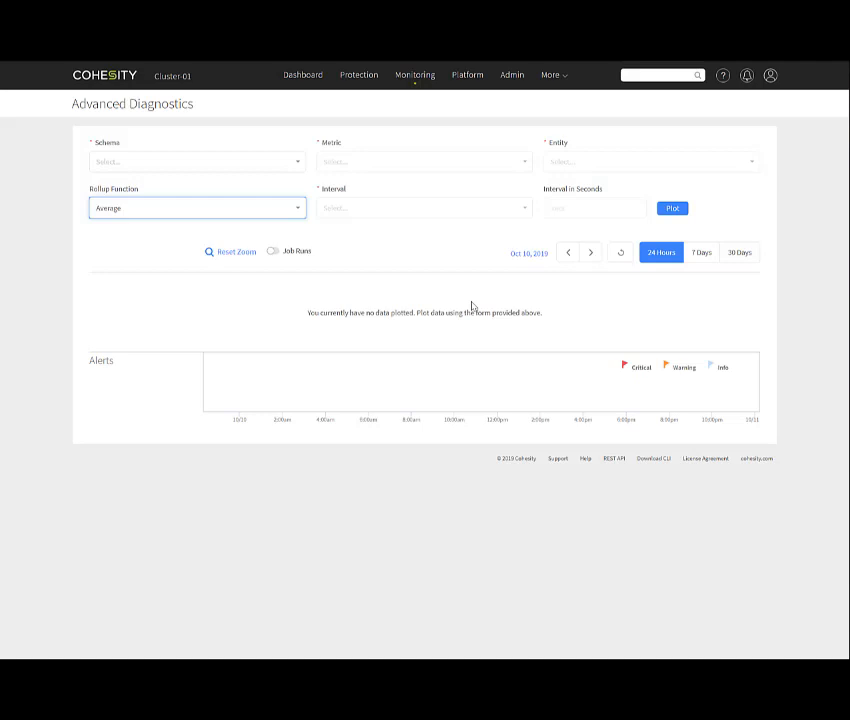
pyautogui.click(551, 75)
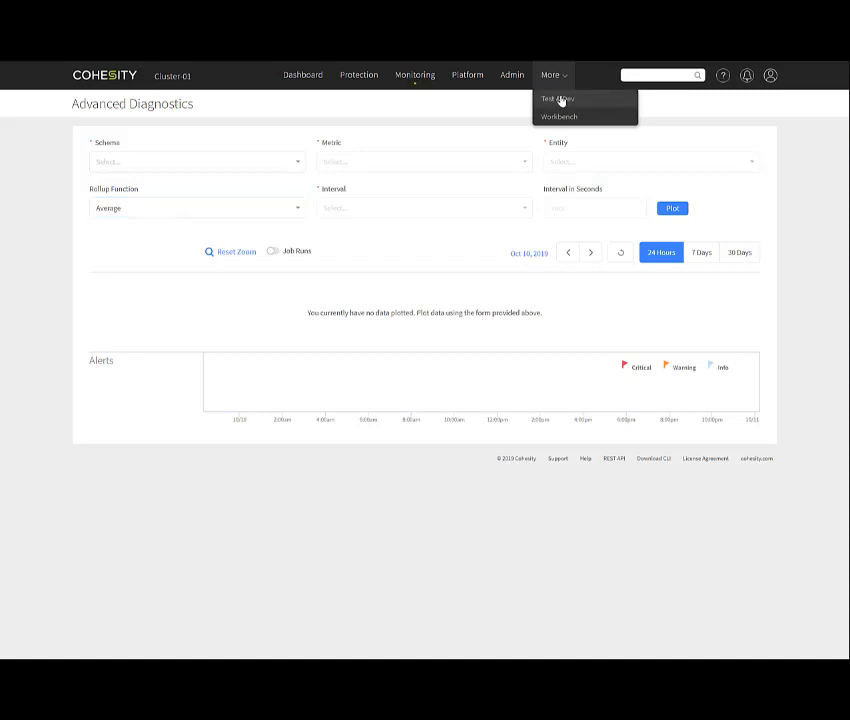
# - View the empty Test & Dev clone task list and its View, VMs and MS SQL clone types
pyautogui.click(559, 99)
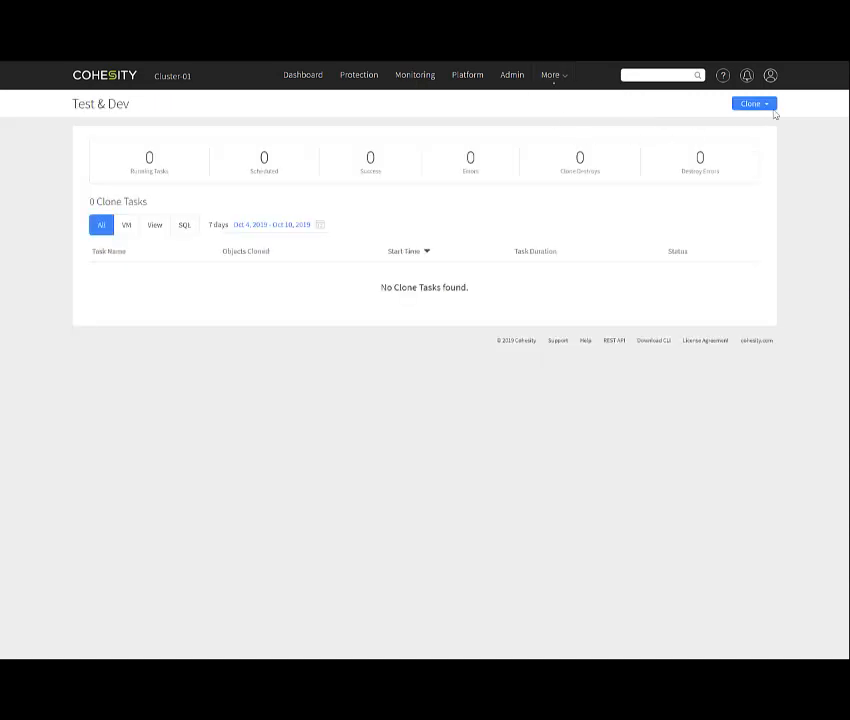
pyautogui.click(753, 103)
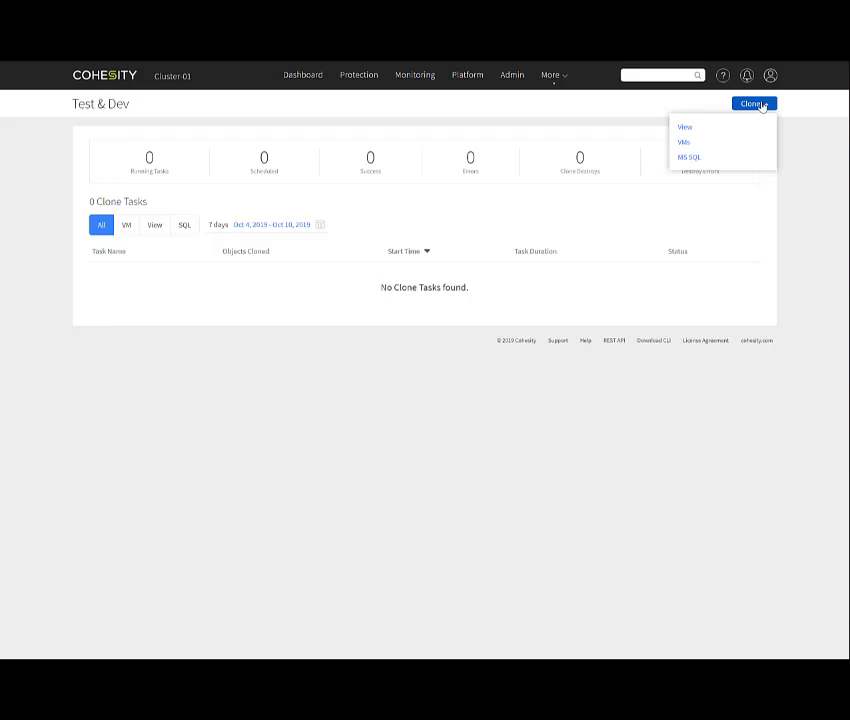
pyautogui.click(551, 75)
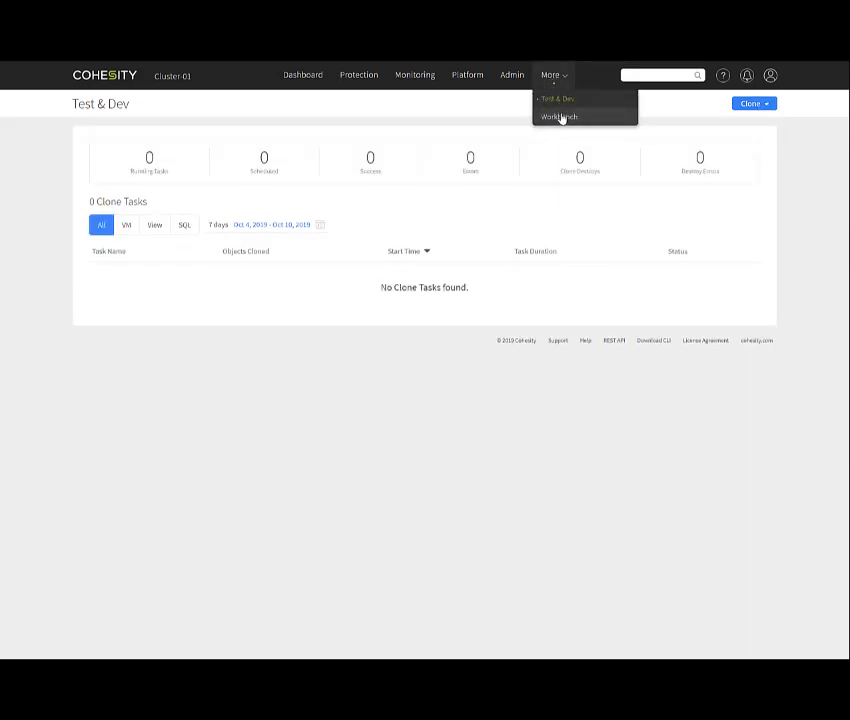
# - Show the Workbench Apps Listing with Video Compressor, Password Detector and Pattern Finder
pyautogui.click(558, 117)
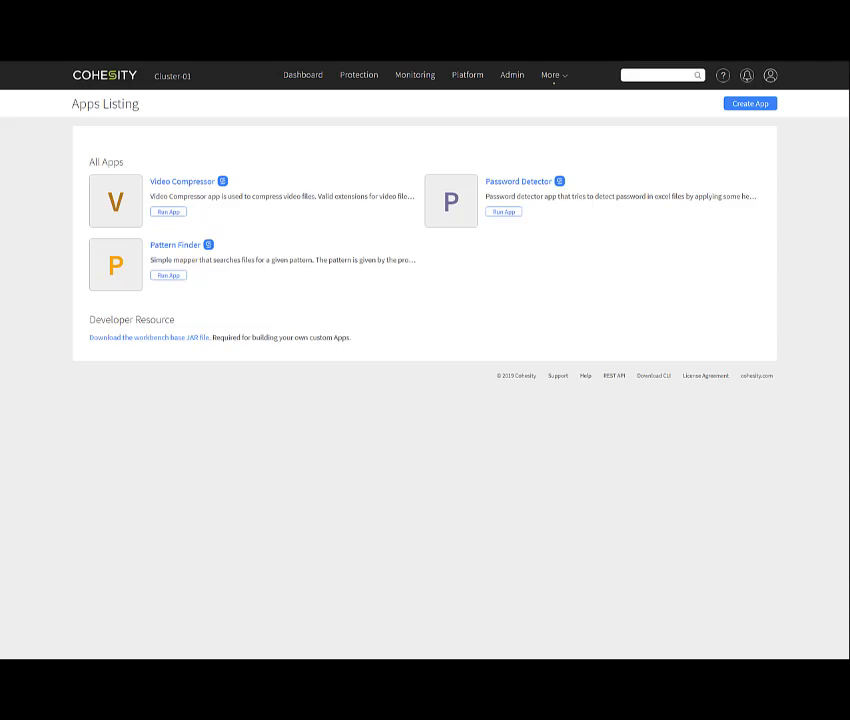
pyautogui.click(660, 75)
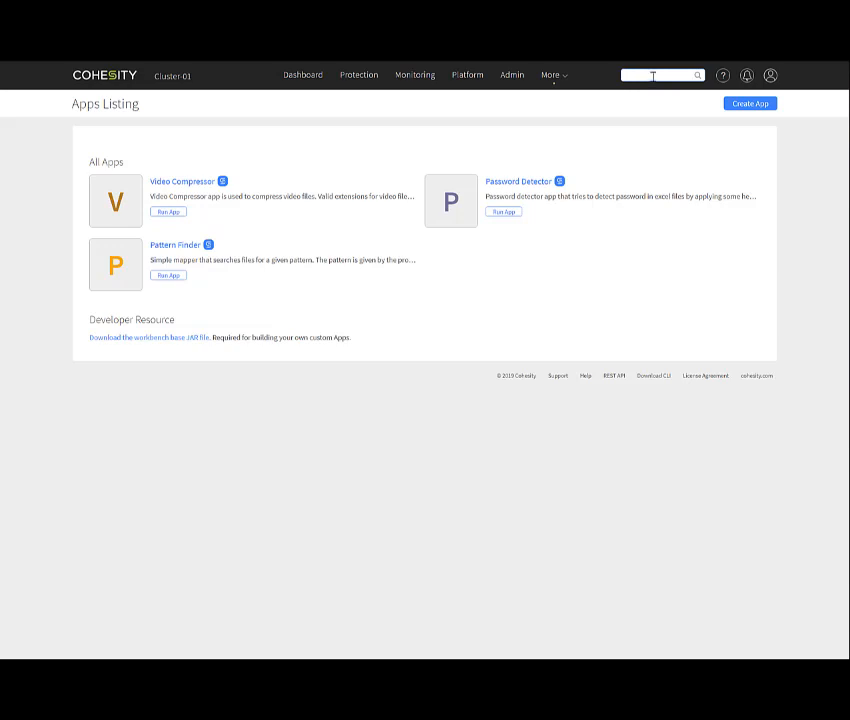
pyautogui.moveTo(722, 75)
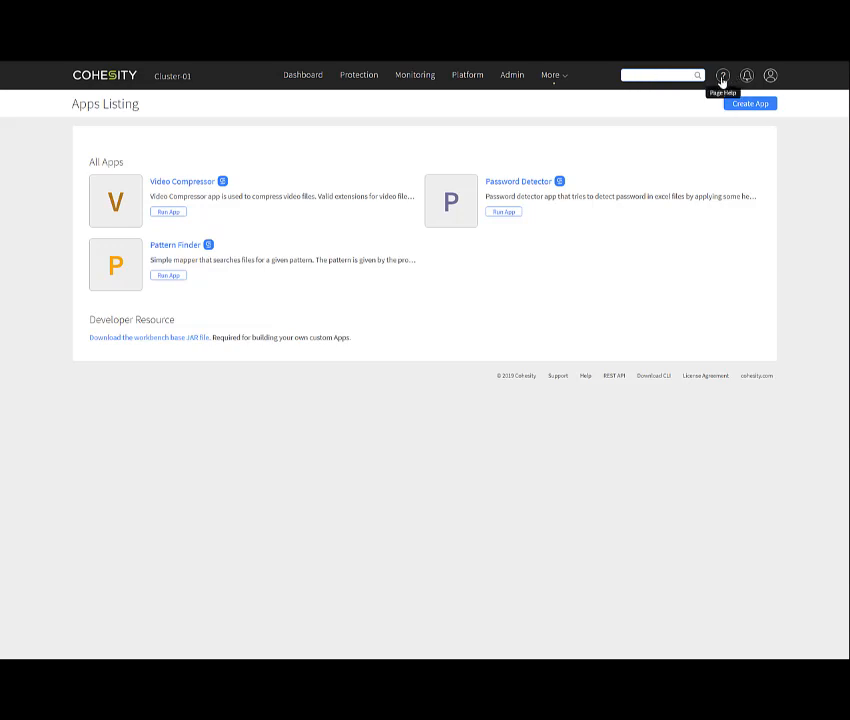
pyautogui.moveTo(746, 75)
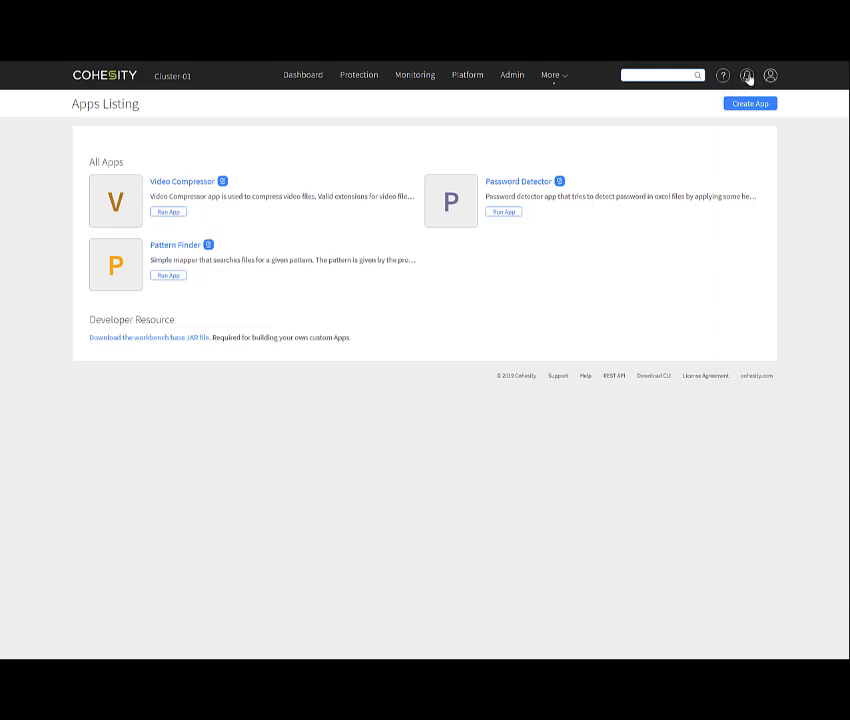
# - Check the alert notifications, then return to the cluster Dashboard overview
pyautogui.click(770, 75)
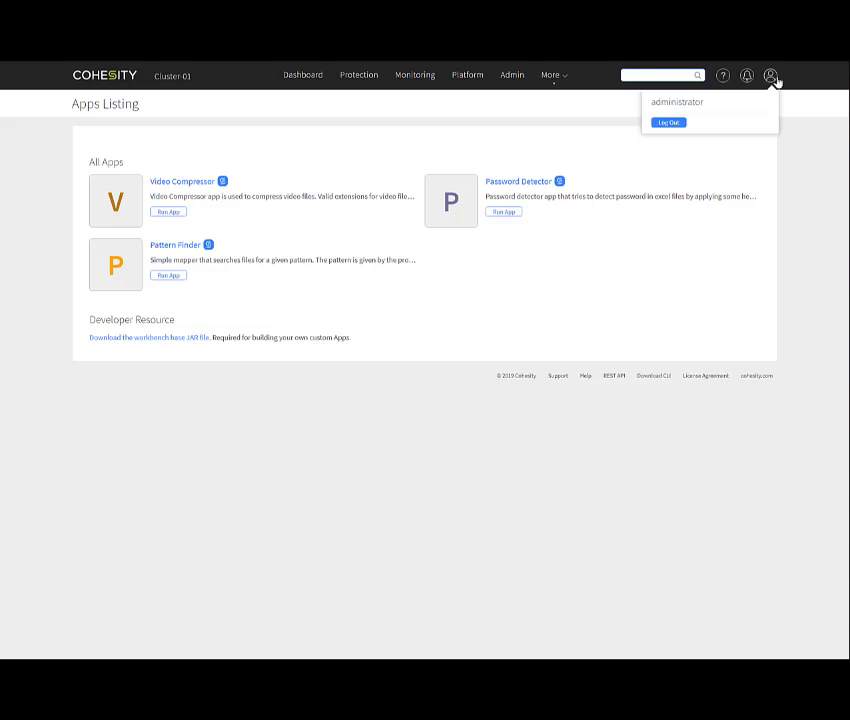
pyautogui.moveTo(701, 344)
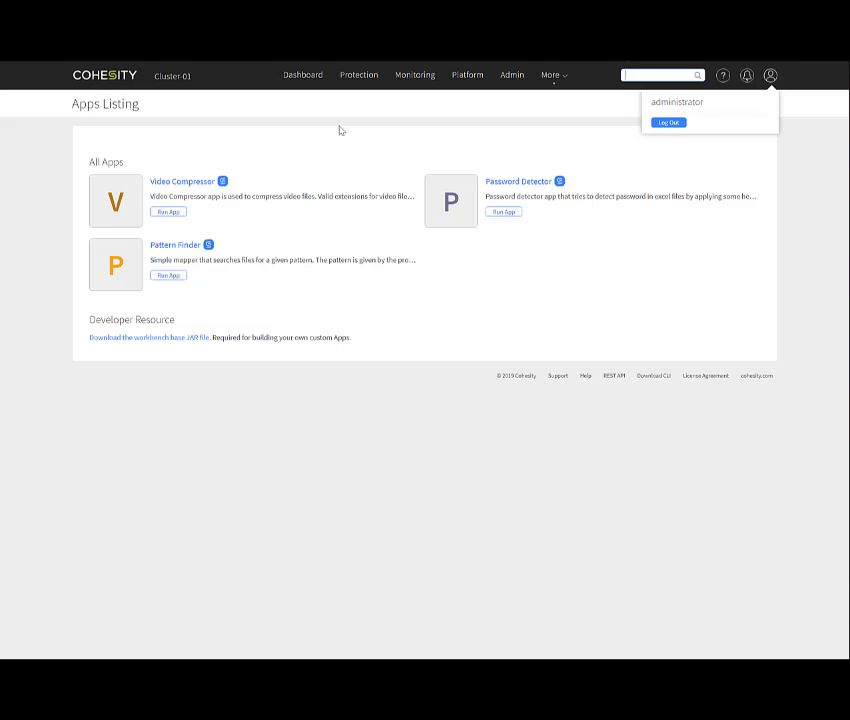
pyautogui.click(302, 74)
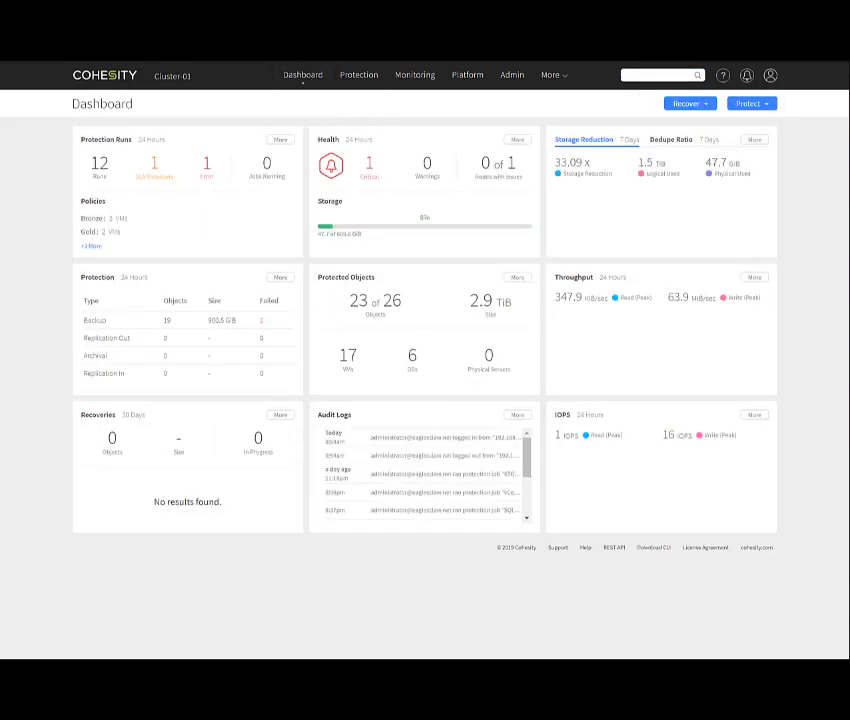